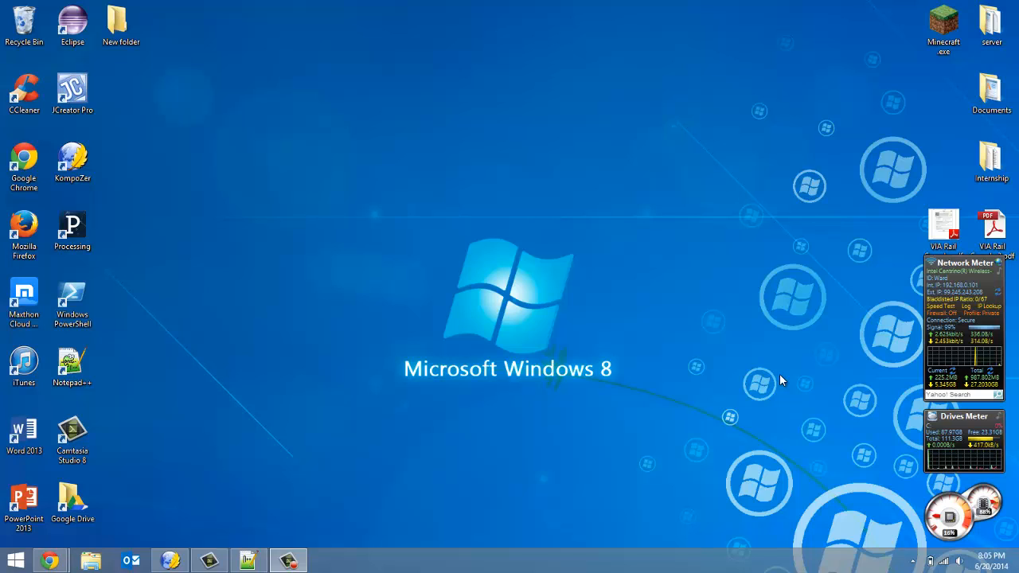
pyautogui.moveTo(242, 245)
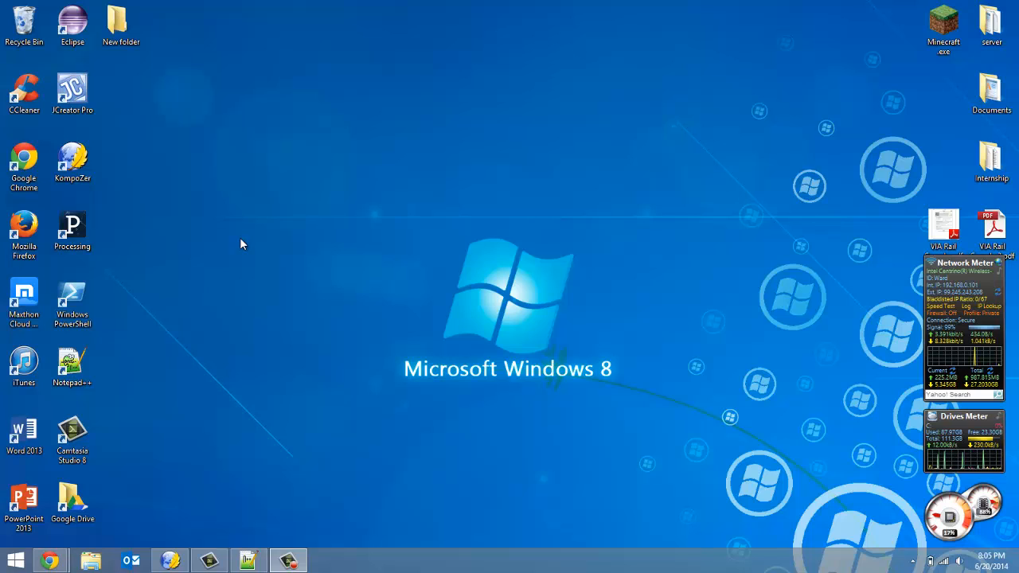
pyautogui.moveTo(352, 263)
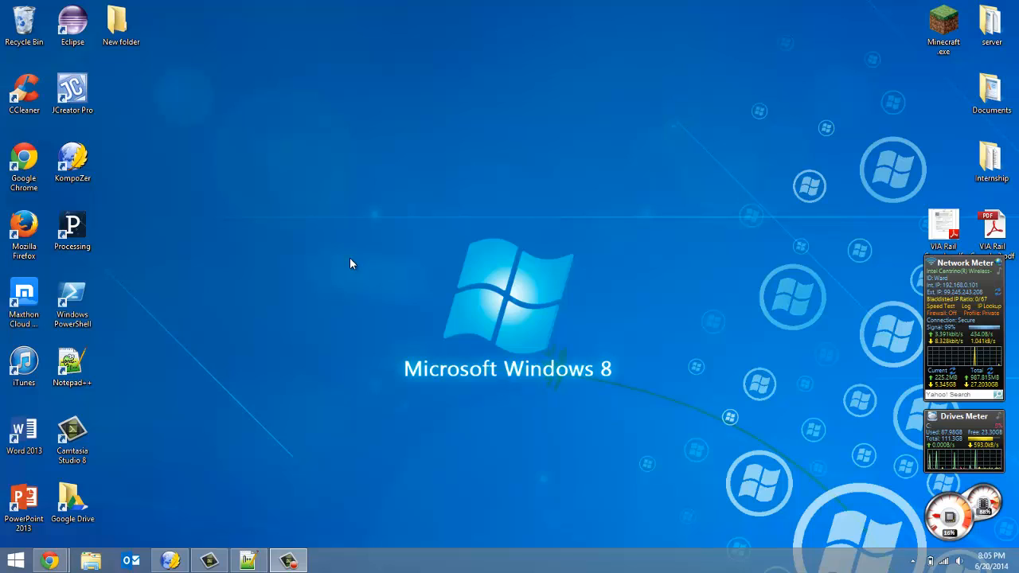
pyautogui.moveTo(309, 306)
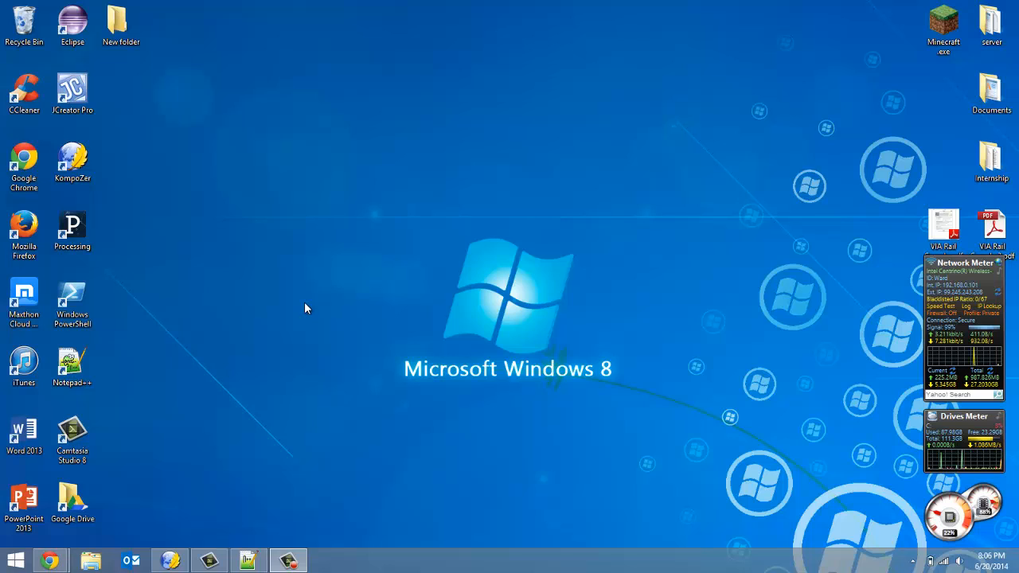
pyautogui.moveTo(172, 231)
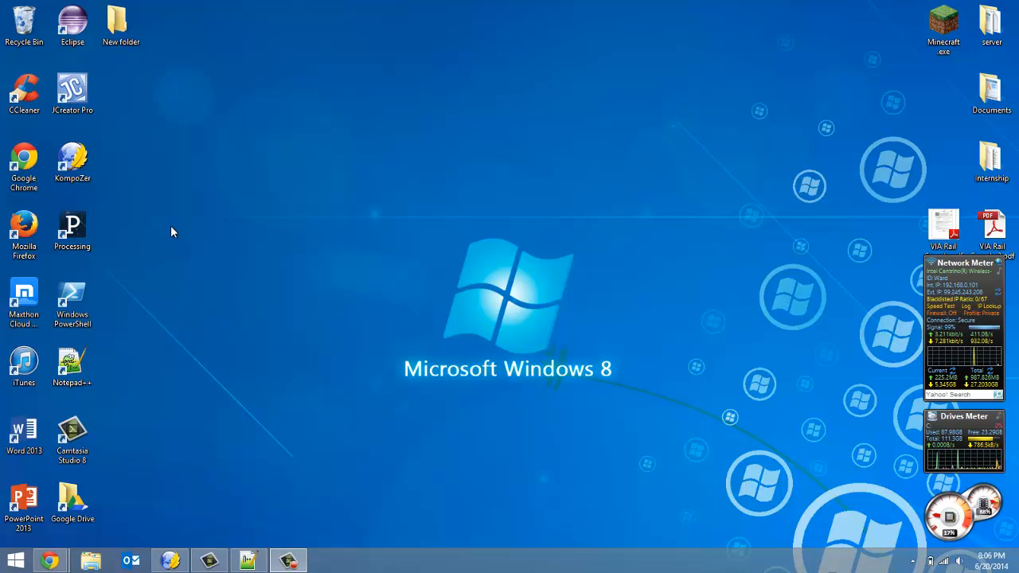
pyautogui.moveTo(114, 109)
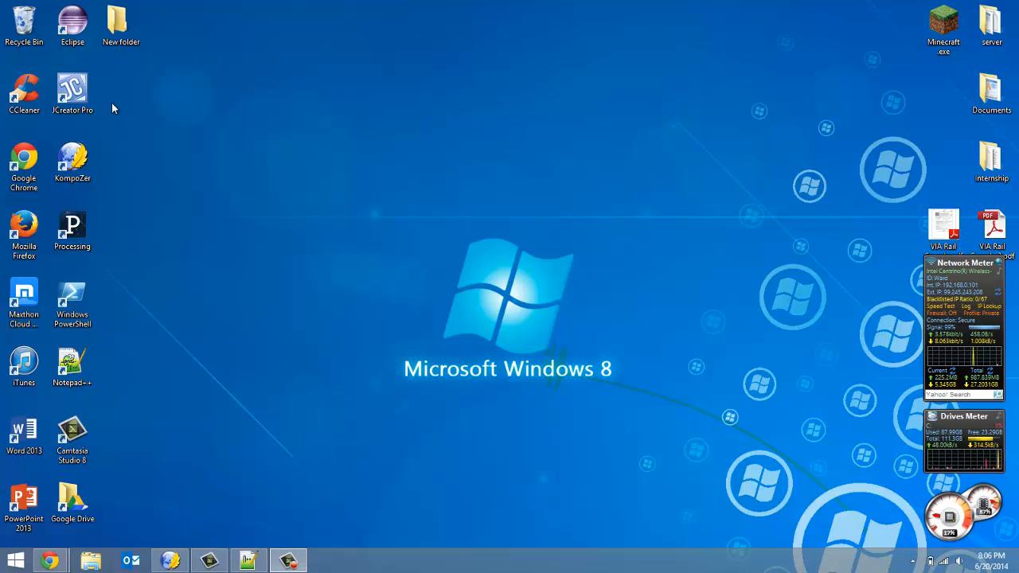
pyautogui.moveTo(99, 155)
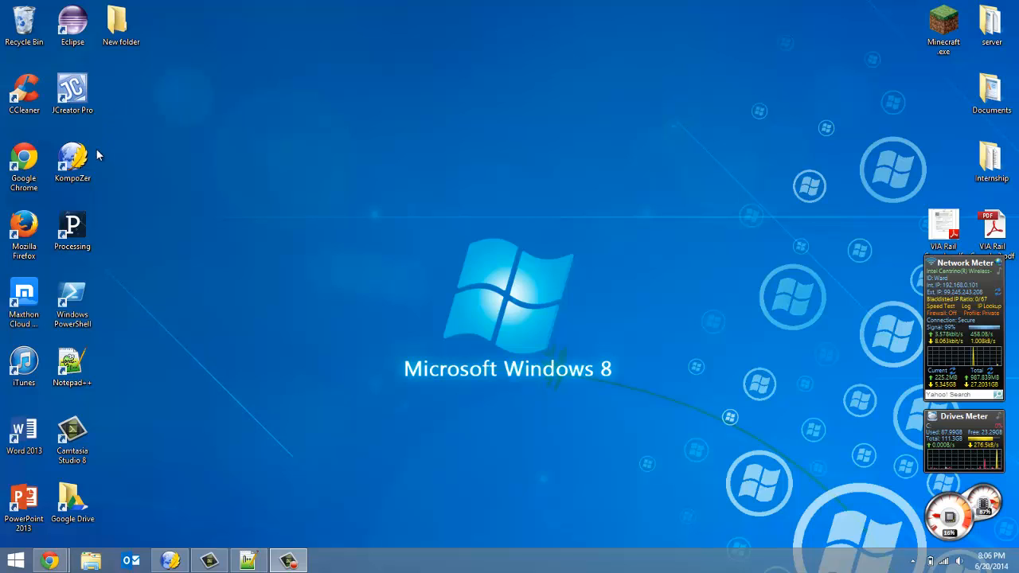
pyautogui.moveTo(136, 172)
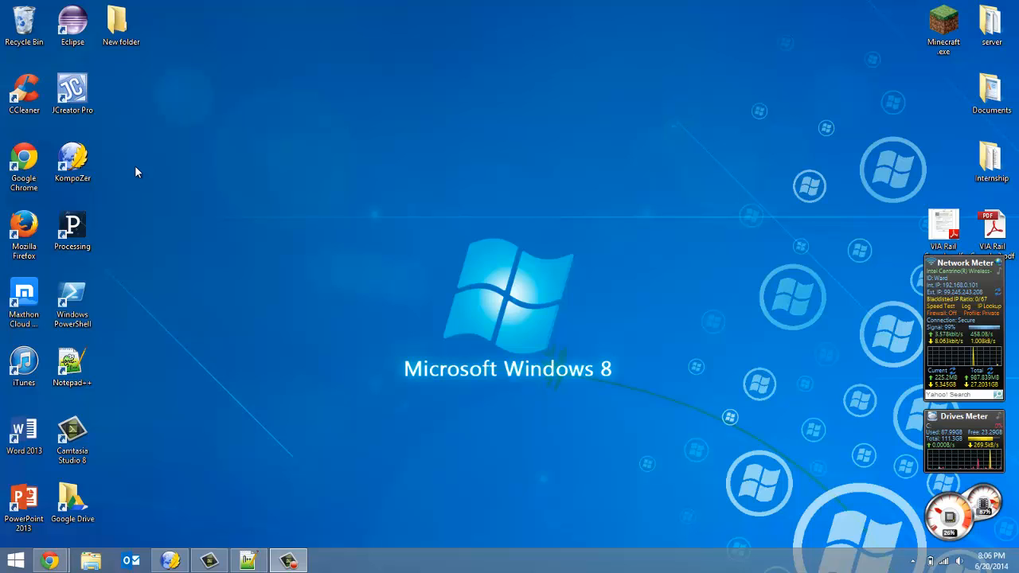
pyautogui.moveTo(301, 268)
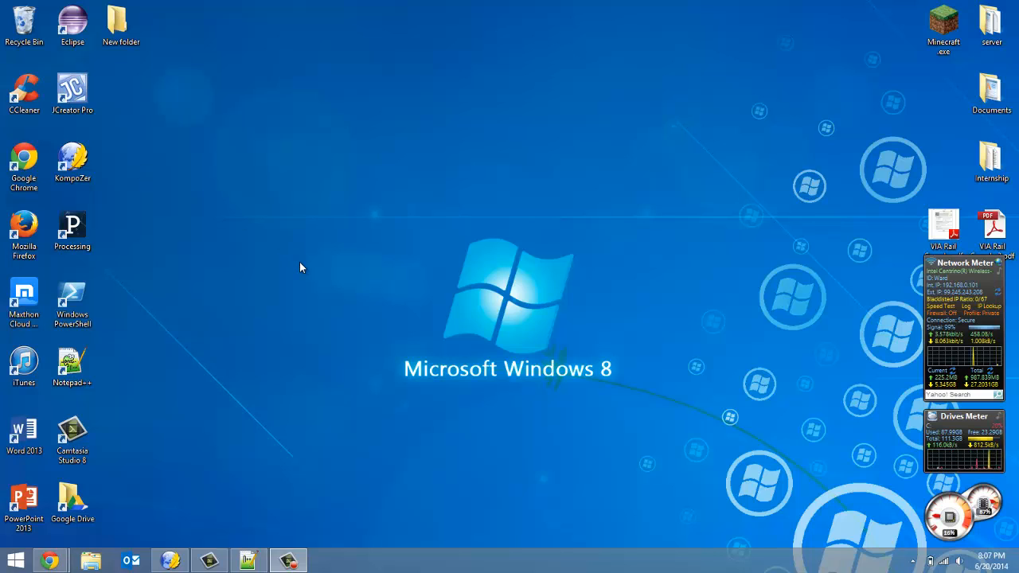
pyautogui.moveTo(157, 219)
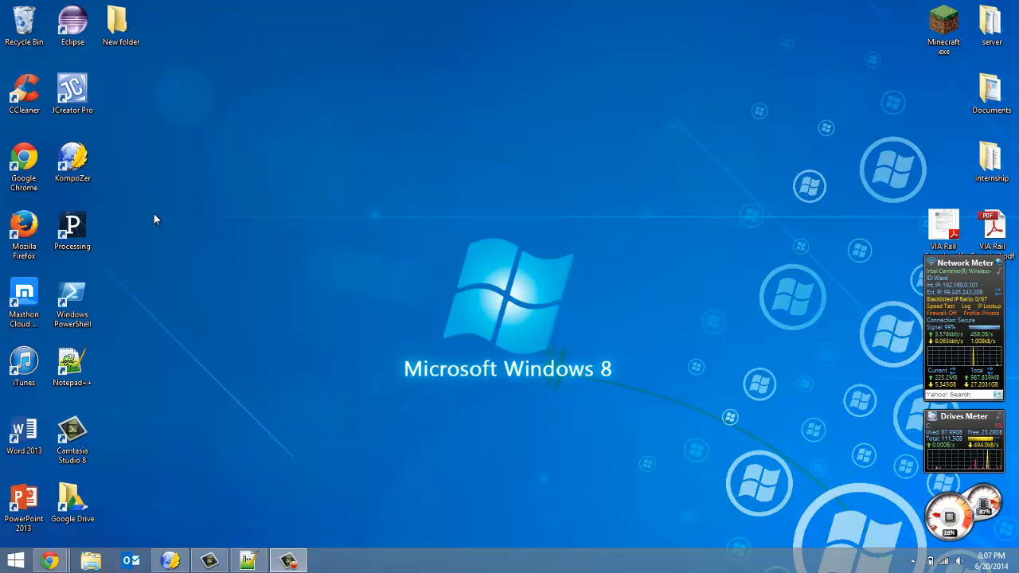
# Launch Firefox and search Google for 'java 8 download'
pyautogui.click(73, 17)
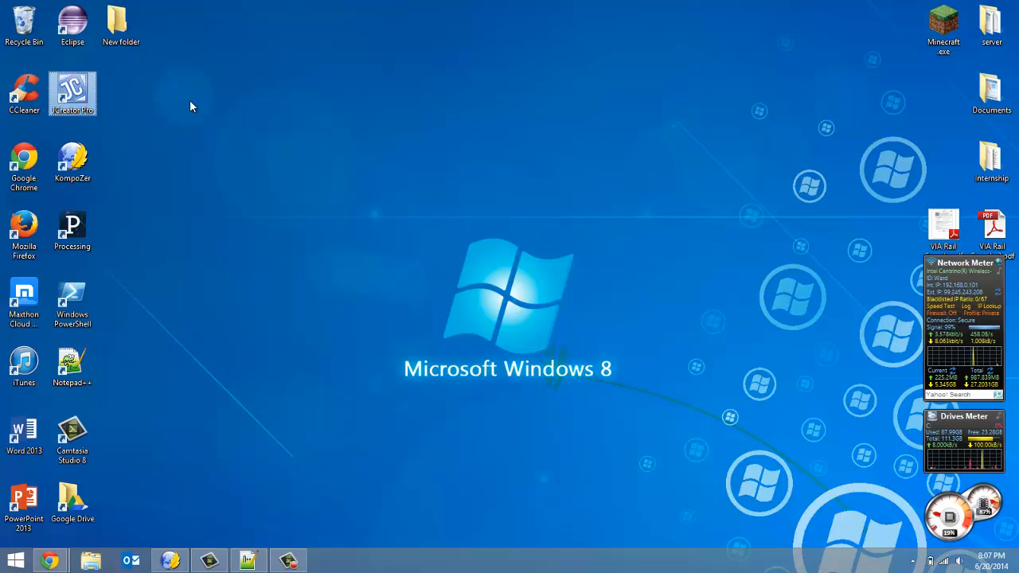
pyautogui.moveTo(162, 238)
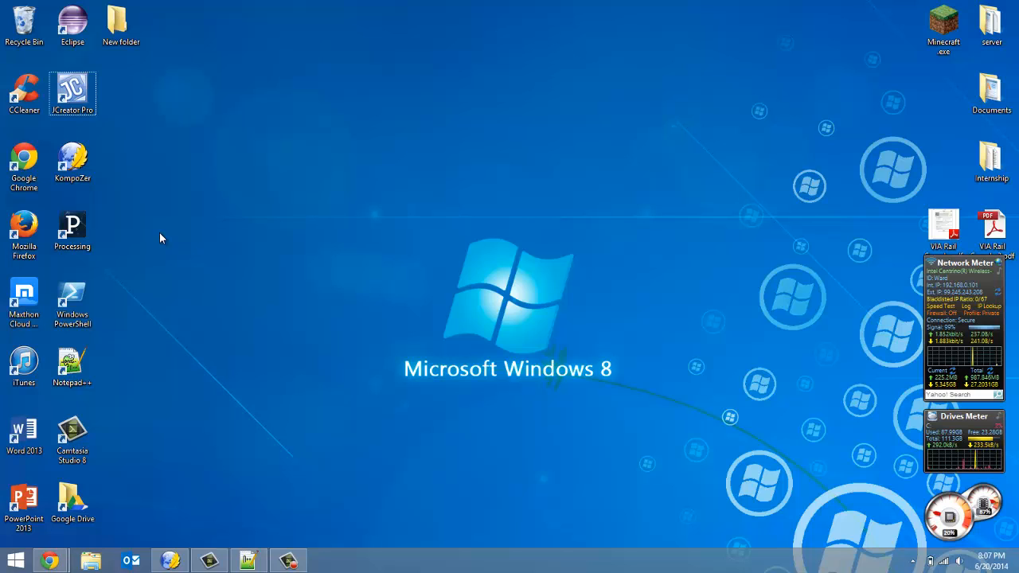
pyautogui.click(72, 159)
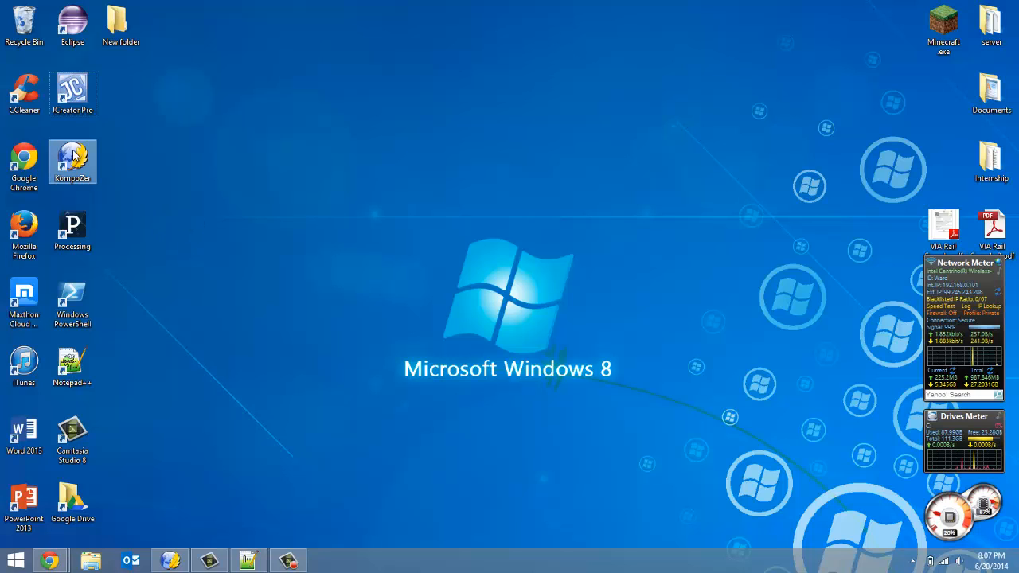
pyautogui.moveTo(24, 227)
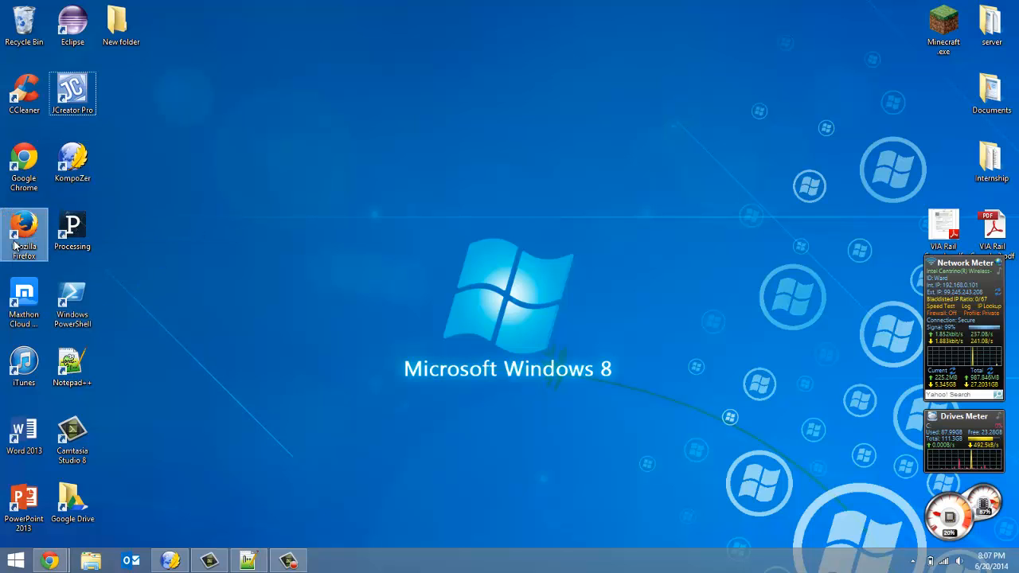
pyautogui.moveTo(16, 244)
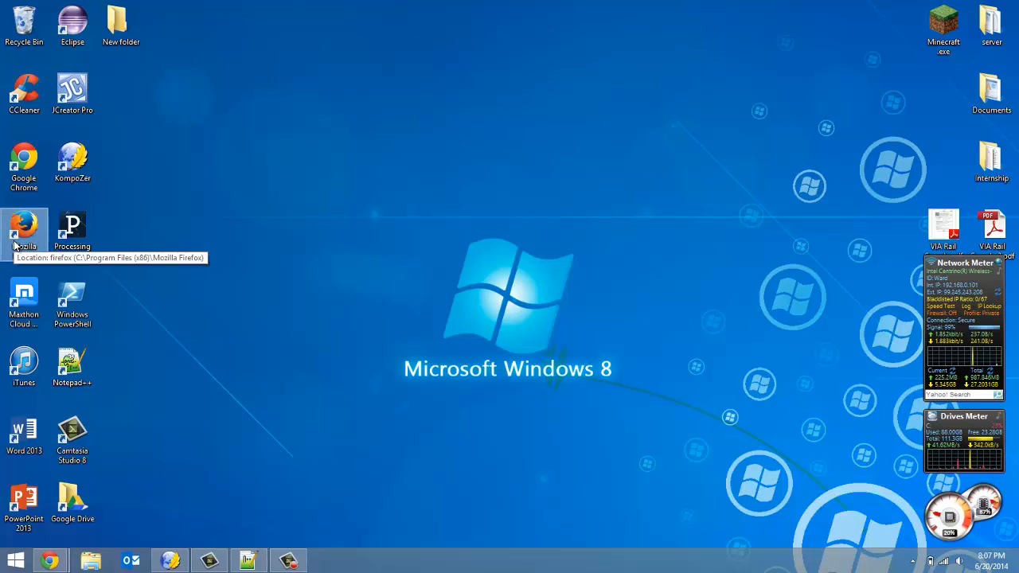
pyautogui.doubleClick(24, 227)
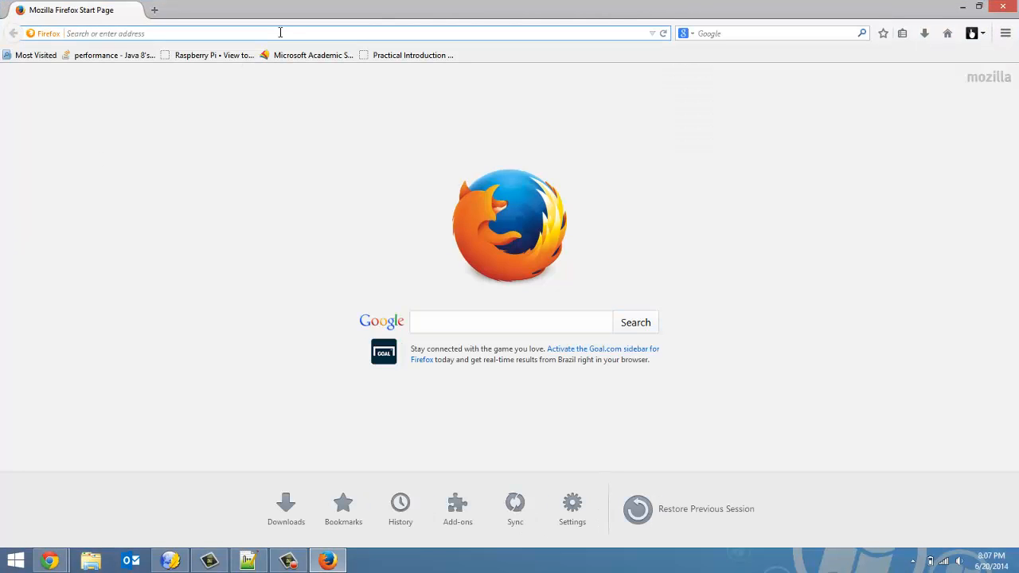
pyautogui.moveTo(413, 55)
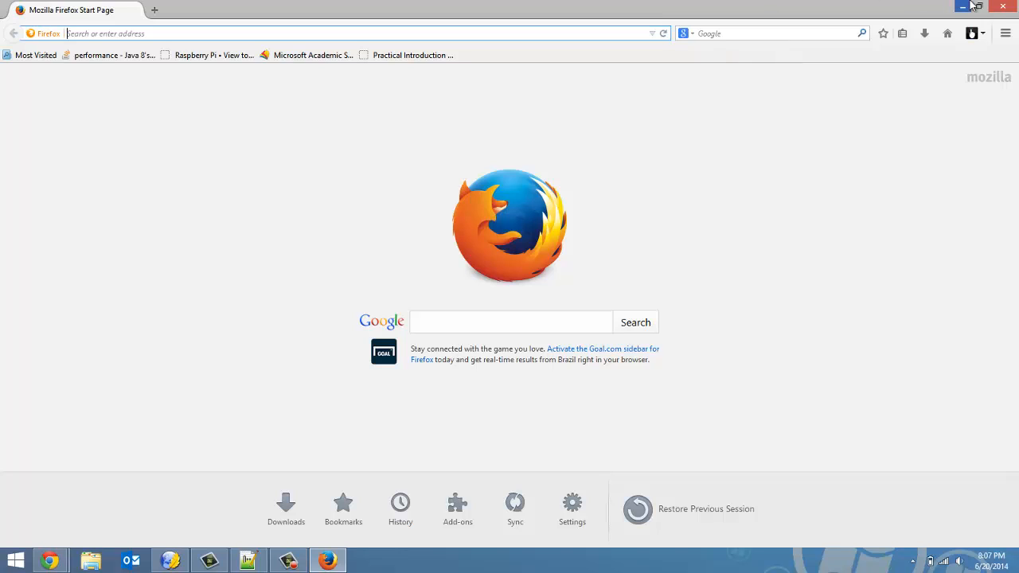
pyautogui.moveTo(967, 5)
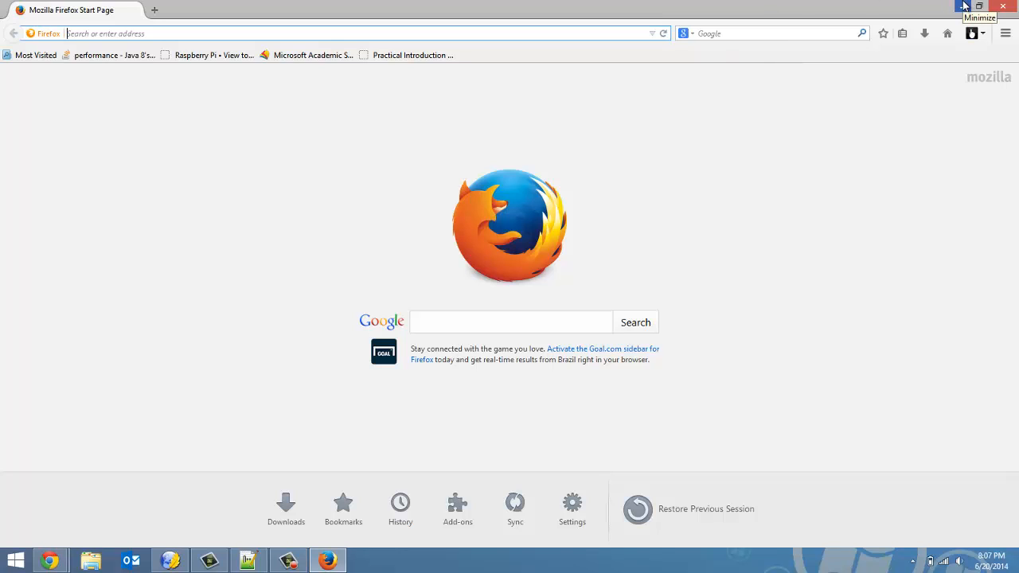
pyautogui.moveTo(852, 10)
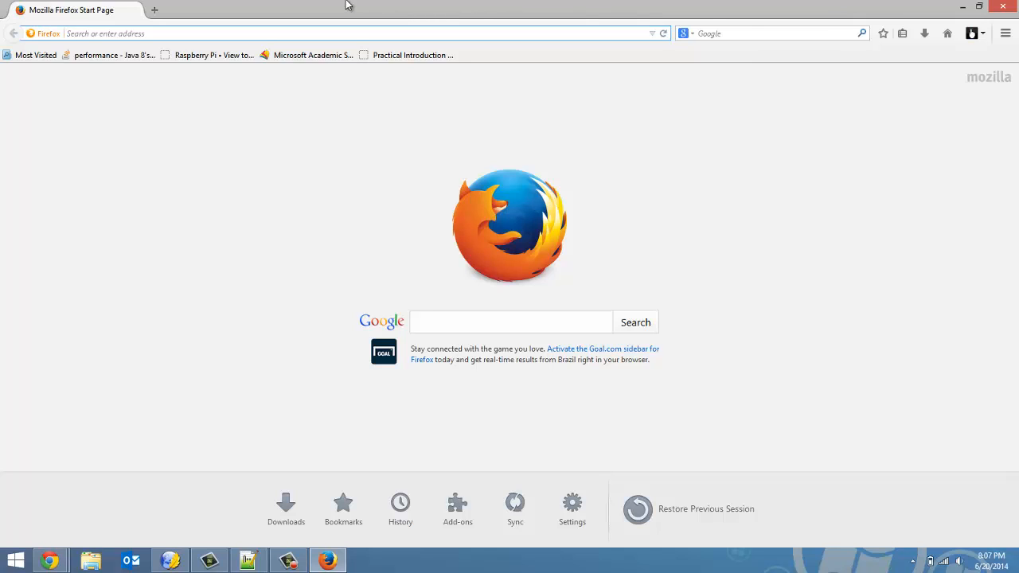
pyautogui.click(764, 32)
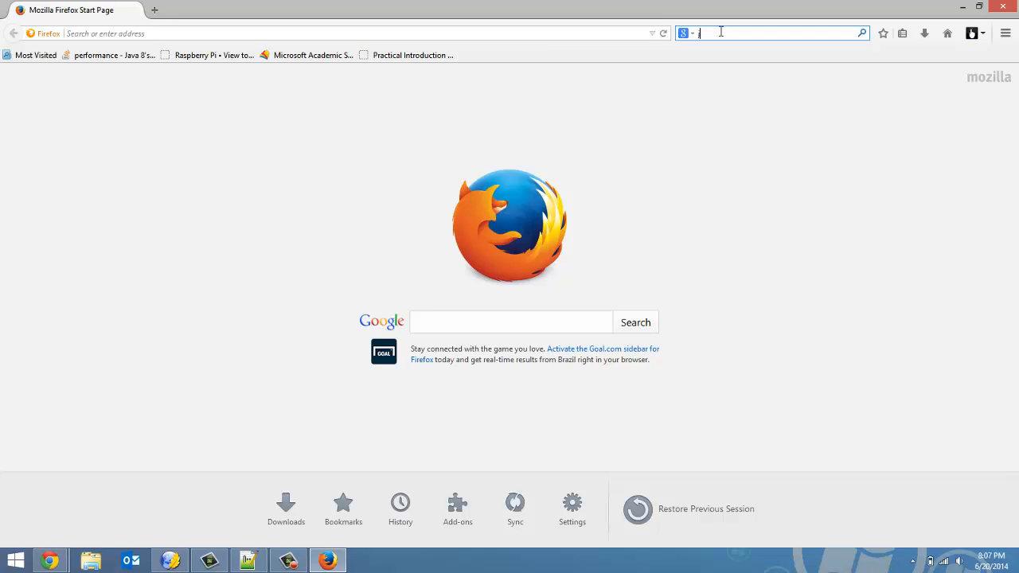
pyautogui.write('java 8 download')
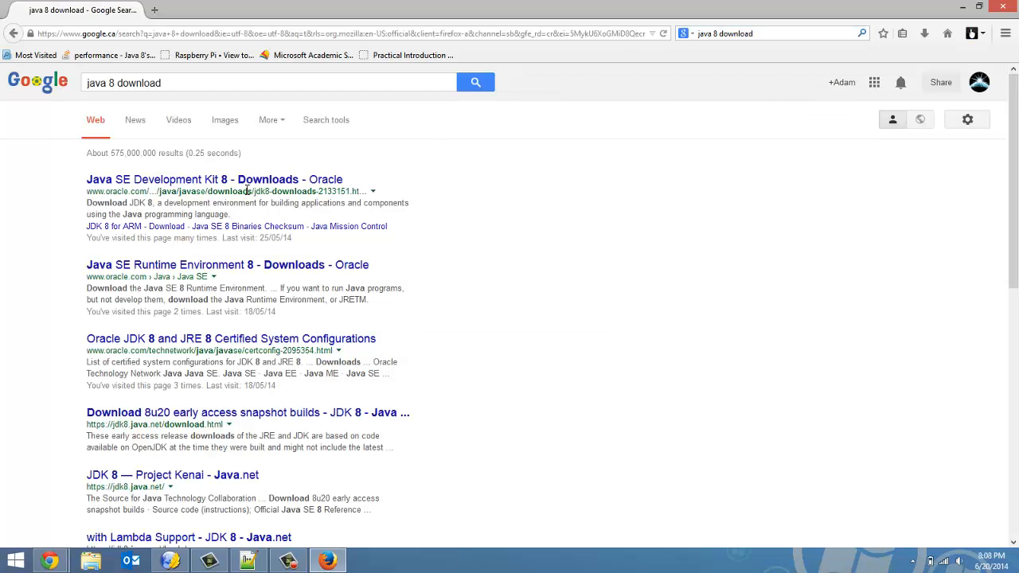
# Accept the JDK 8 license and save the jdk-8u5-windows-x64.exe installer
pyautogui.click(203, 179)
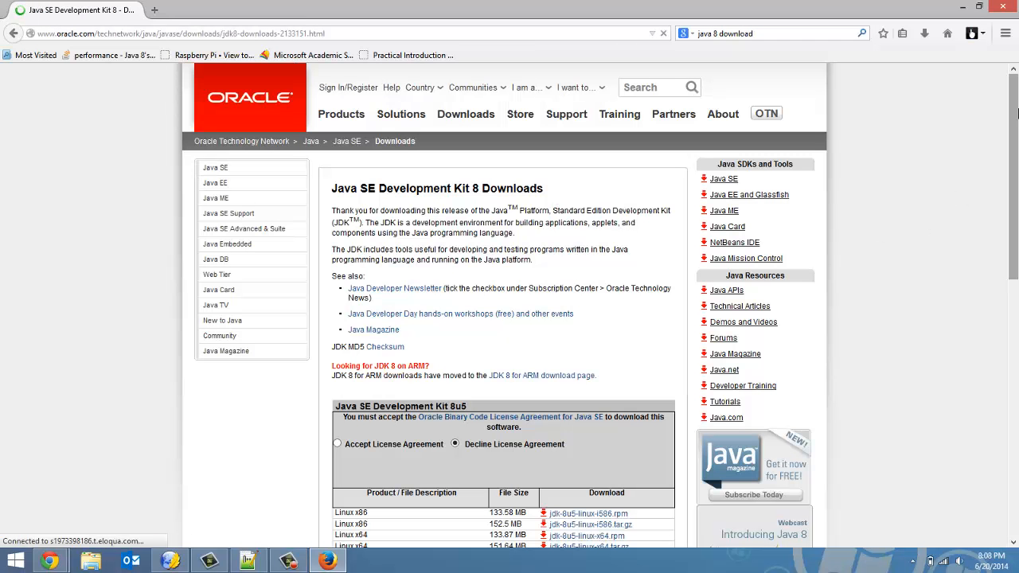
pyautogui.scroll(-3)
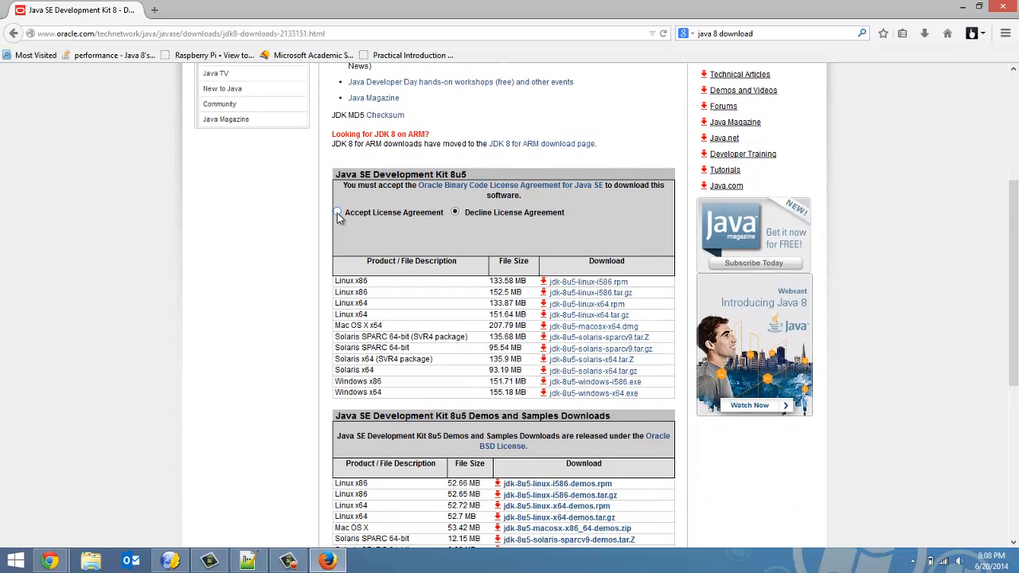
pyautogui.click(338, 213)
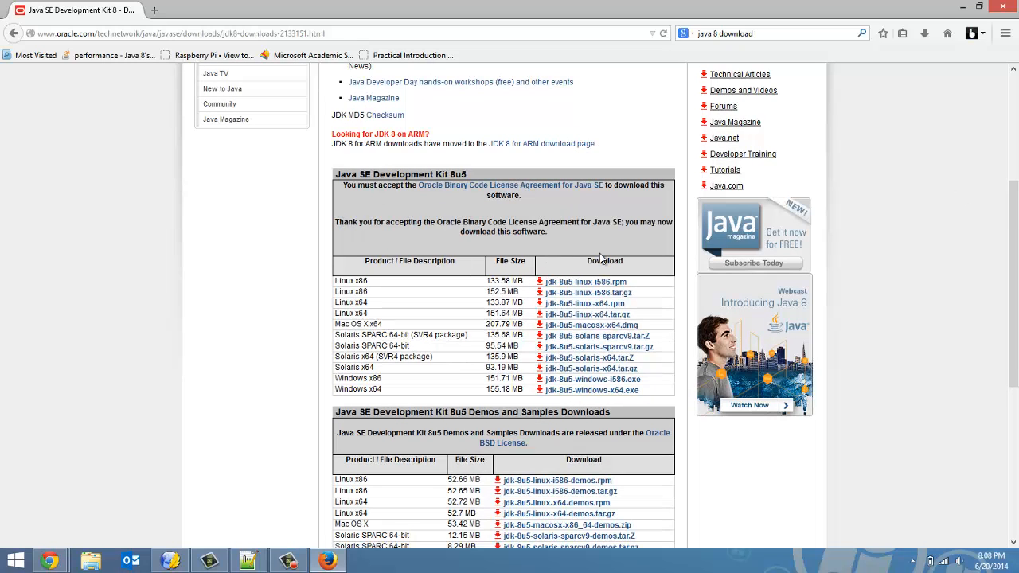
pyautogui.moveTo(591, 325)
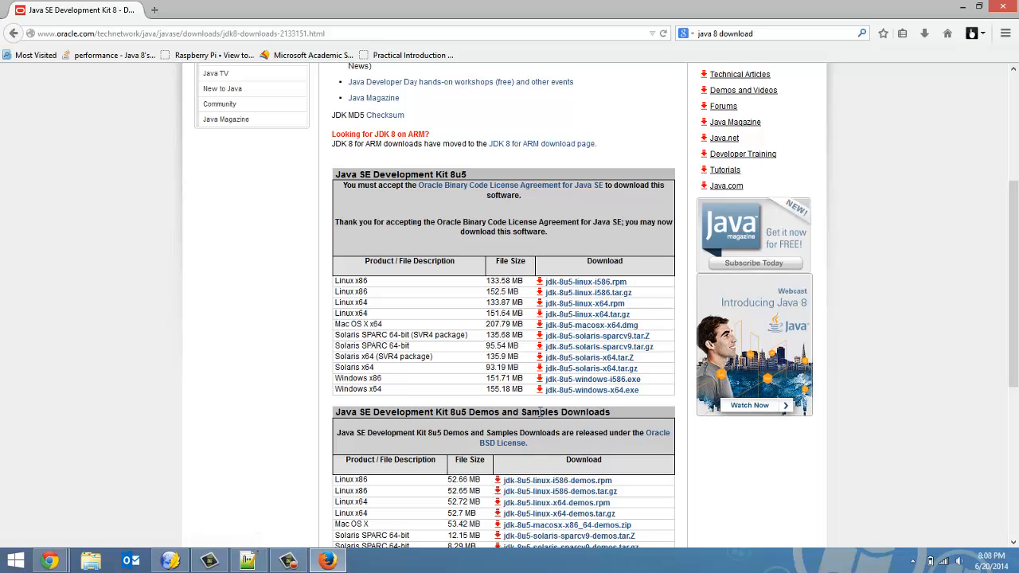
pyautogui.moveTo(603, 398)
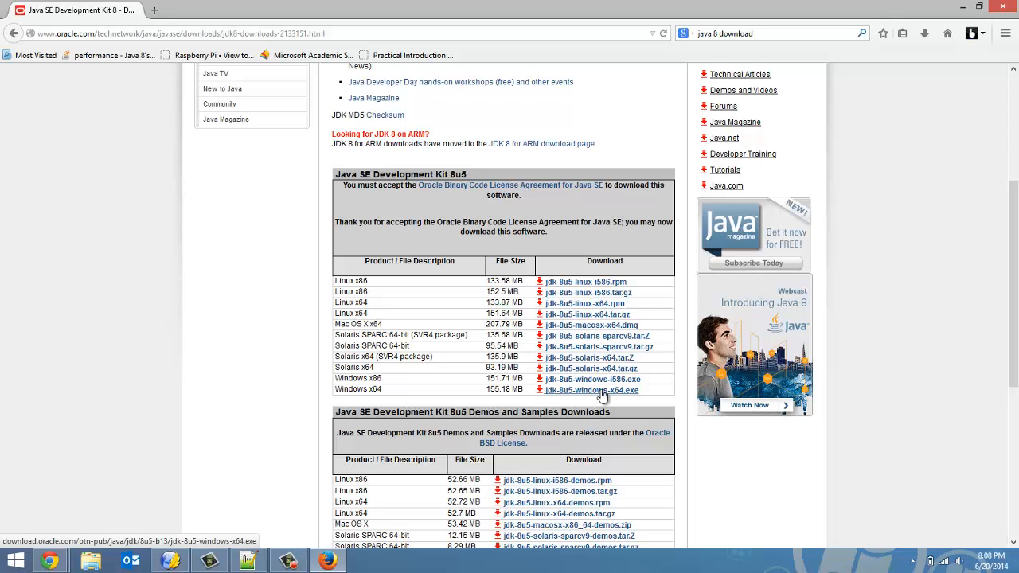
pyautogui.moveTo(394, 393)
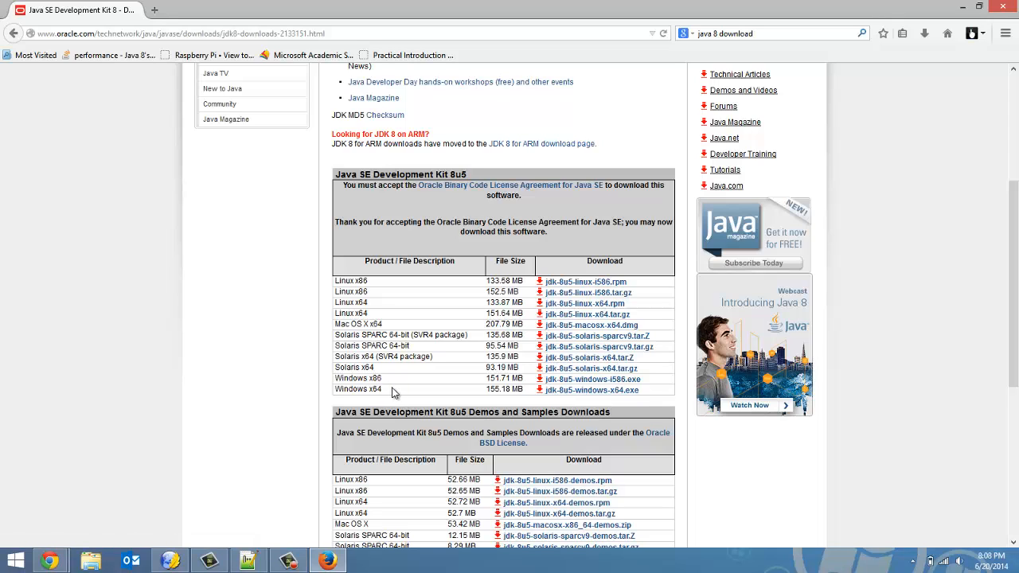
pyautogui.moveTo(598, 398)
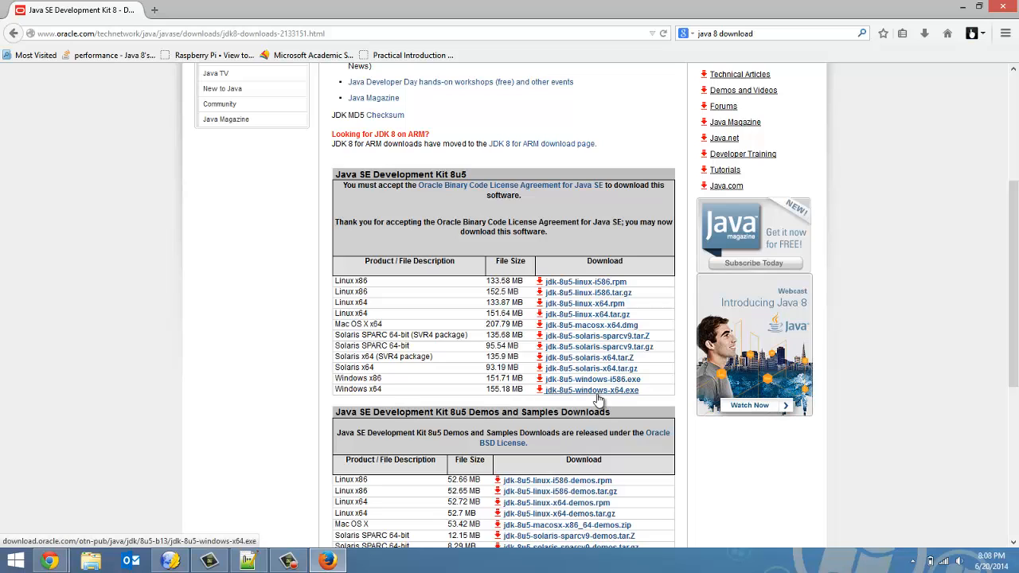
pyautogui.click(592, 390)
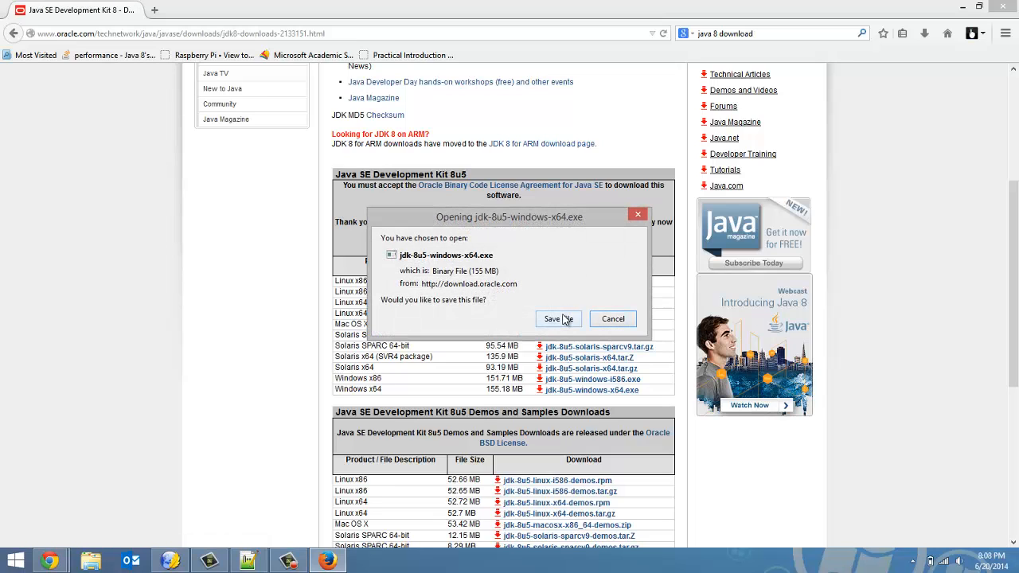
pyautogui.moveTo(566, 319)
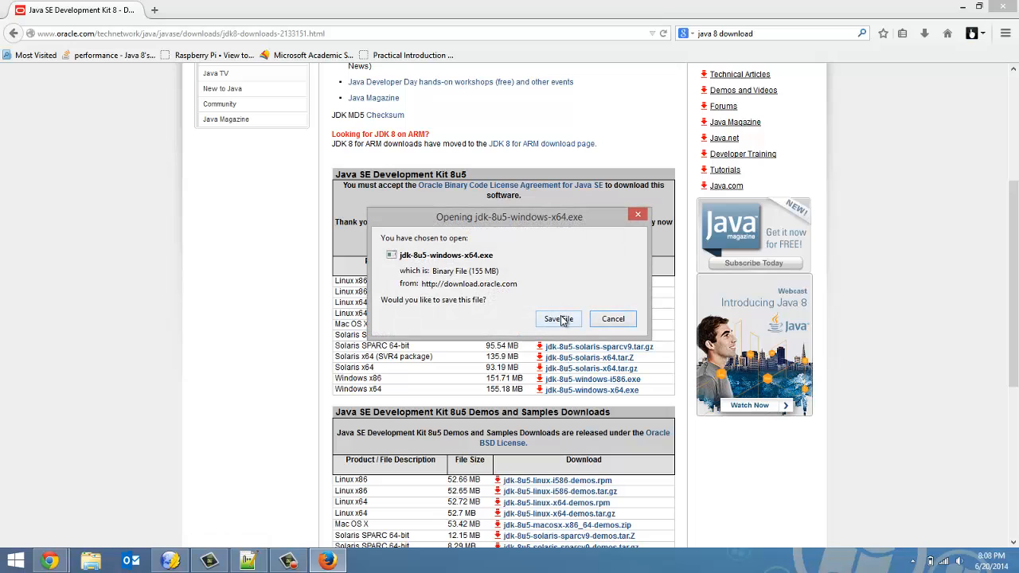
pyautogui.click(559, 318)
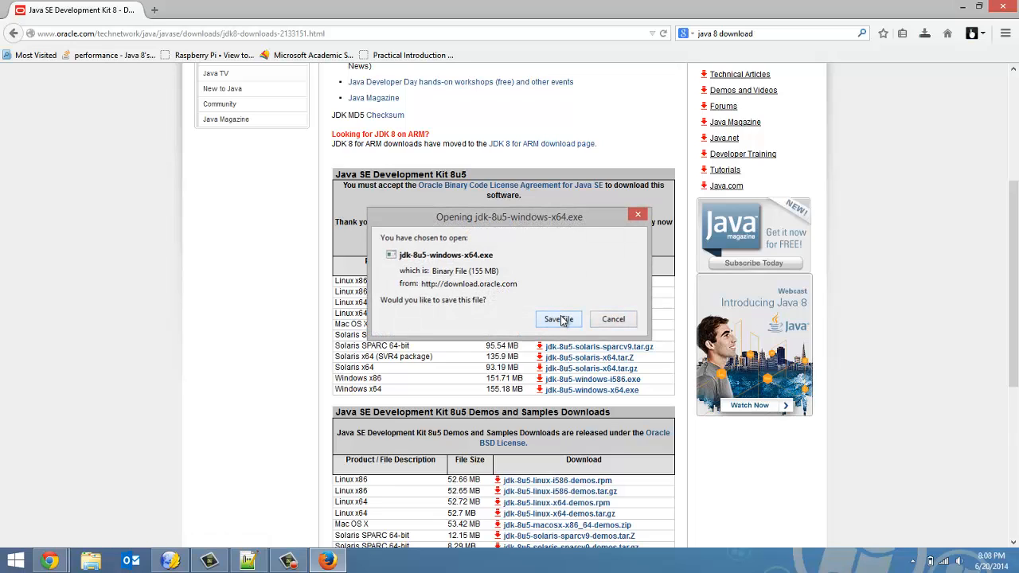
pyautogui.click(558, 319)
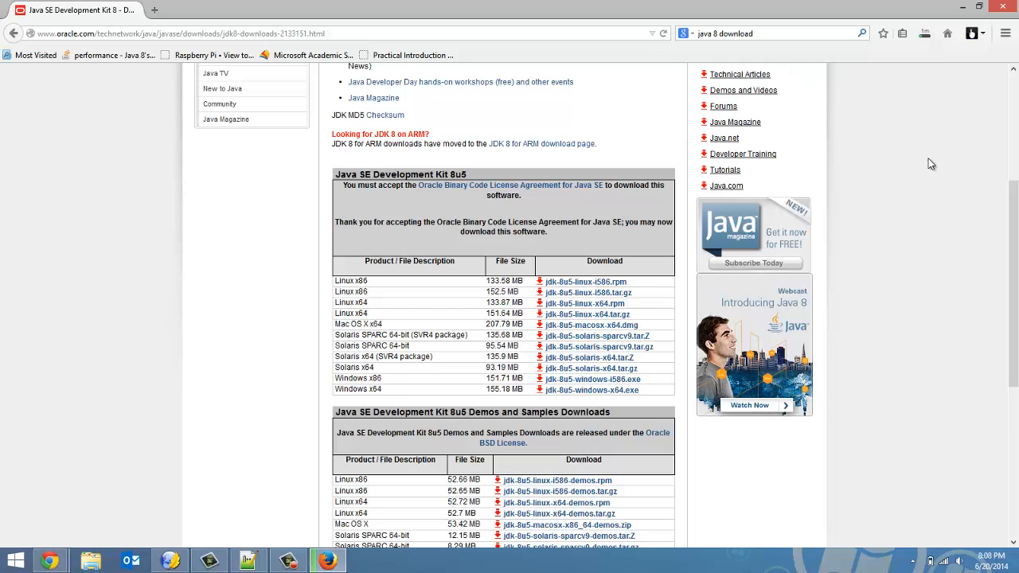
# In a new tab, open the Eclipse Project Downloads page and scroll through the releases
pyautogui.click(167, 16)
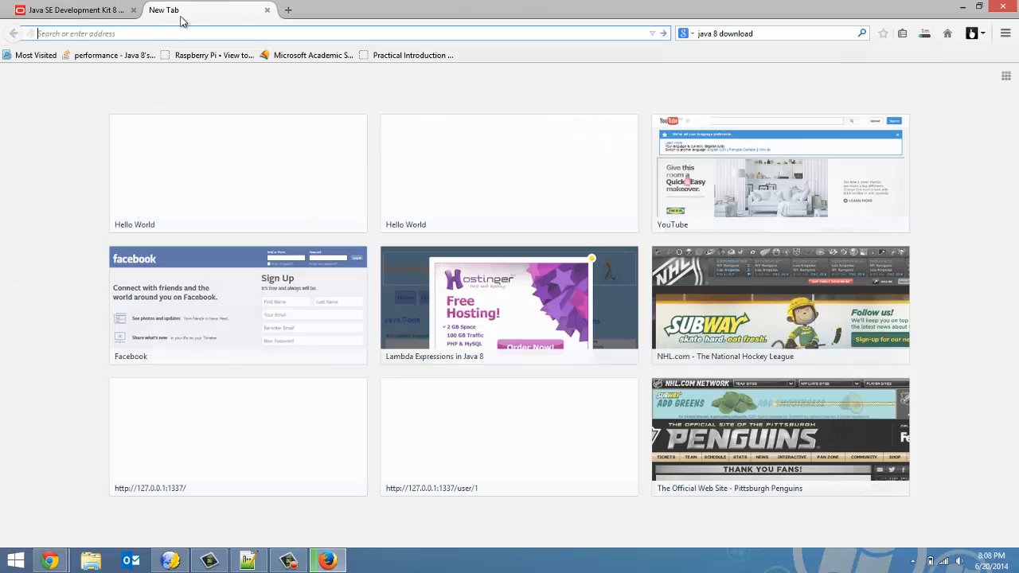
pyautogui.write('eclipse')
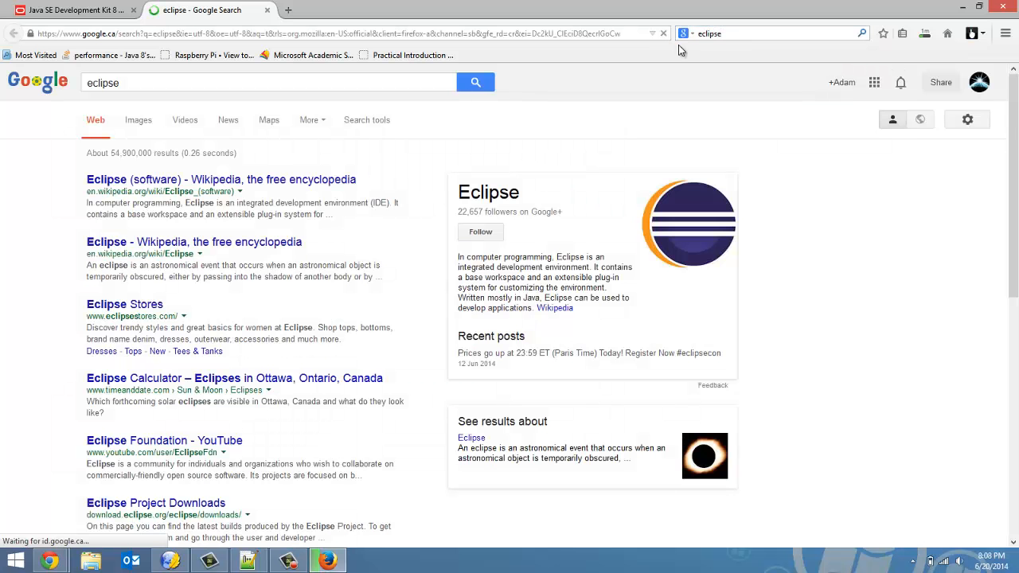
pyautogui.moveTo(203, 257)
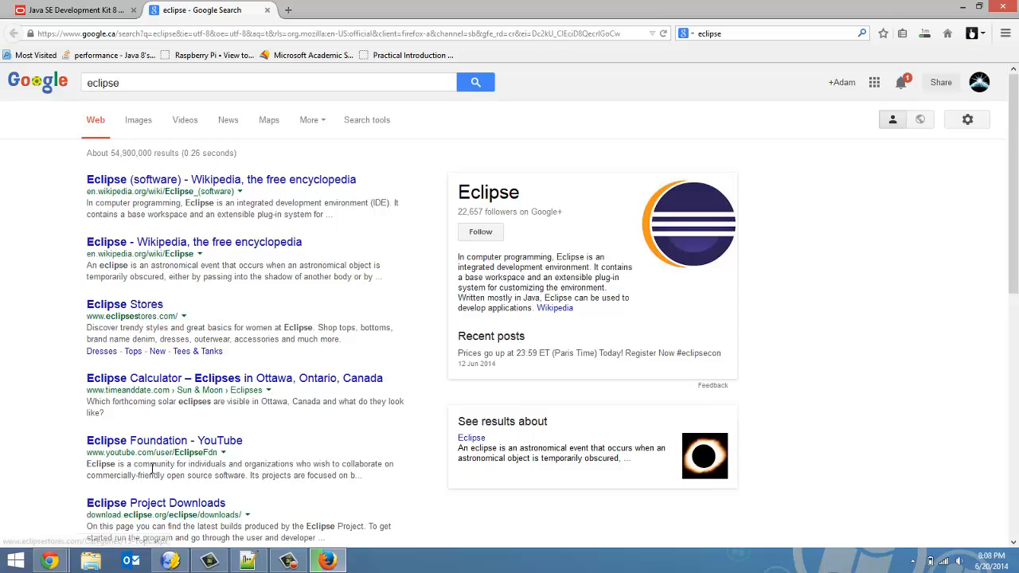
pyautogui.click(144, 504)
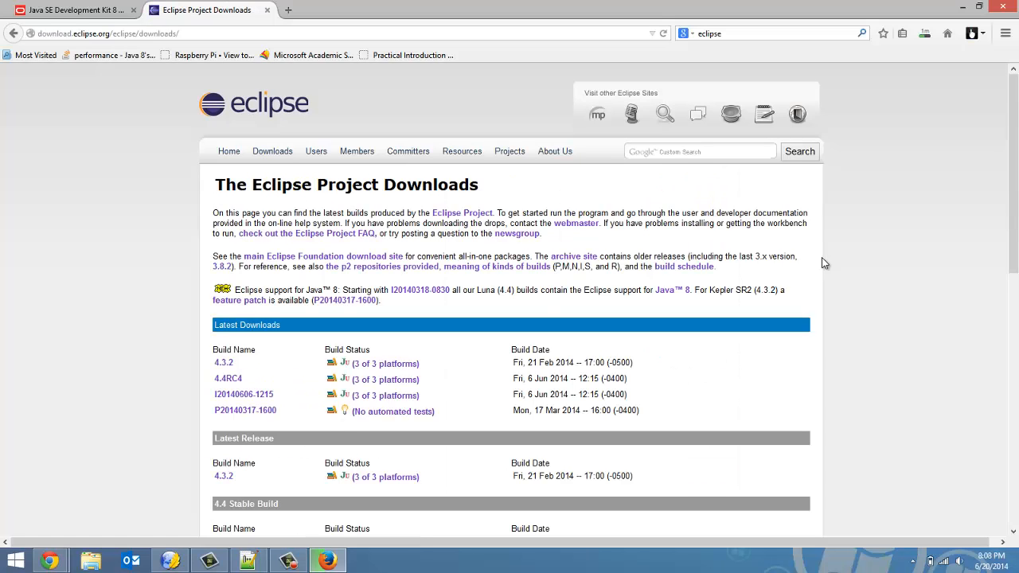
pyautogui.scroll(-3)
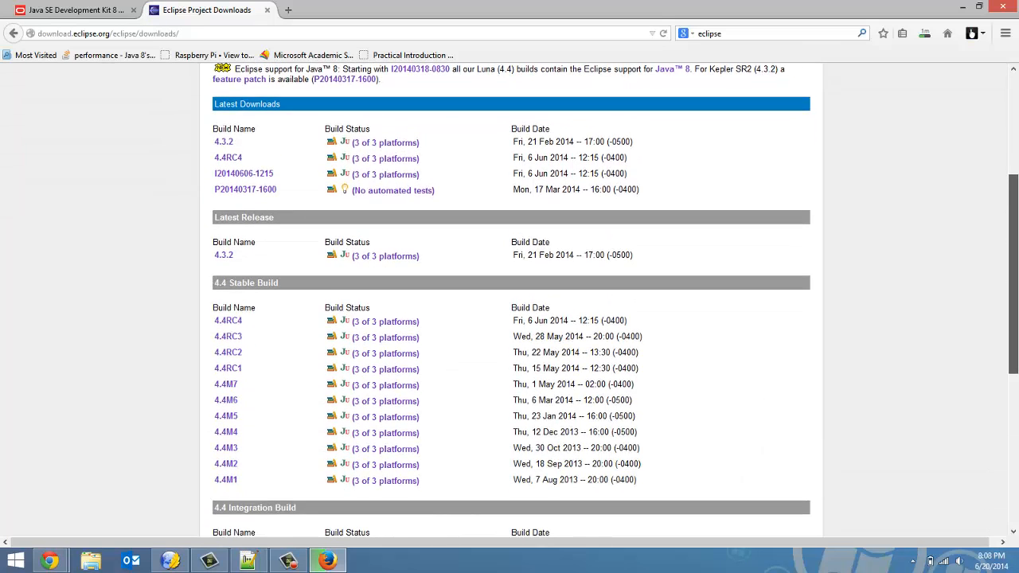
pyautogui.scroll(-3)
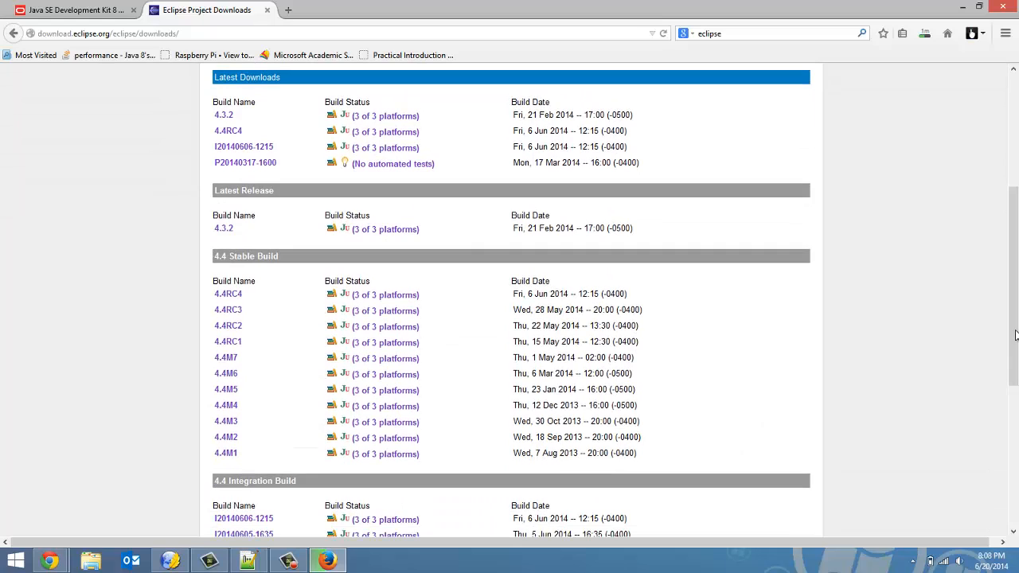
pyautogui.moveTo(324, 286)
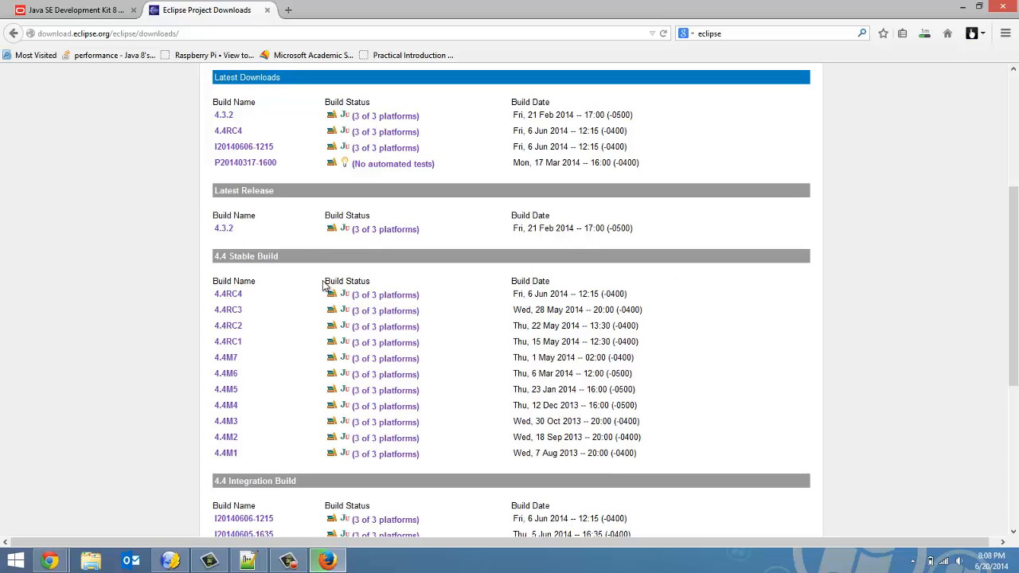
pyautogui.moveTo(289, 9)
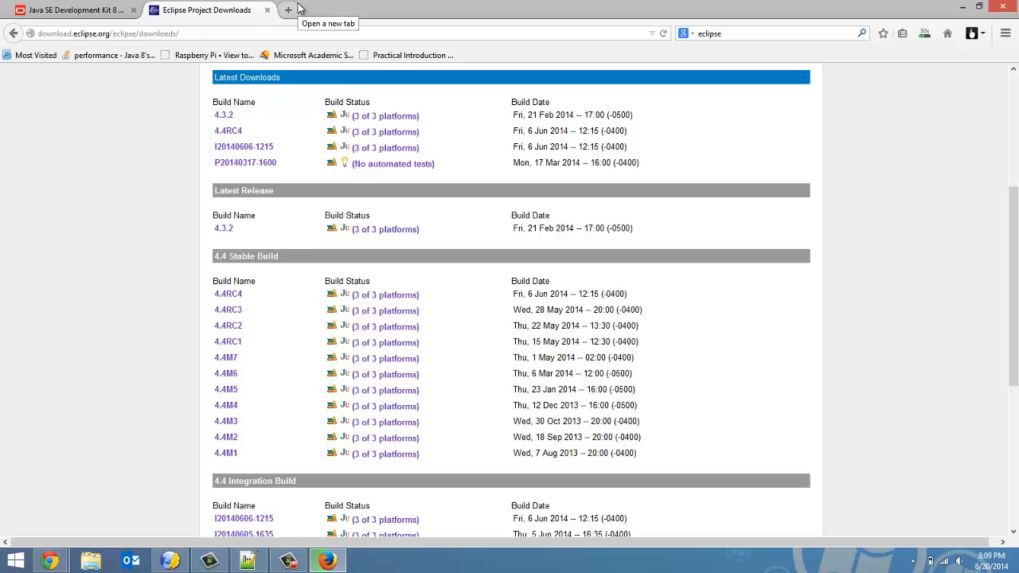
pyautogui.moveTo(355, 317)
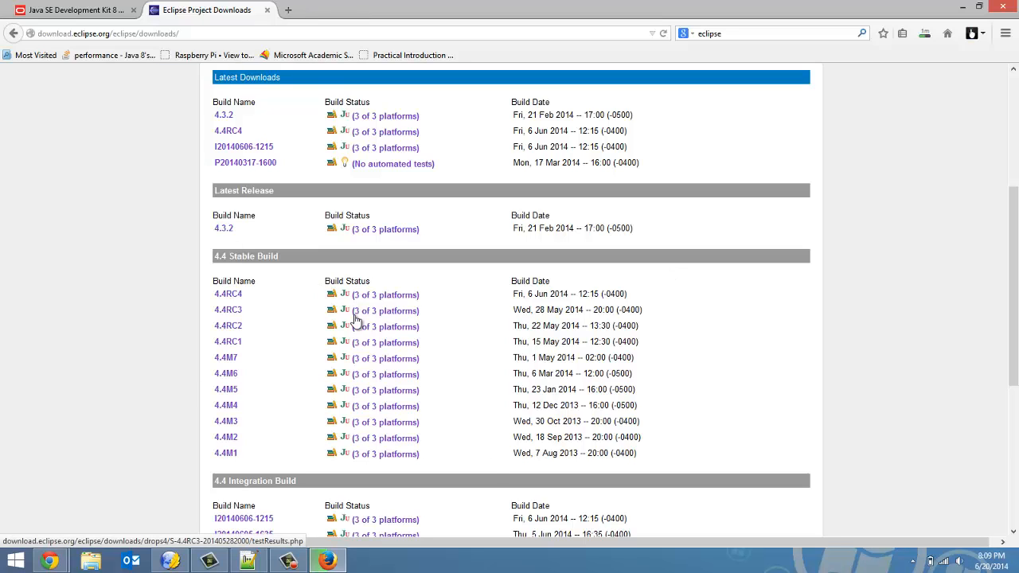
pyautogui.moveTo(224, 120)
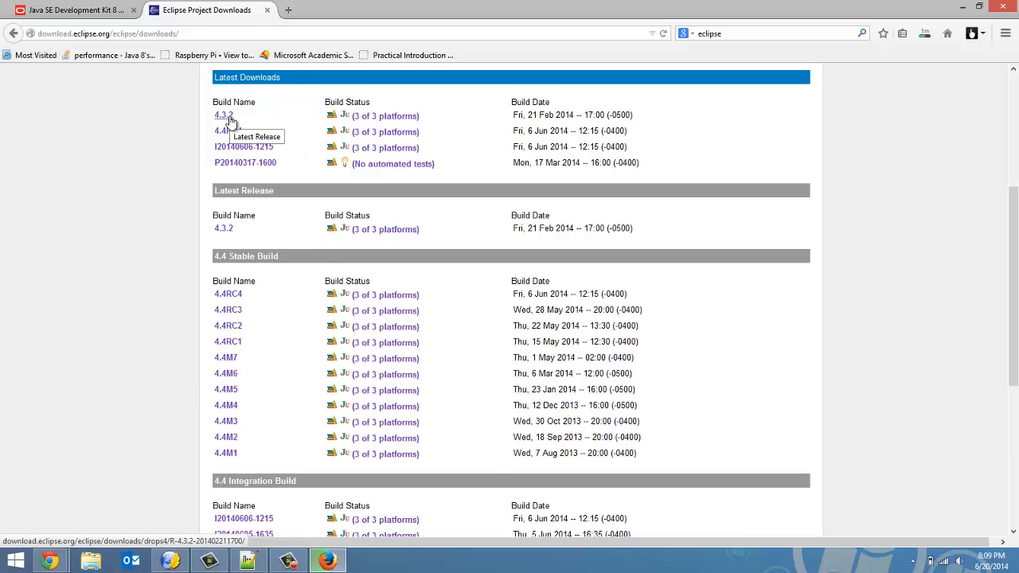
pyautogui.scroll(-3)
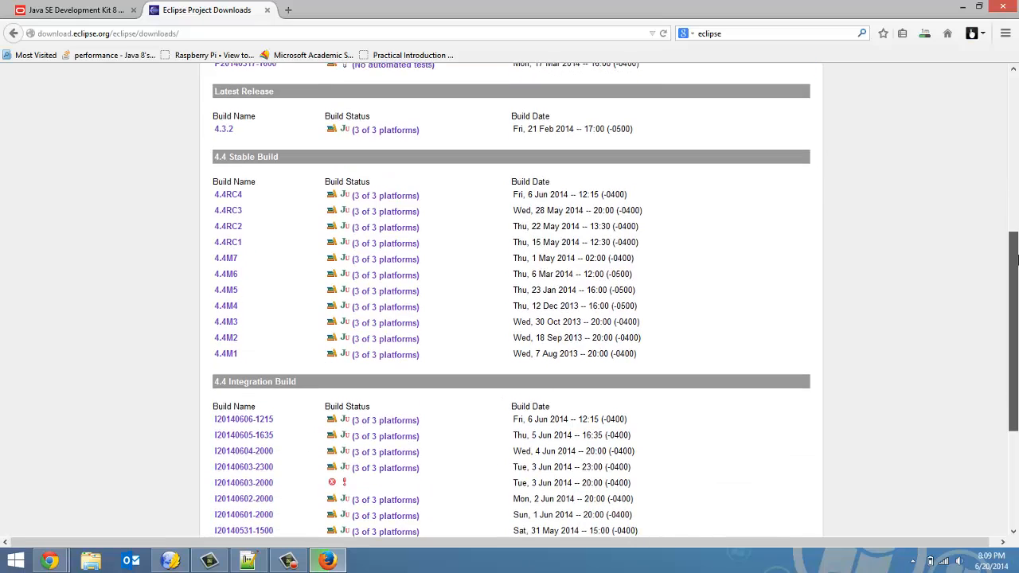
pyautogui.scroll(-3)
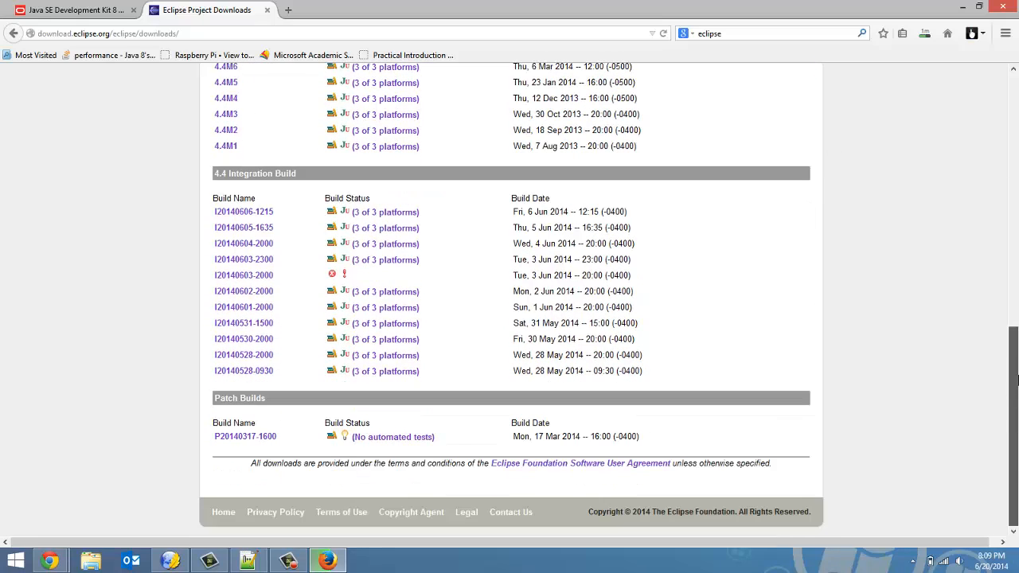
pyautogui.scroll(3)
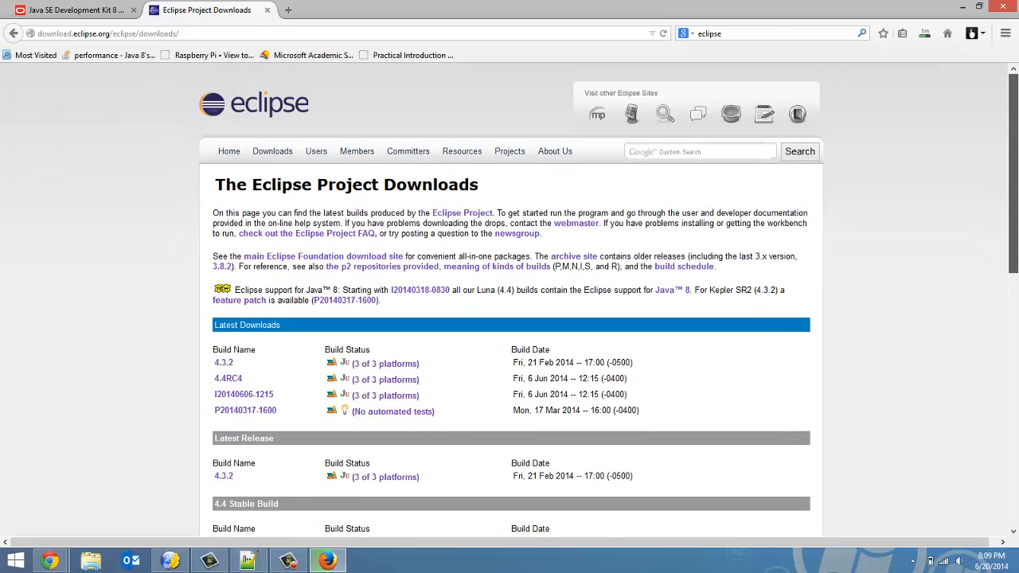
pyautogui.scroll(-3)
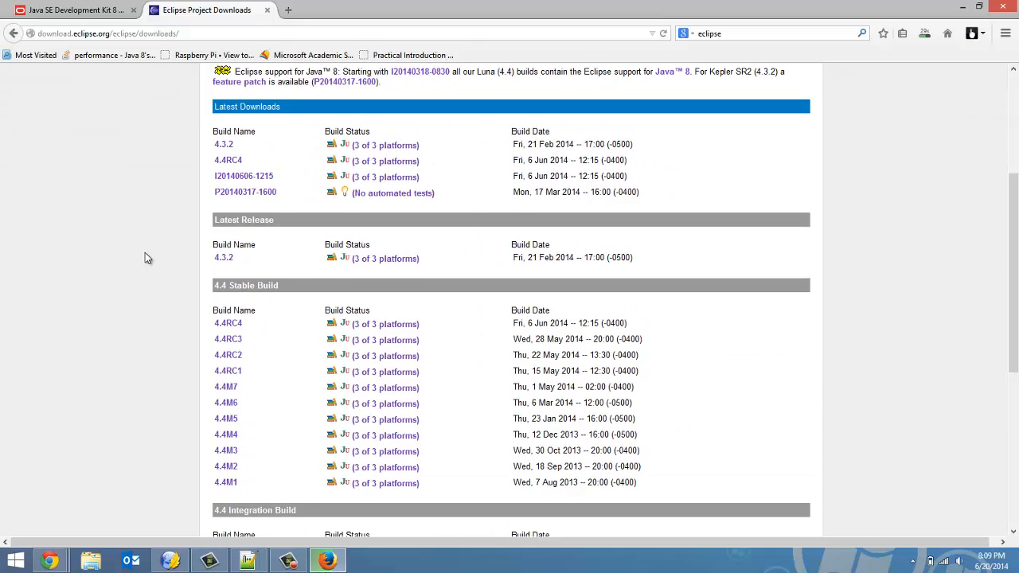
pyautogui.moveTo(227, 145)
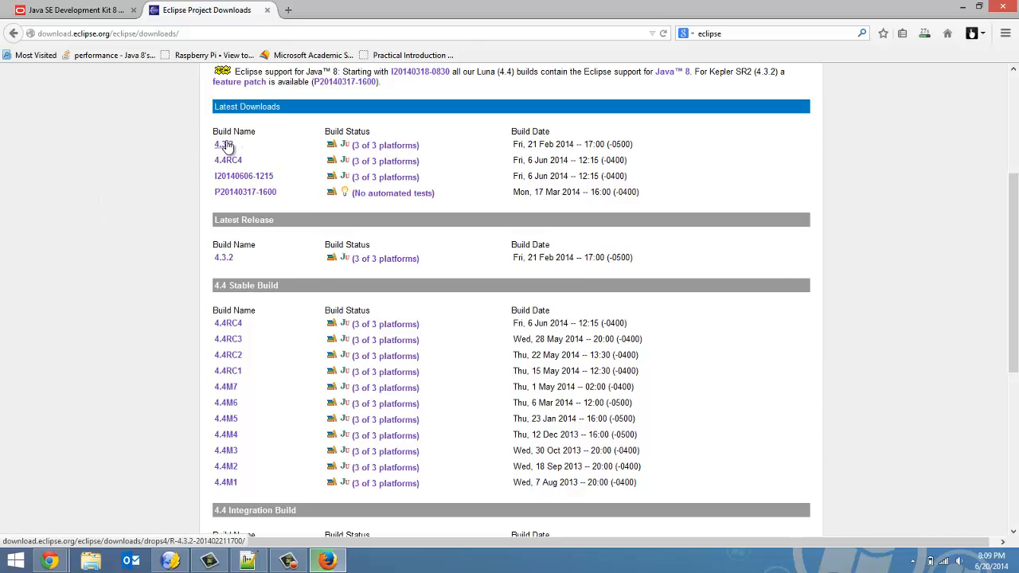
# Open the 4.3.2 build and pick the Windows eclipse-SDK-4.3.2-win32.zip download
pyautogui.click(223, 145)
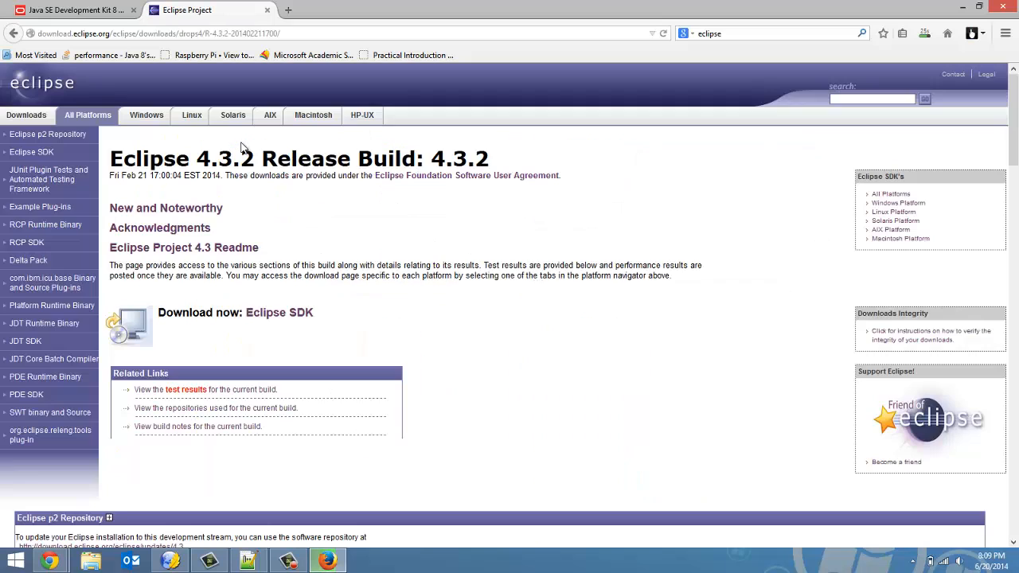
pyautogui.moveTo(288, 321)
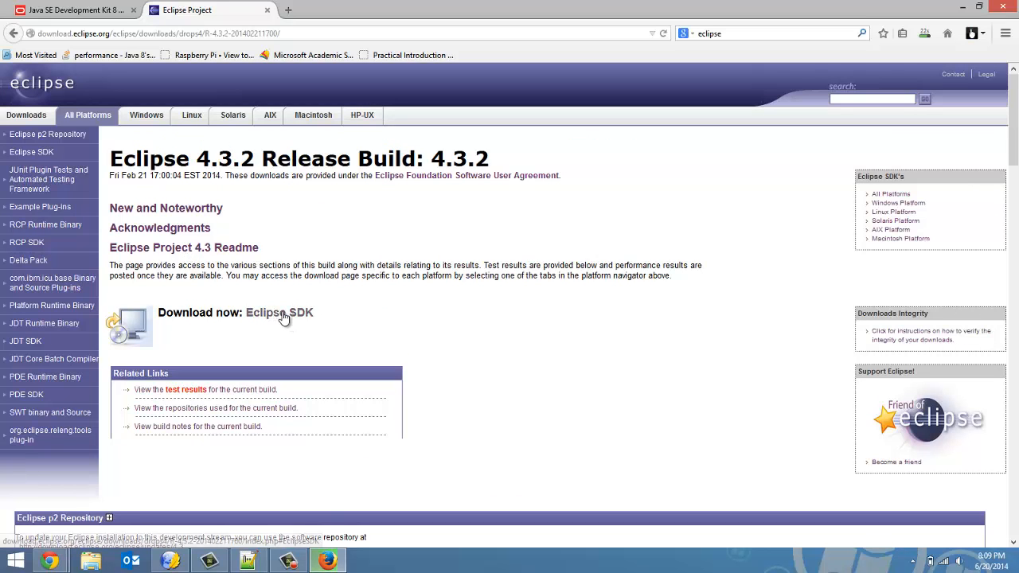
pyautogui.click(278, 312)
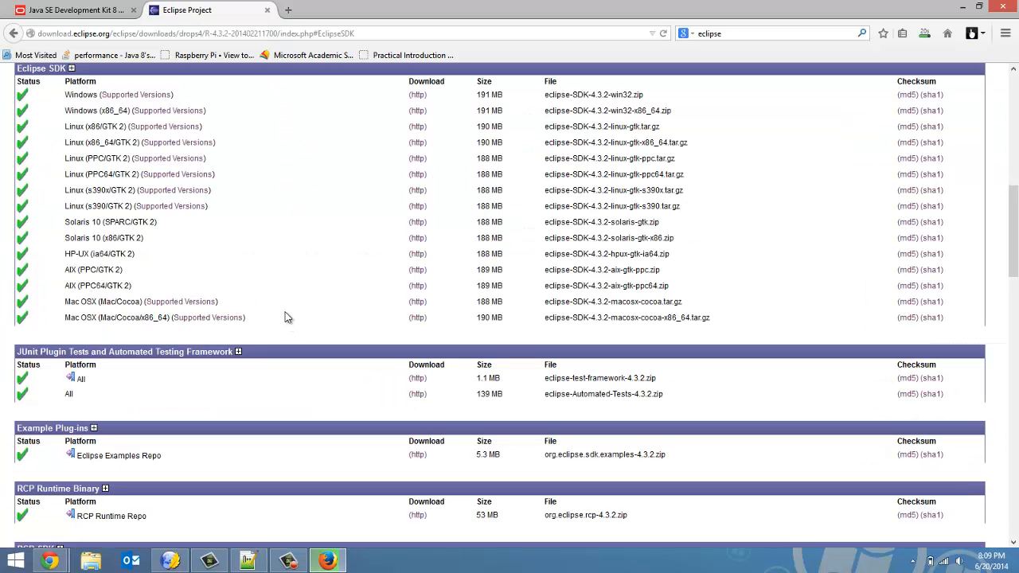
pyautogui.moveTo(663, 95)
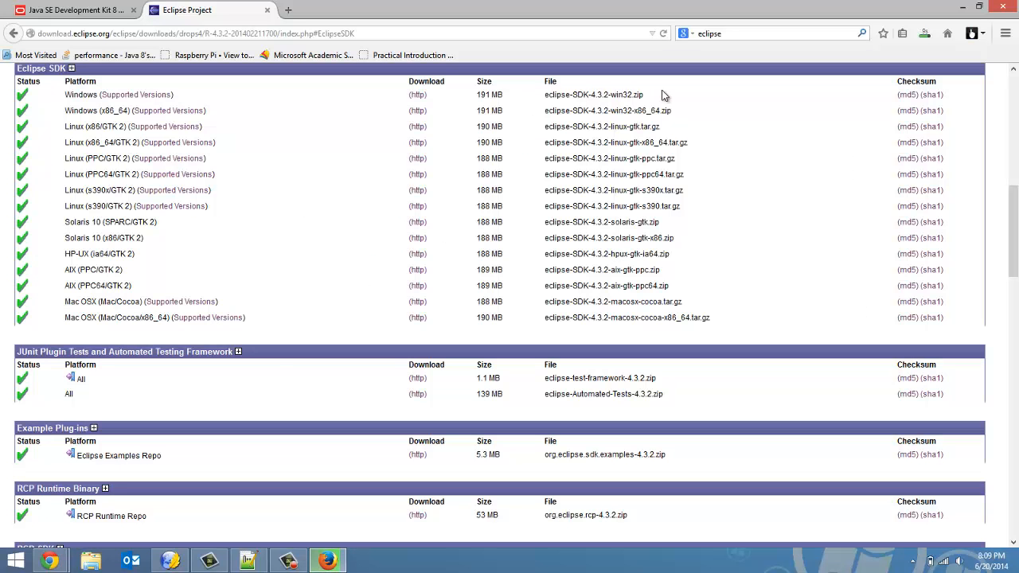
pyautogui.moveTo(594, 126)
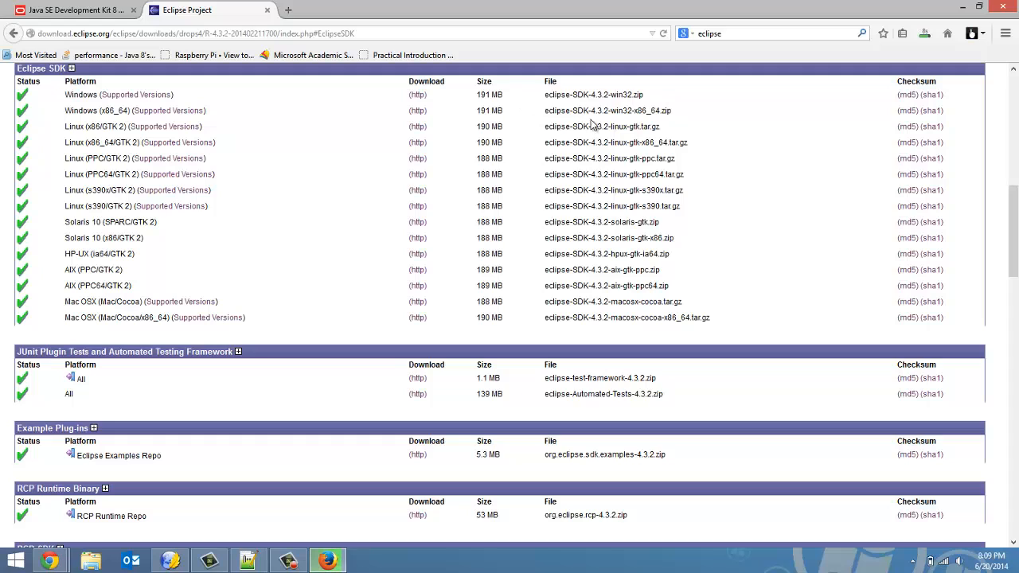
pyautogui.moveTo(406, 244)
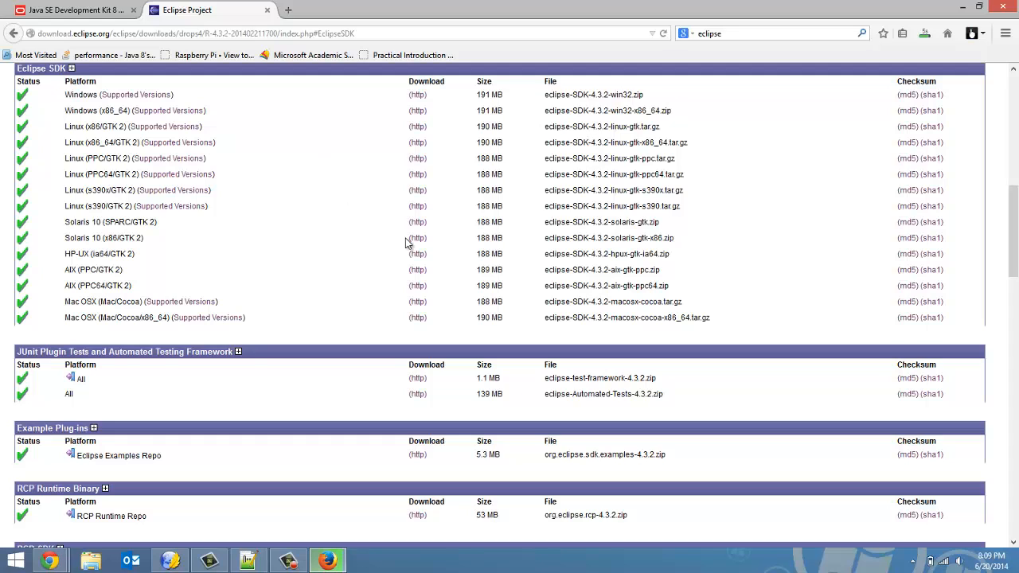
pyautogui.moveTo(971, 111)
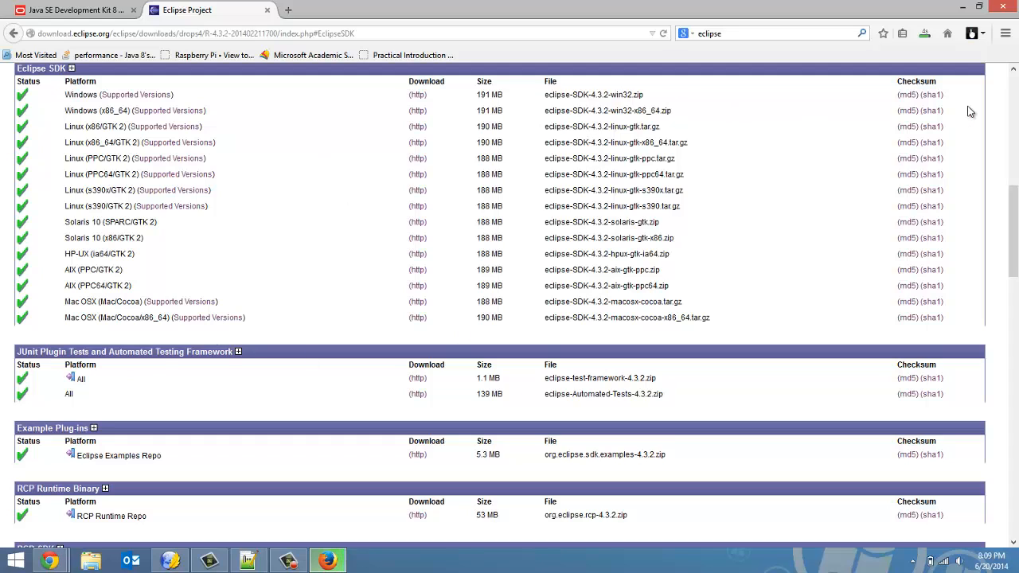
pyautogui.moveTo(716, 96)
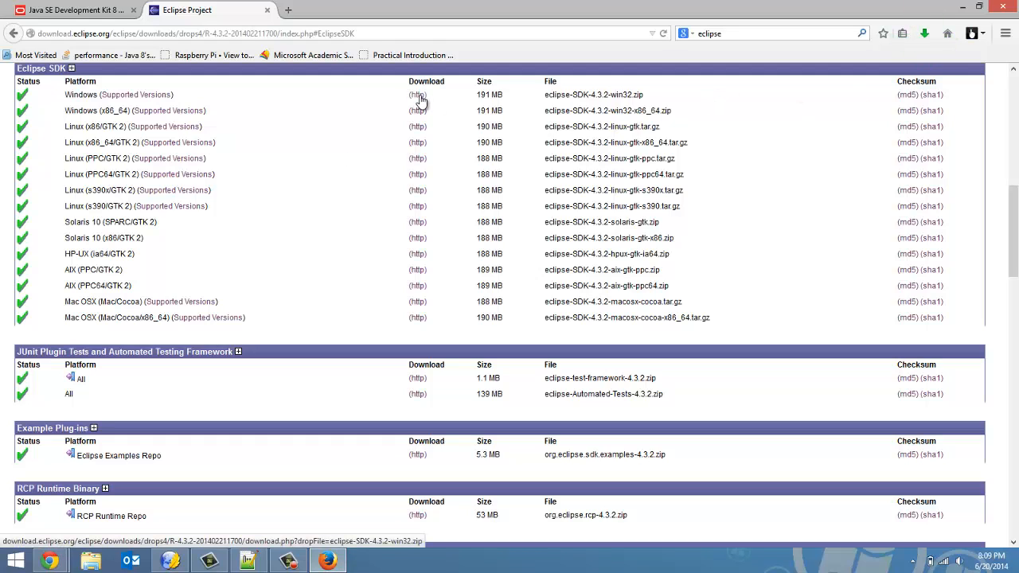
pyautogui.moveTo(423, 106)
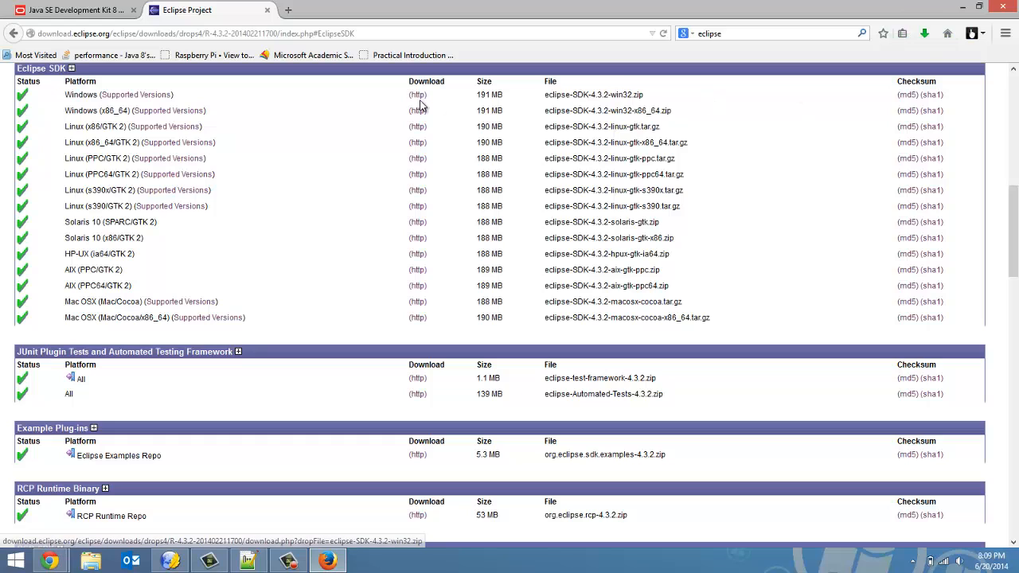
pyautogui.moveTo(378, 111)
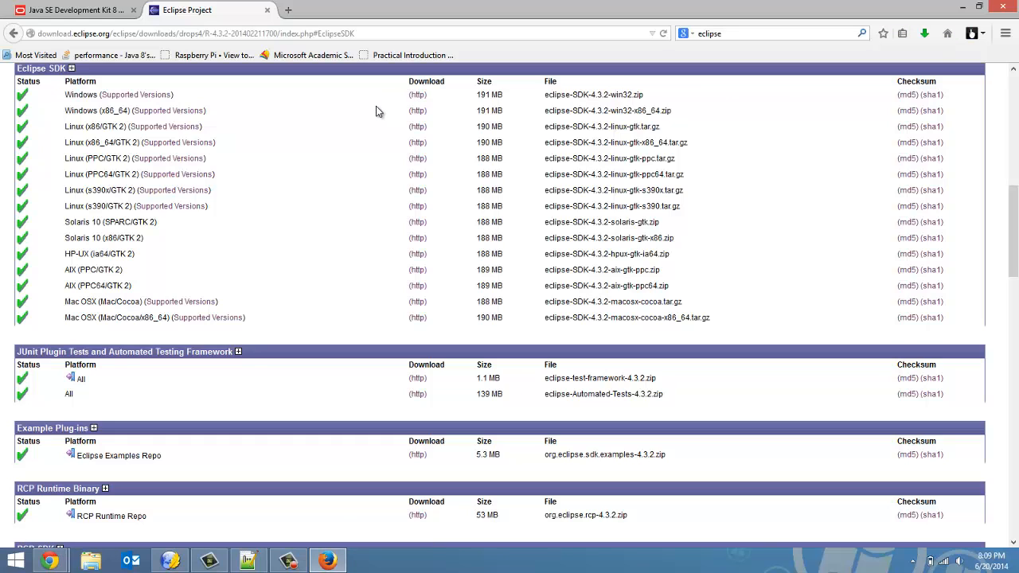
pyautogui.moveTo(417, 94)
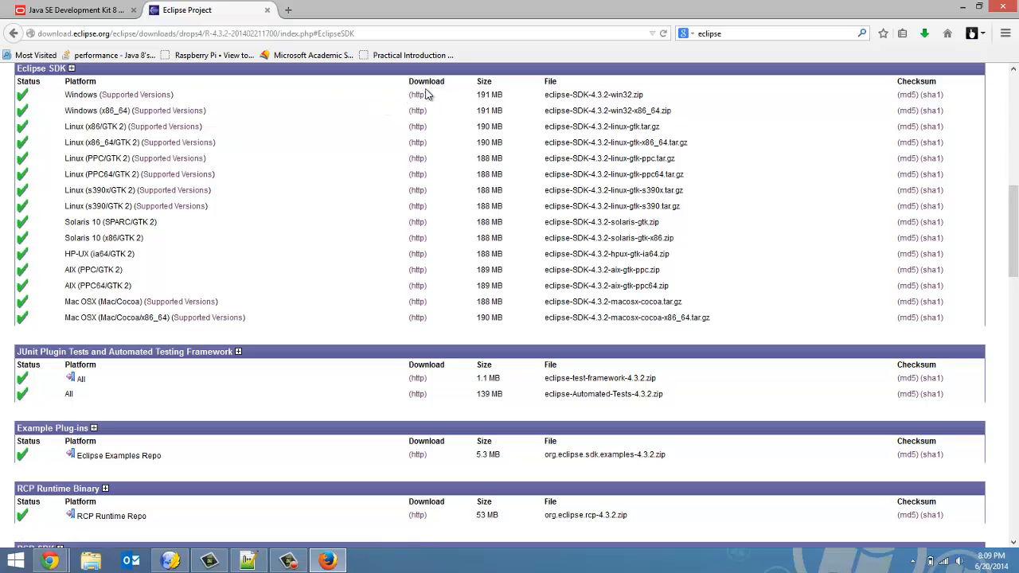
pyautogui.click(416, 95)
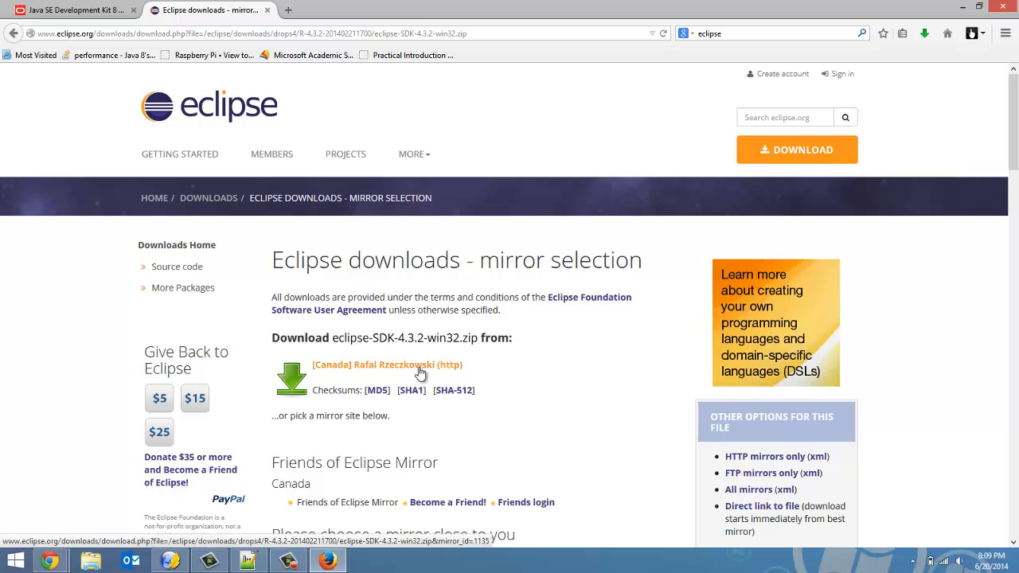
# Save eclipse-SDK-4.3.2-win32.zip from the Canadian mirror and check its download progress
pyautogui.click(387, 364)
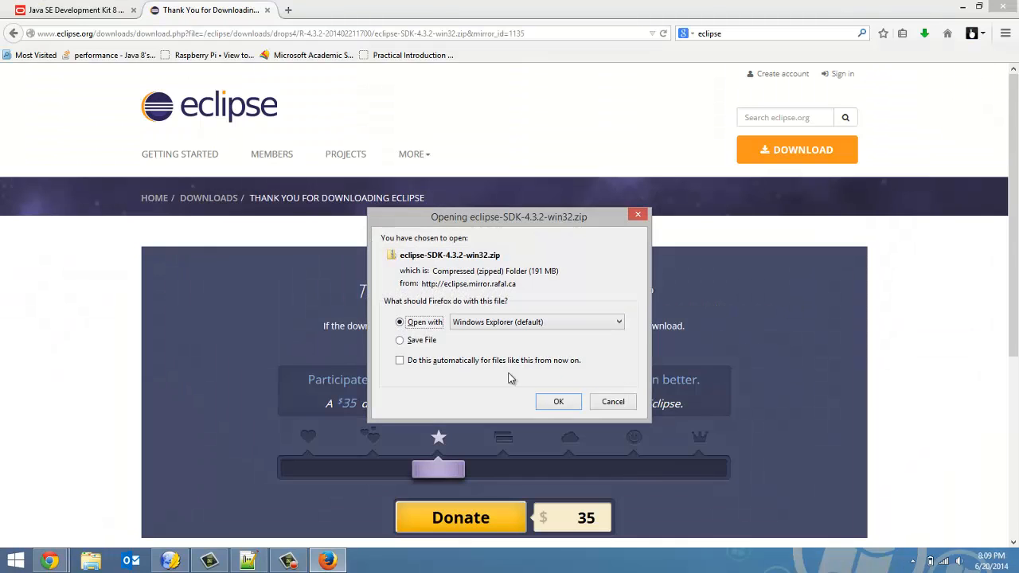
pyautogui.click(400, 340)
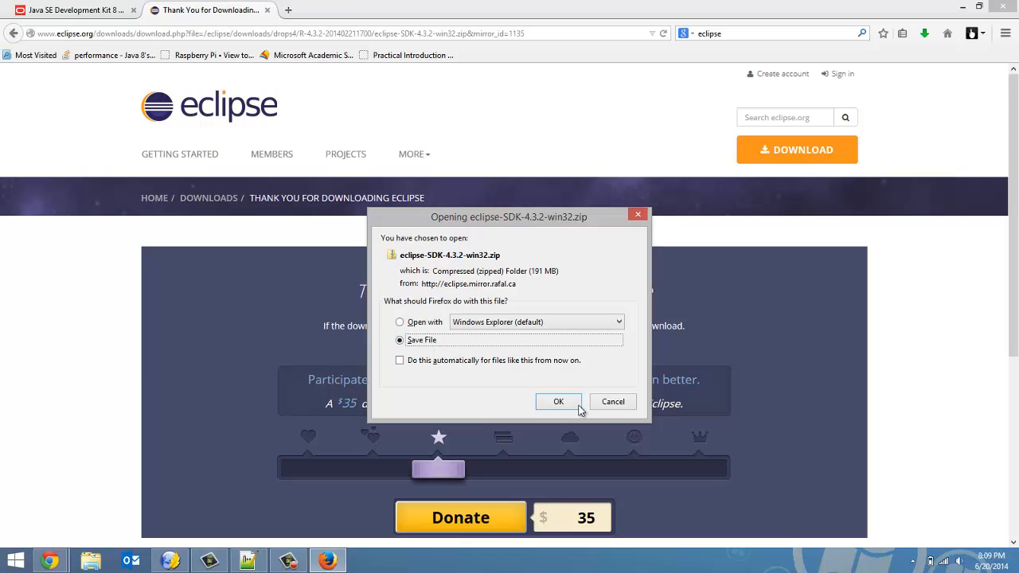
pyautogui.click(559, 401)
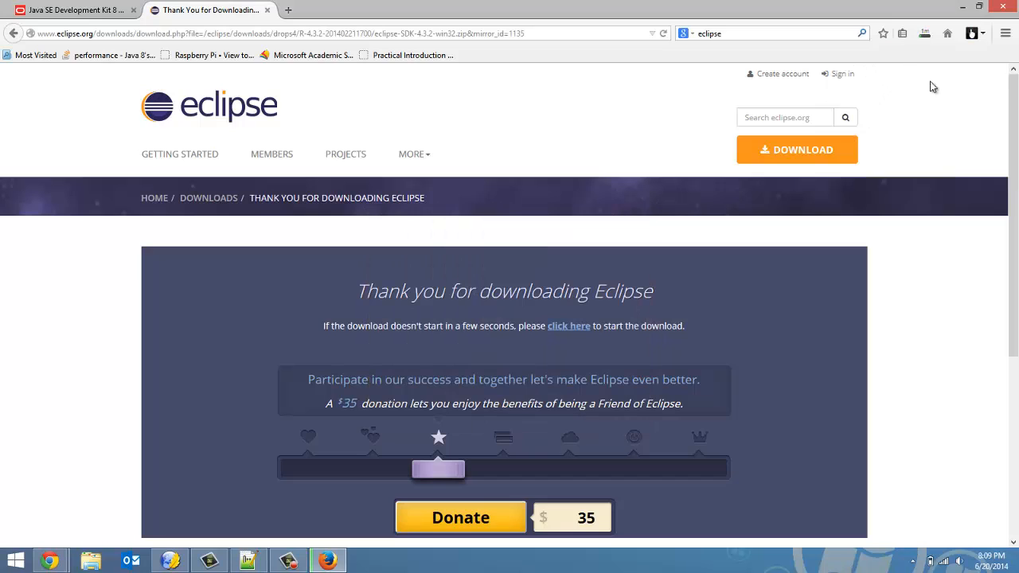
pyautogui.click(925, 34)
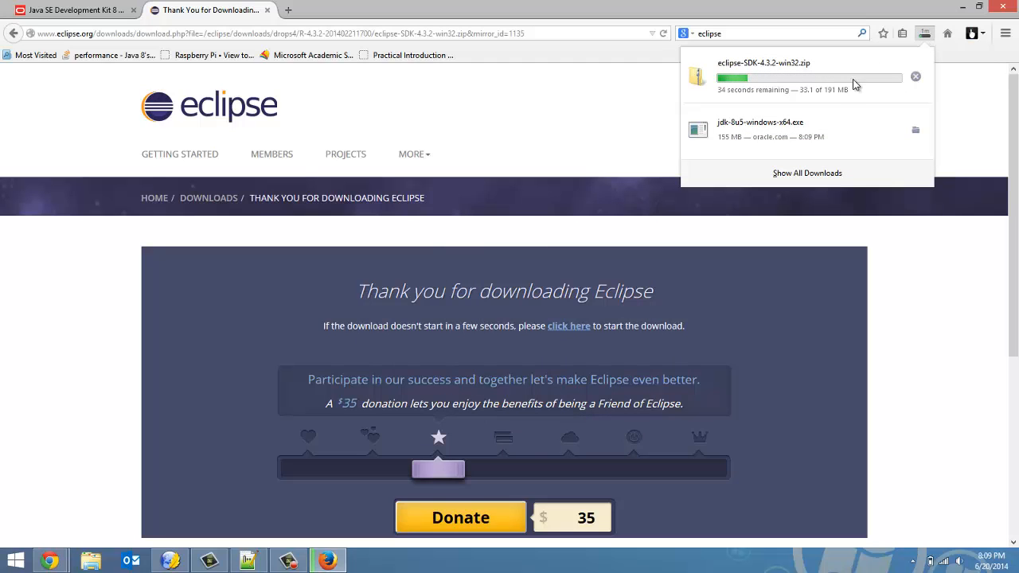
pyautogui.moveTo(824, 128)
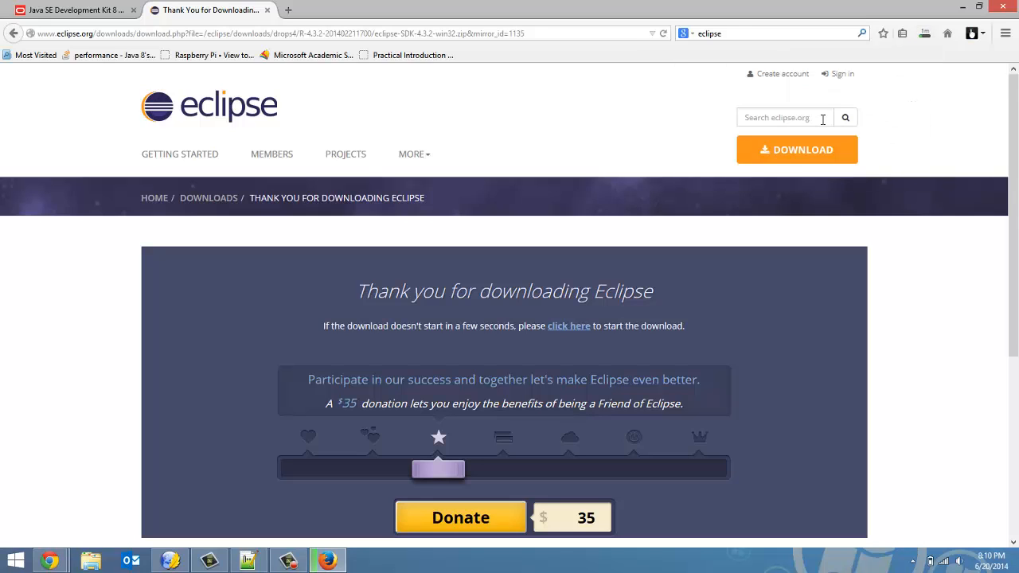
pyautogui.click(925, 33)
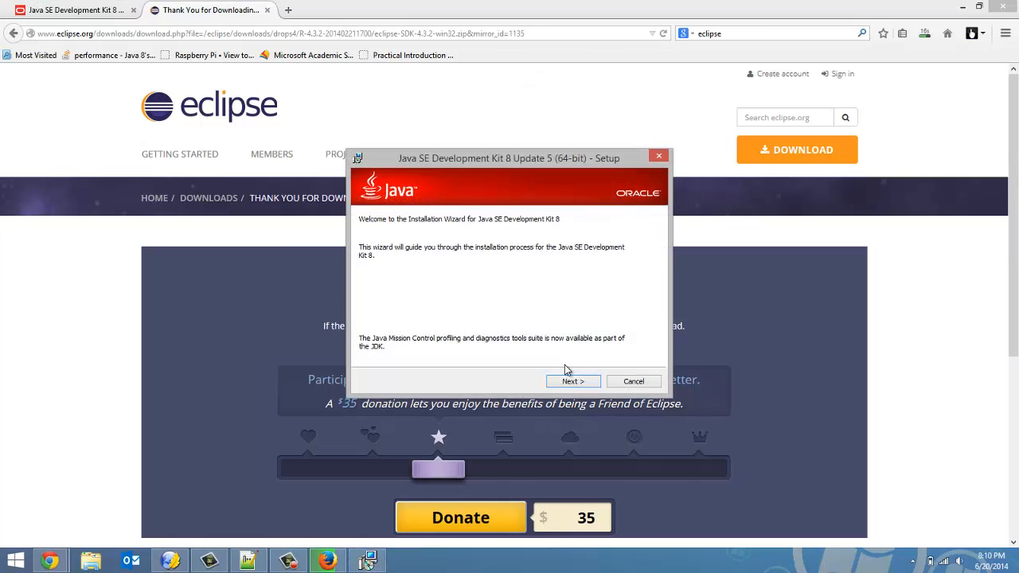
# Install JDK 8 Update 5 with default features, skip the public JRE, and close the installer
pyautogui.click(573, 382)
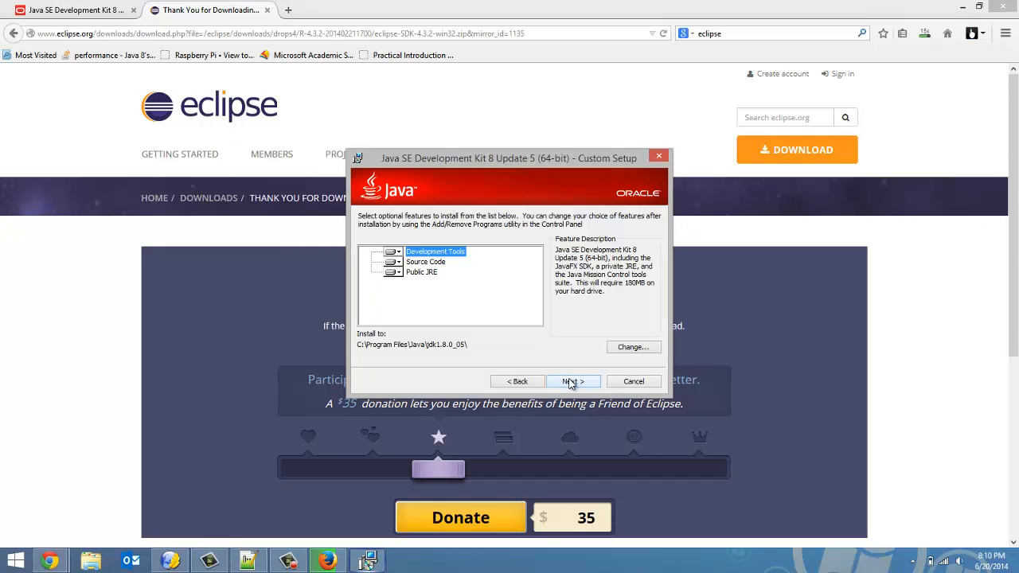
pyautogui.click(573, 381)
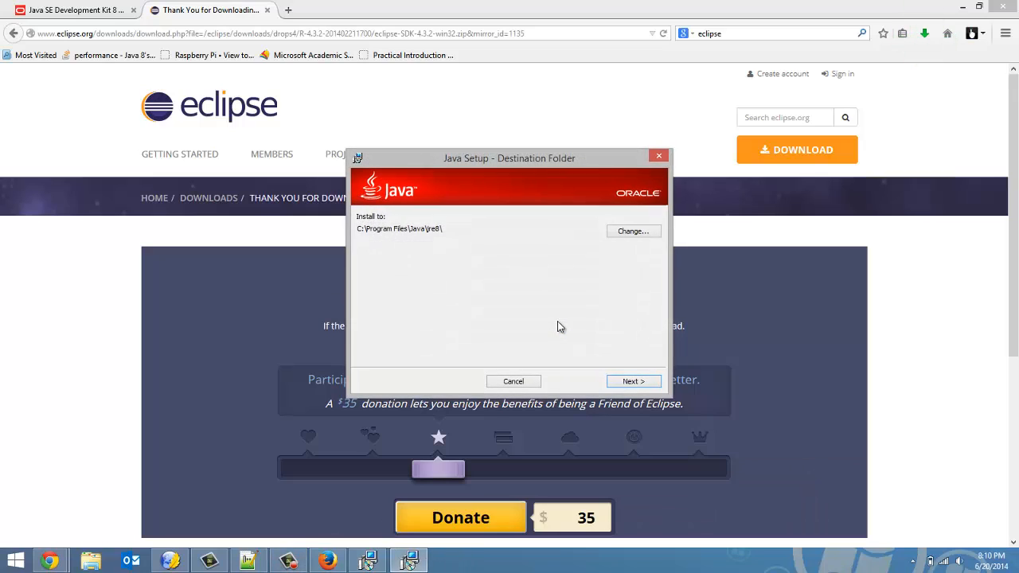
pyautogui.moveTo(637, 359)
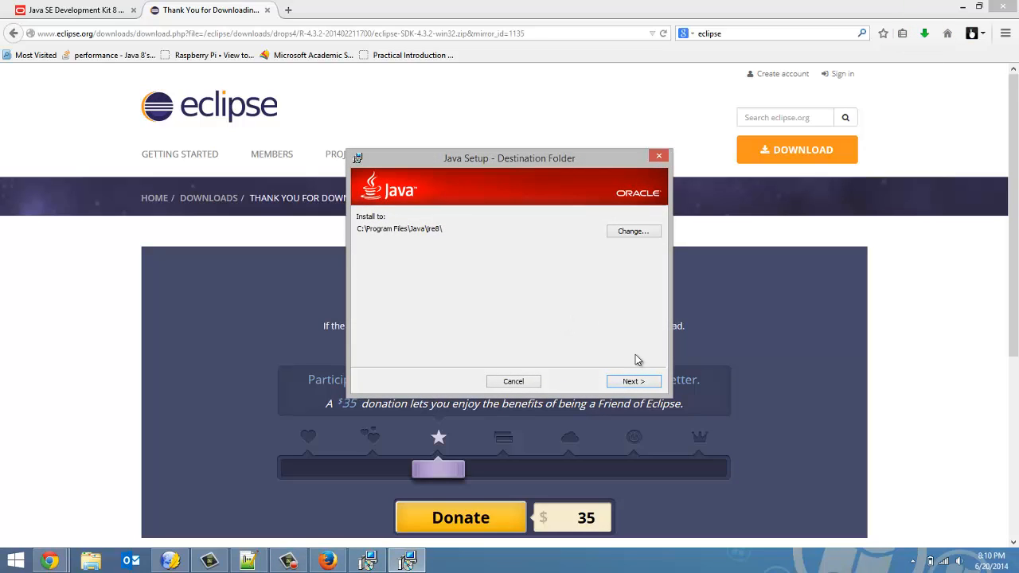
pyautogui.moveTo(492, 230)
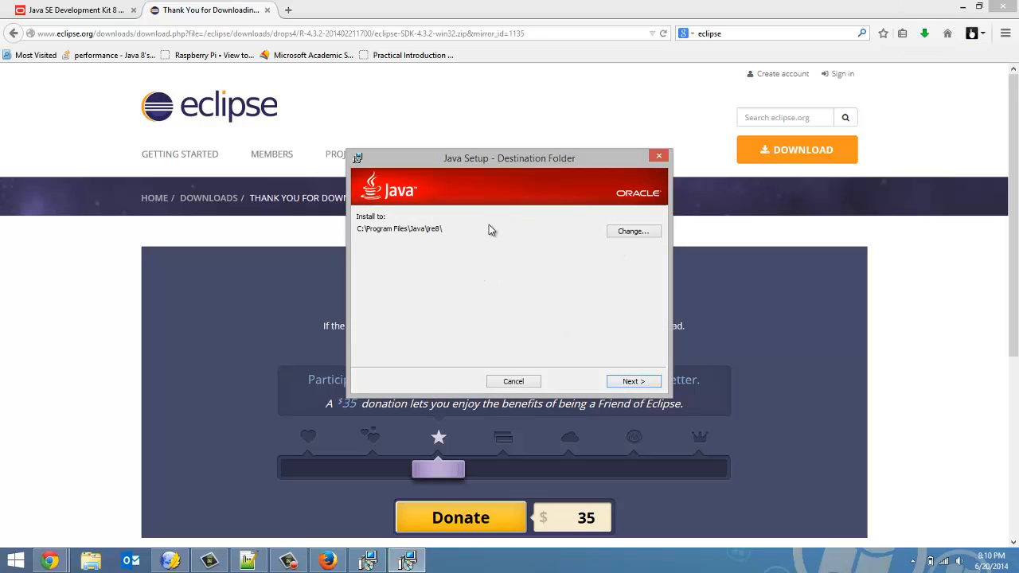
pyautogui.moveTo(663, 384)
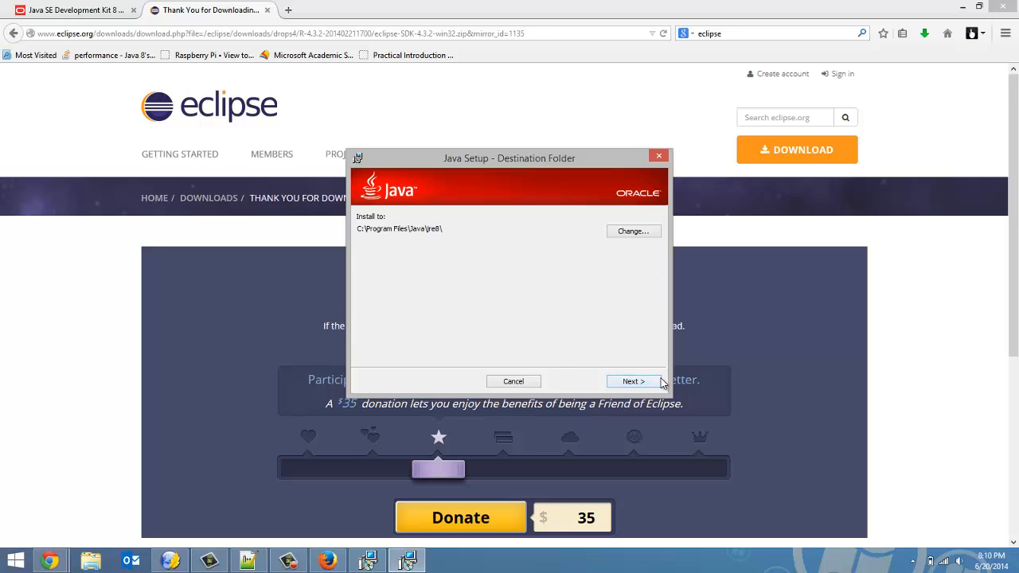
pyautogui.moveTo(498, 376)
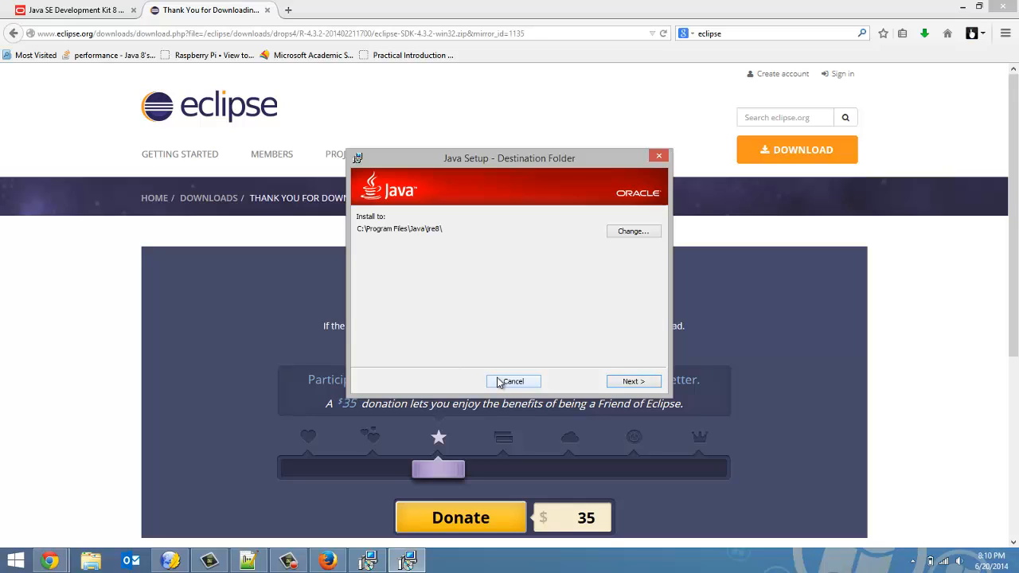
pyautogui.click(514, 381)
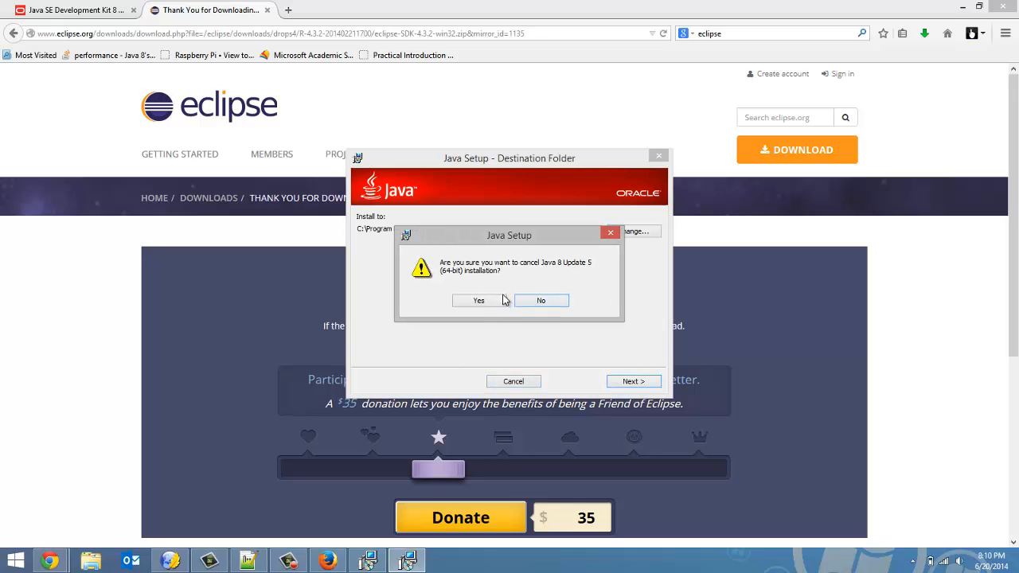
pyautogui.click(541, 300)
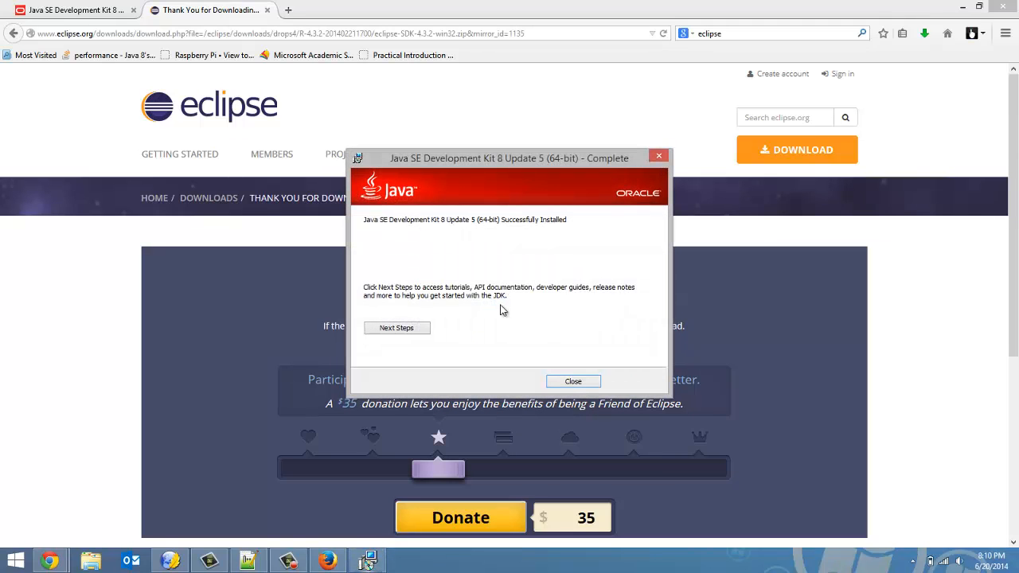
pyautogui.click(574, 381)
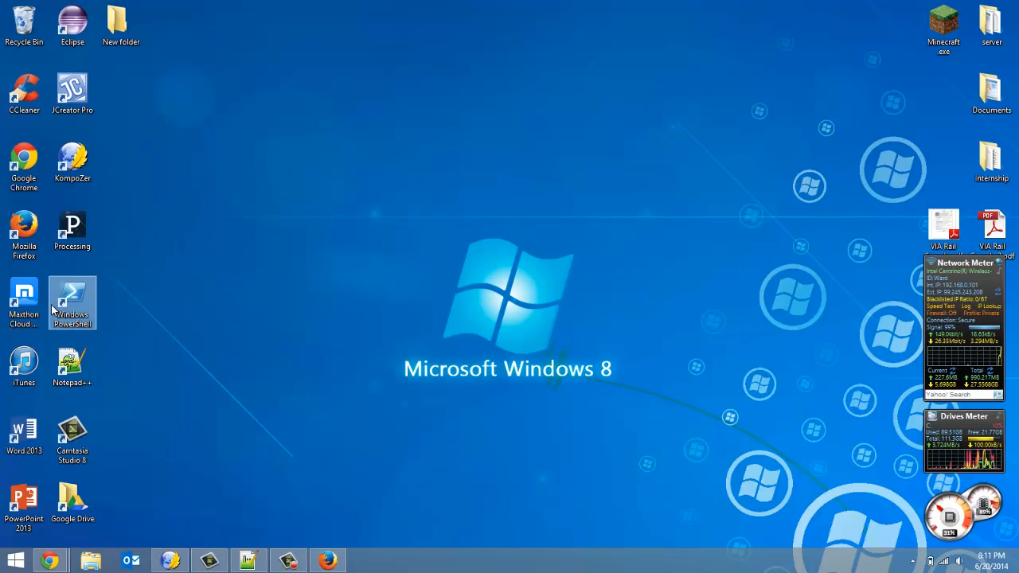
pyautogui.doubleClick(71, 294)
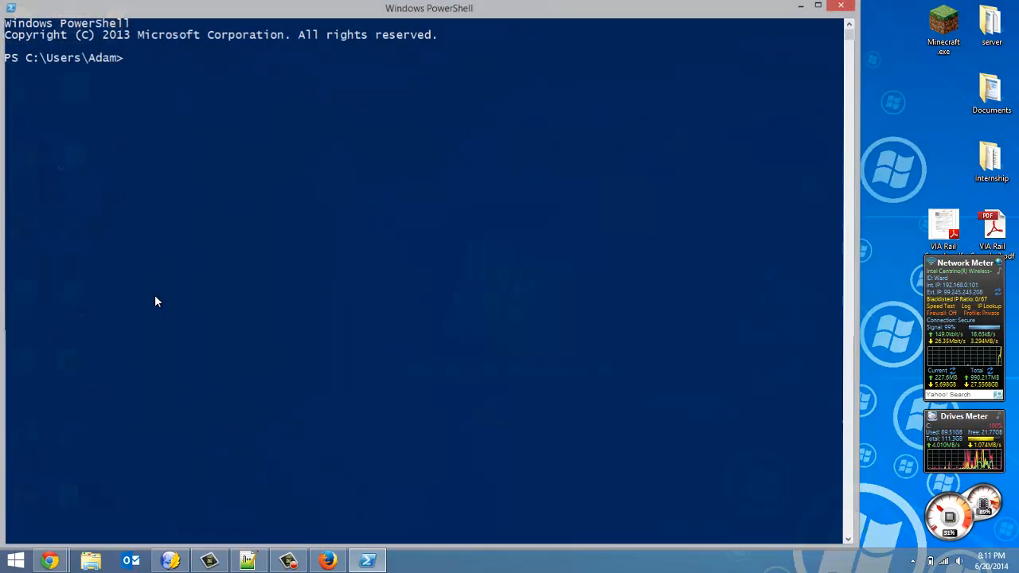
pyautogui.write('jav')
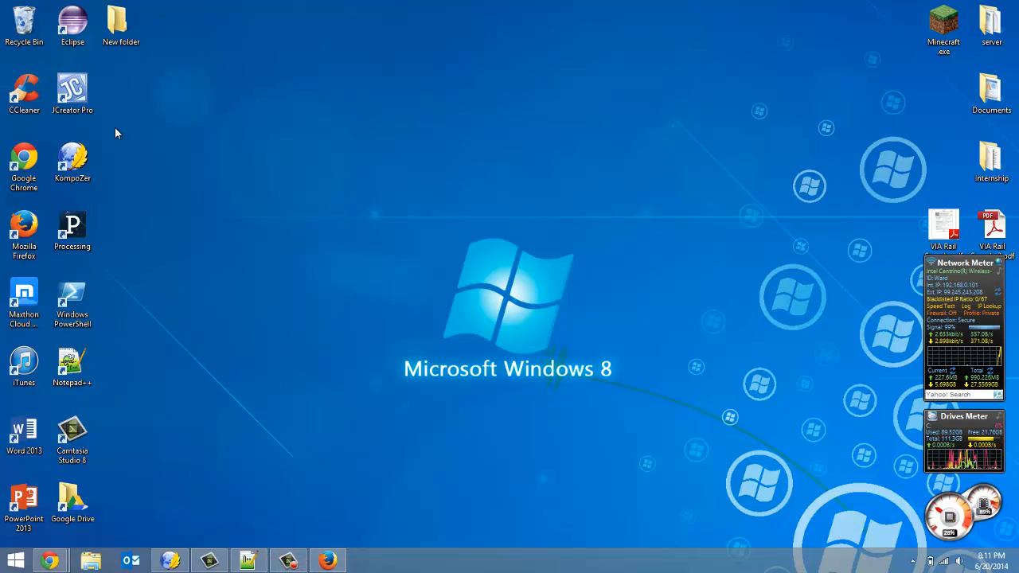
pyautogui.click(72, 20)
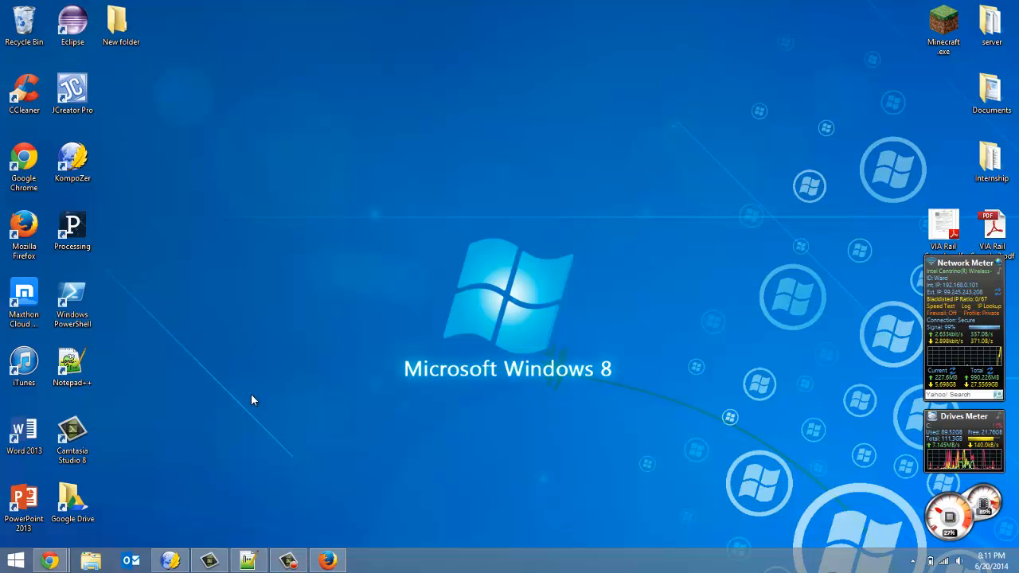
pyautogui.click(50, 560)
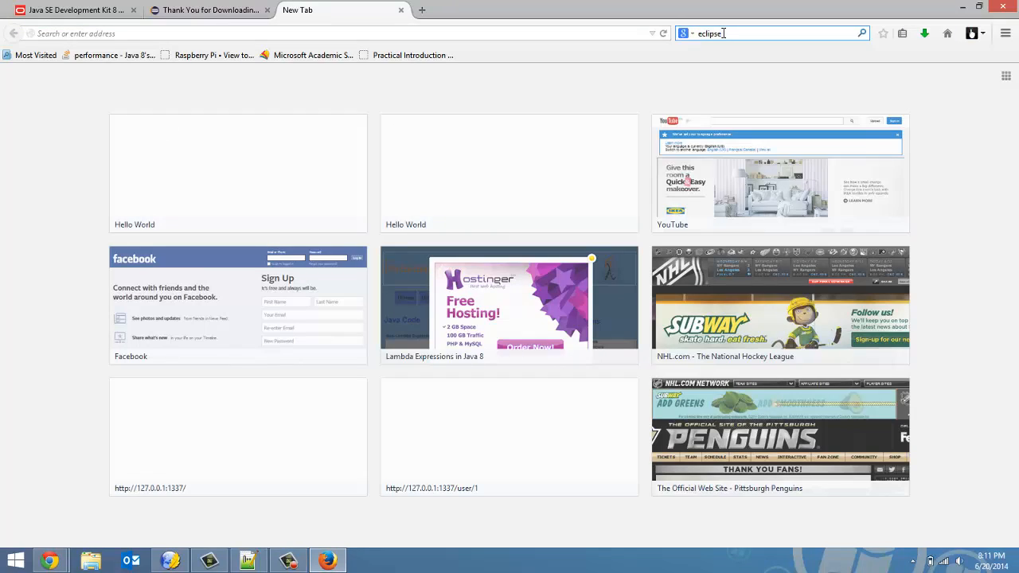
# Search 'kepler', select text on the Kepler Java 8 support wiki page, then minimize Firefox
pyautogui.write('kepler java 8')
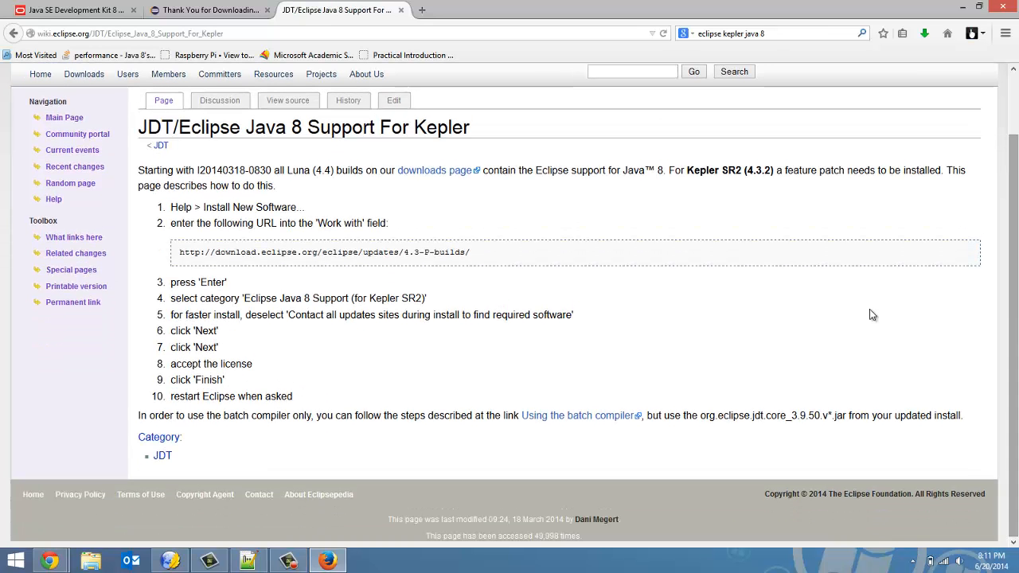
pyautogui.moveTo(170, 207); pyautogui.dragTo(202, 223)
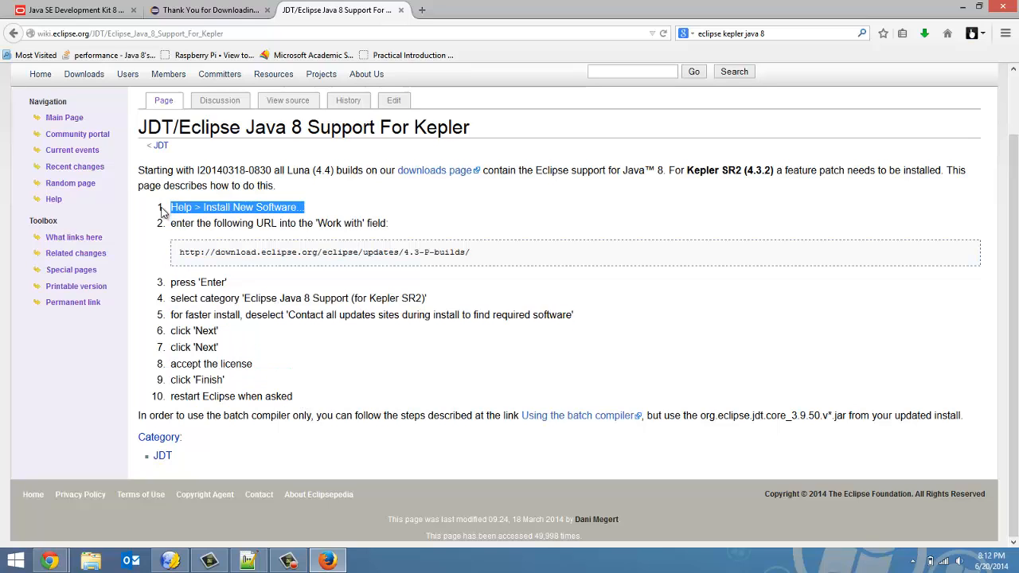
pyautogui.moveTo(224, 372)
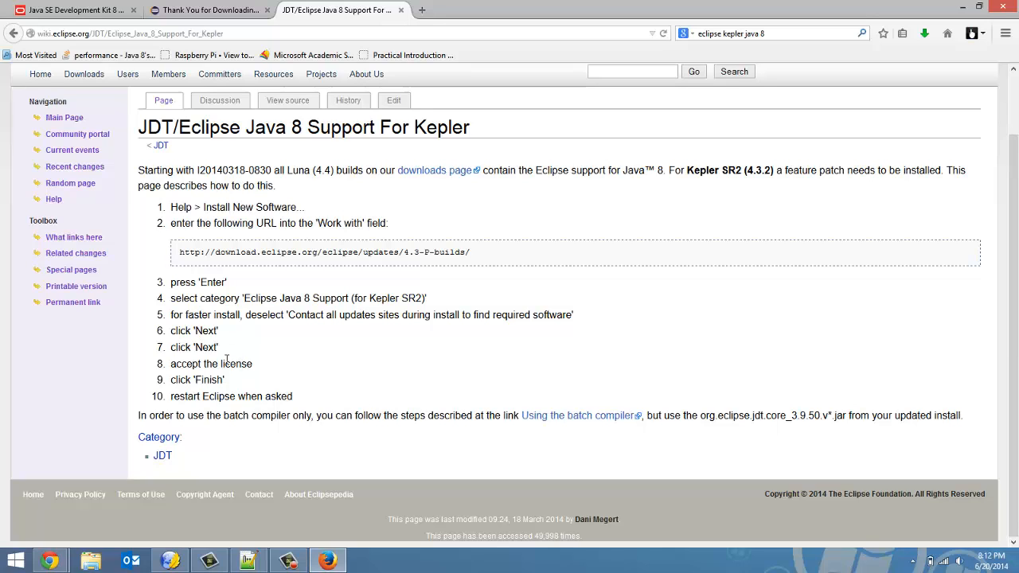
pyautogui.moveTo(546, 253)
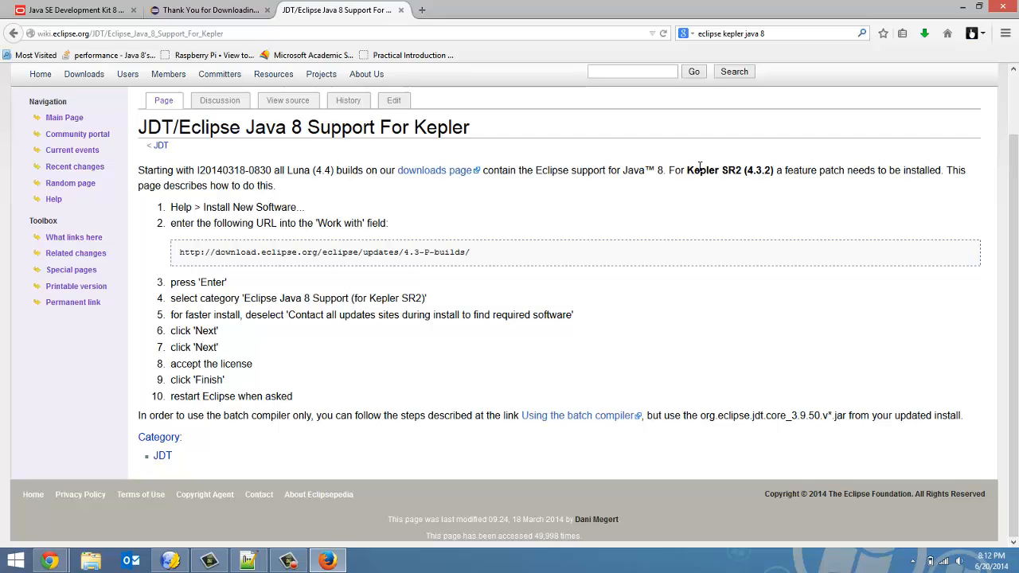
pyautogui.doubleClick(762, 170)
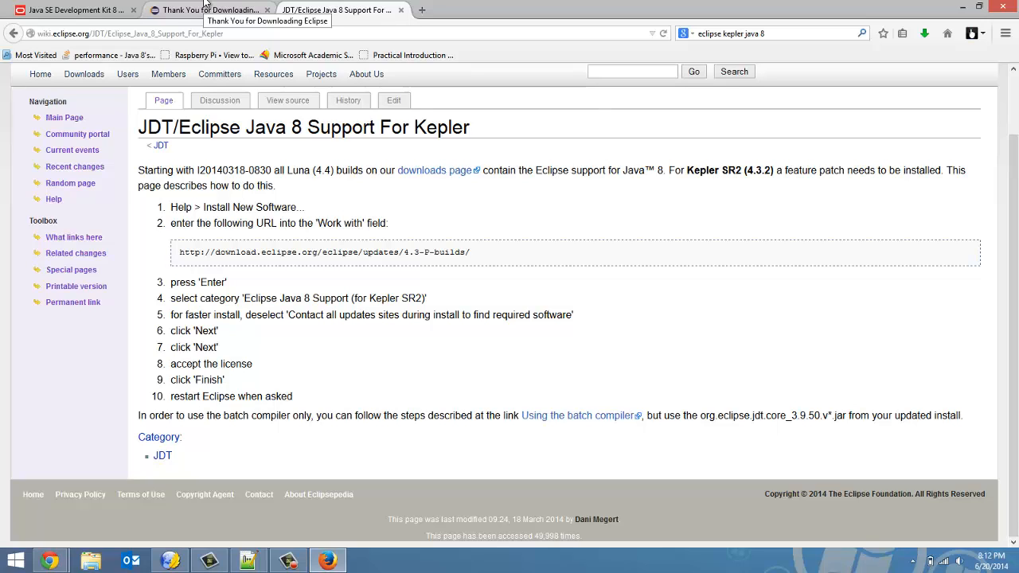
pyautogui.moveTo(231, 11)
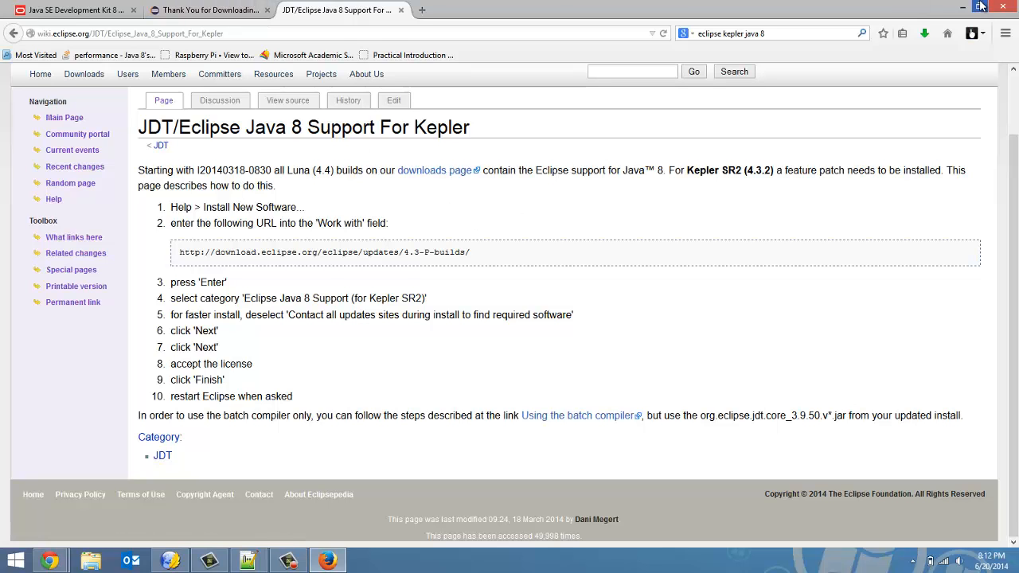
pyautogui.click(982, 7)
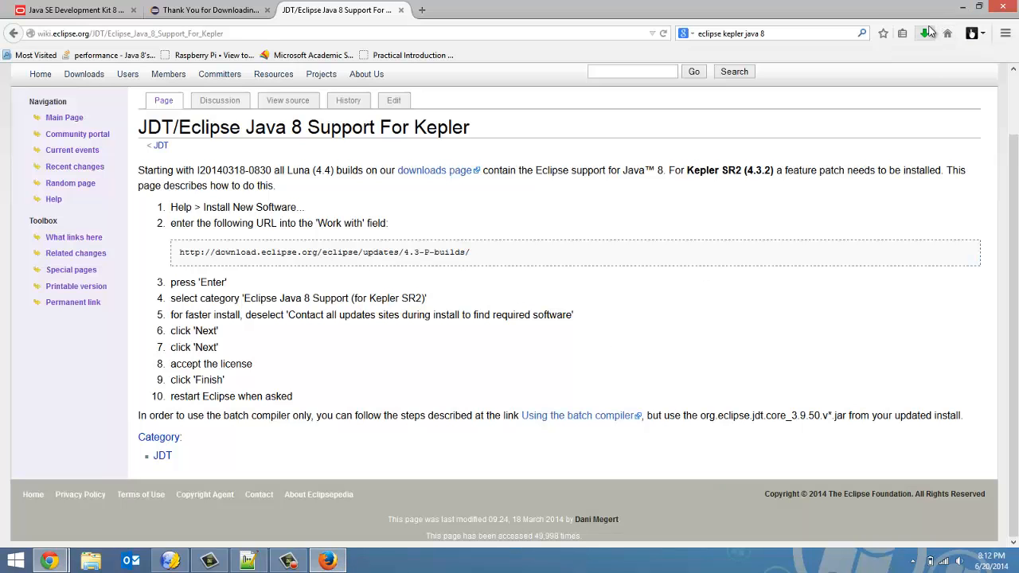
# Extract the Eclipse SDK archive in Downloads and open the extracted eclipse folder
pyautogui.click(925, 32)
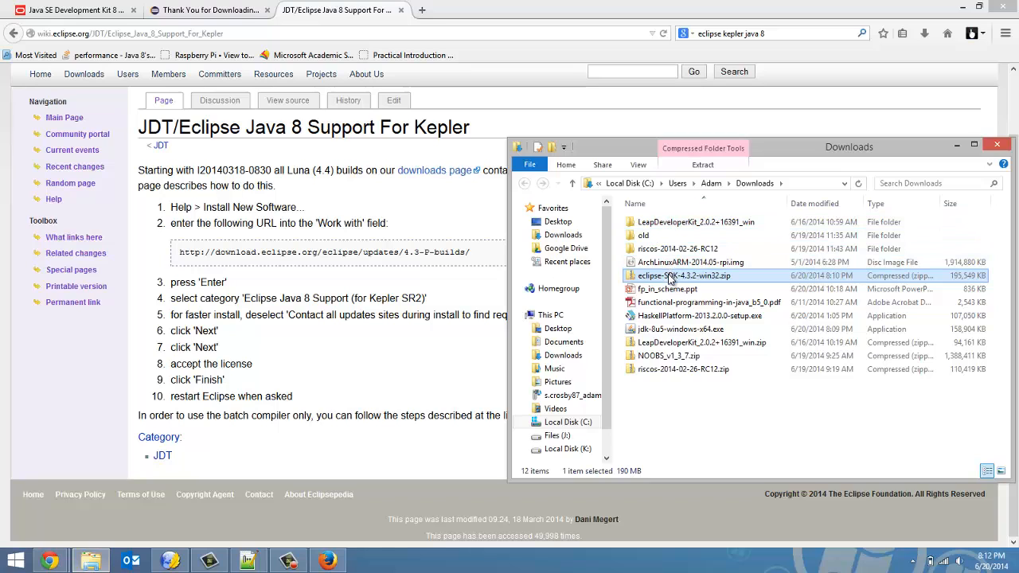
pyautogui.rightClick(673, 276)
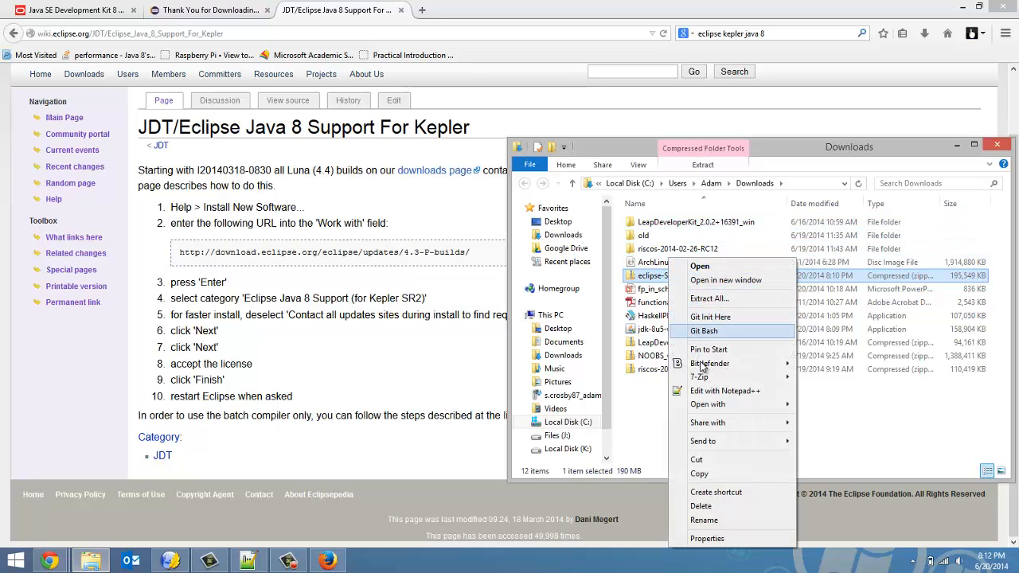
pyautogui.moveTo(708, 376)
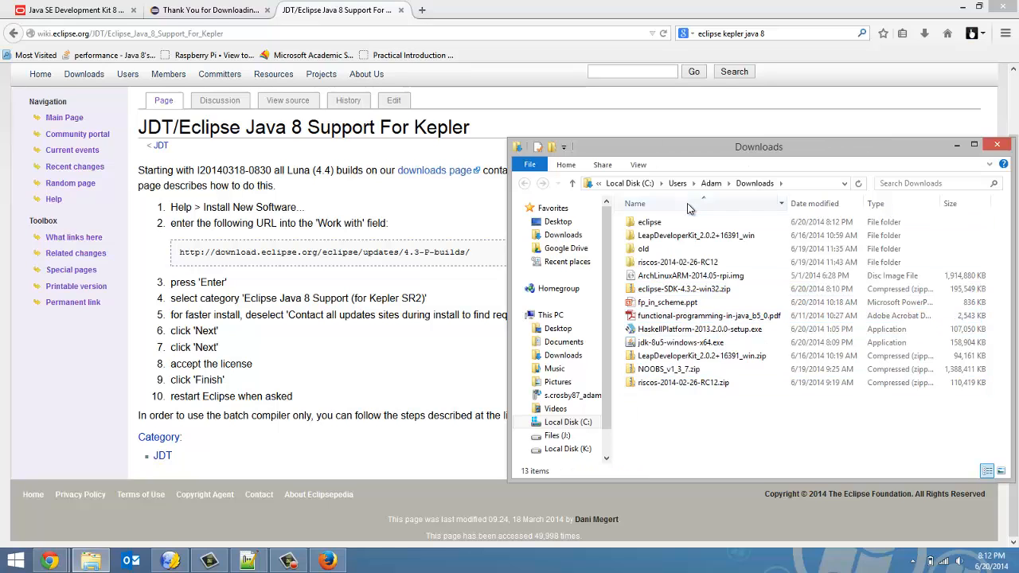
pyautogui.doubleClick(650, 221)
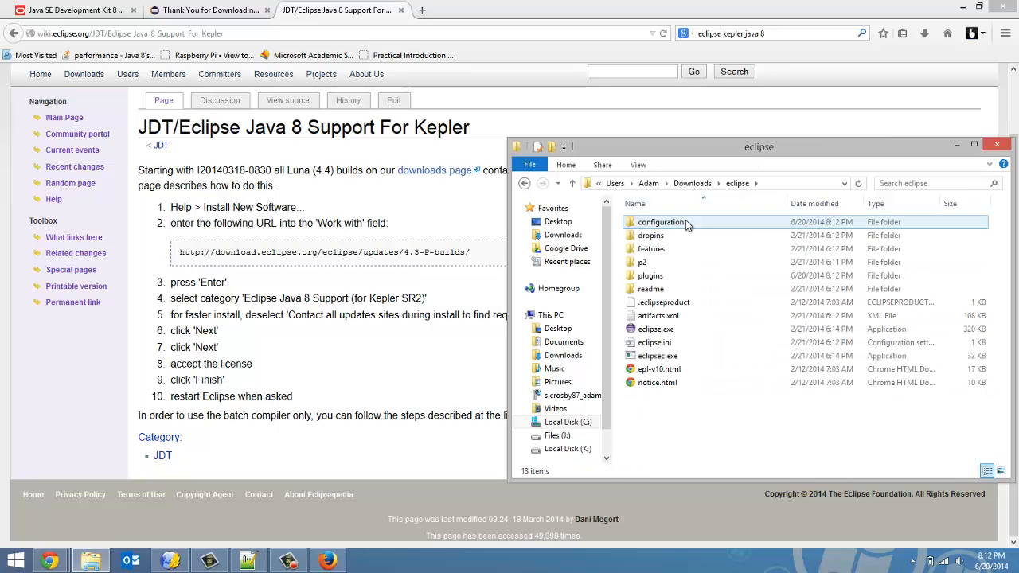
# Browse to the eclipse install in C:\Program Files (x86) and right-click eclipse.exe
pyautogui.click(657, 356)
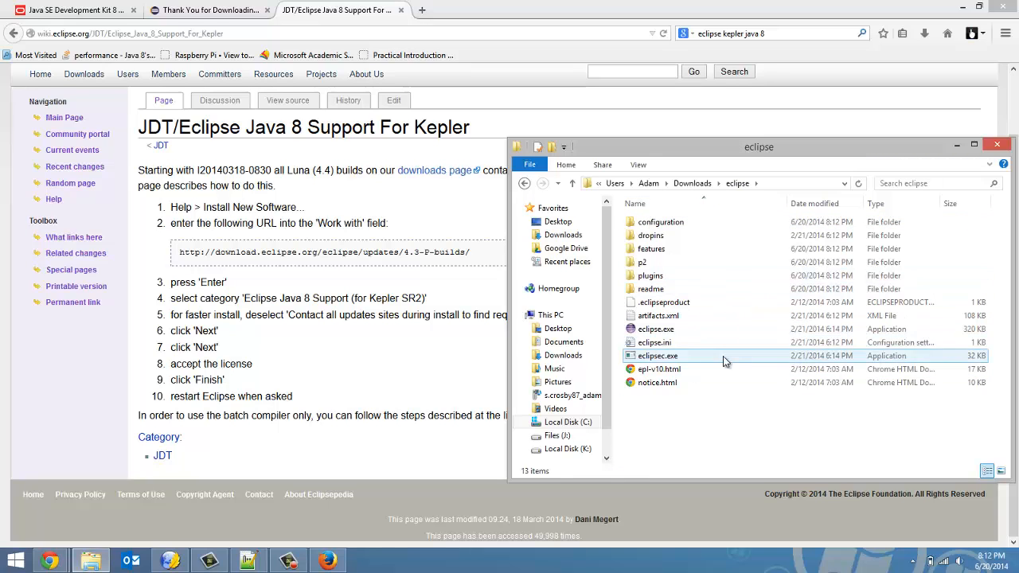
pyautogui.click(569, 422)
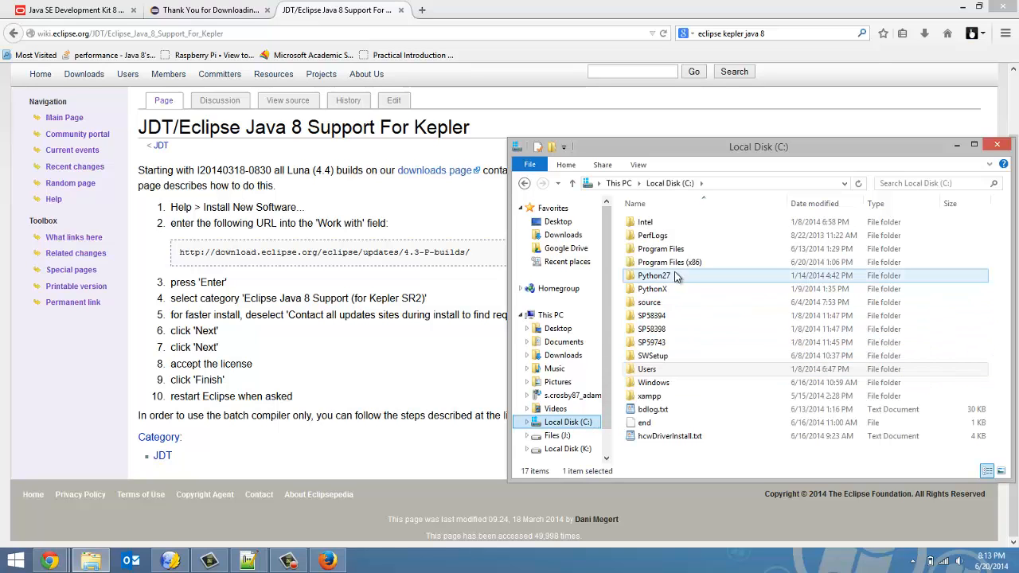
pyautogui.doubleClick(665, 262)
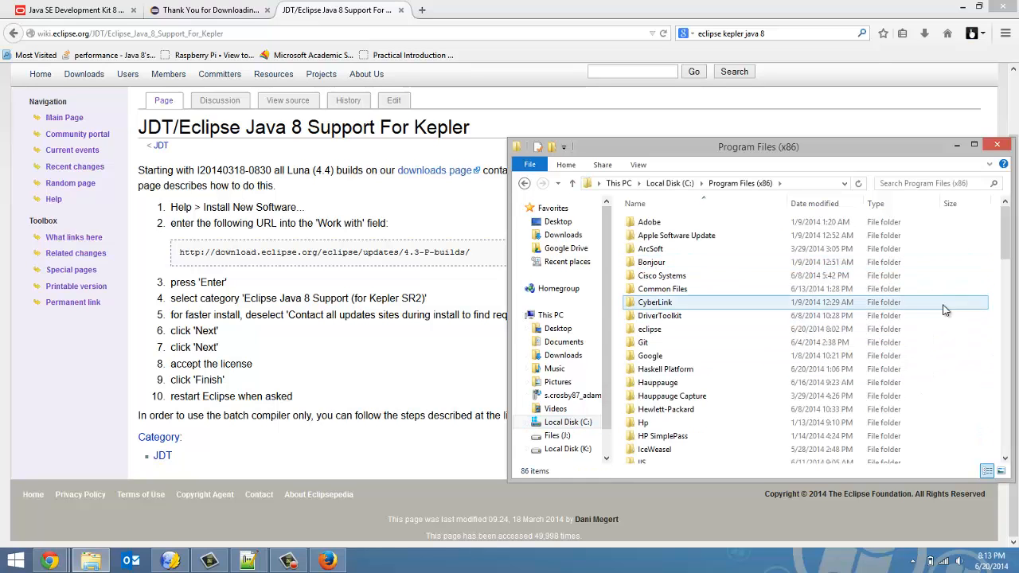
pyautogui.click(674, 235)
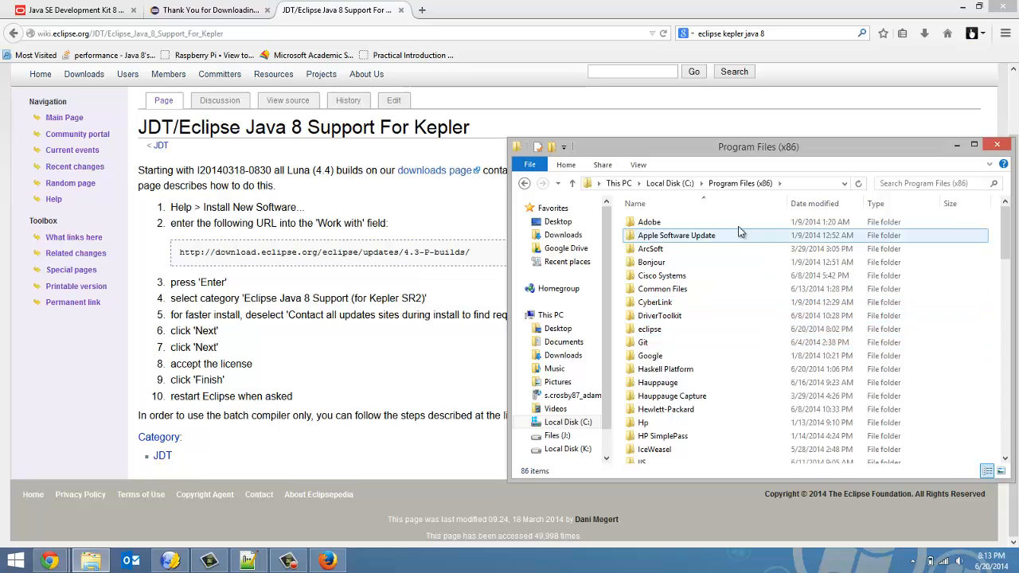
pyautogui.click(650, 355)
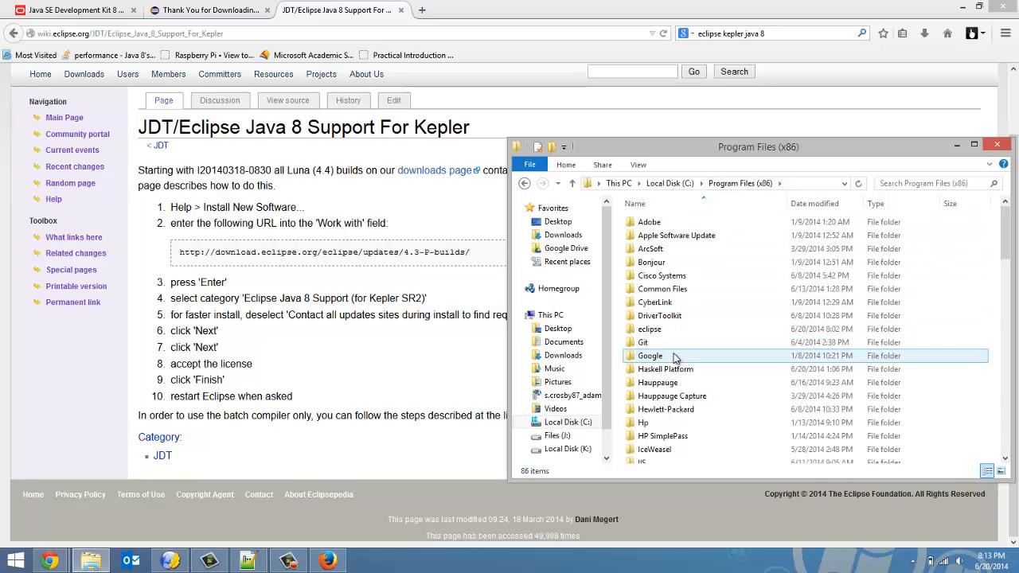
pyautogui.doubleClick(650, 329)
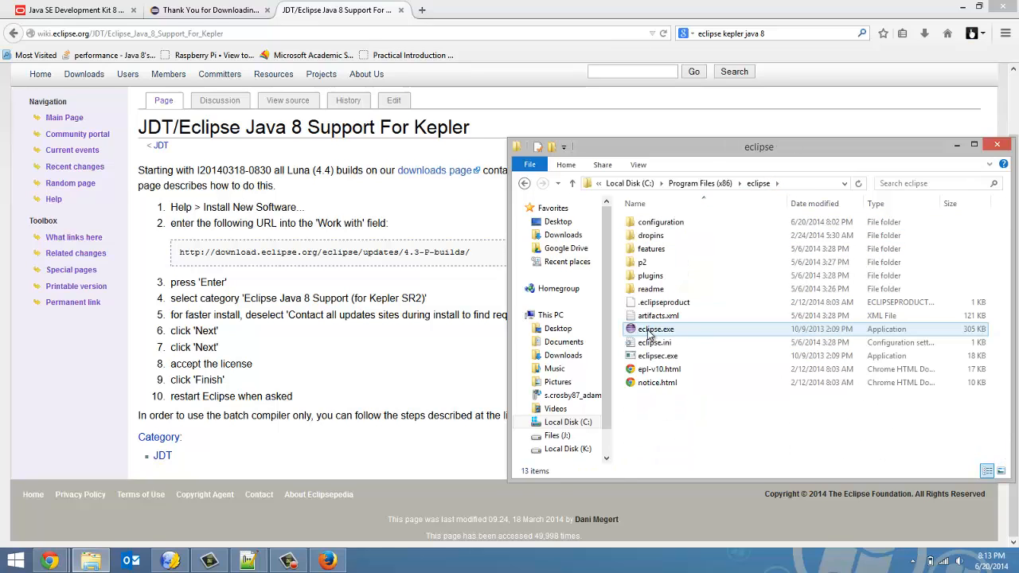
pyautogui.rightClick(654, 329)
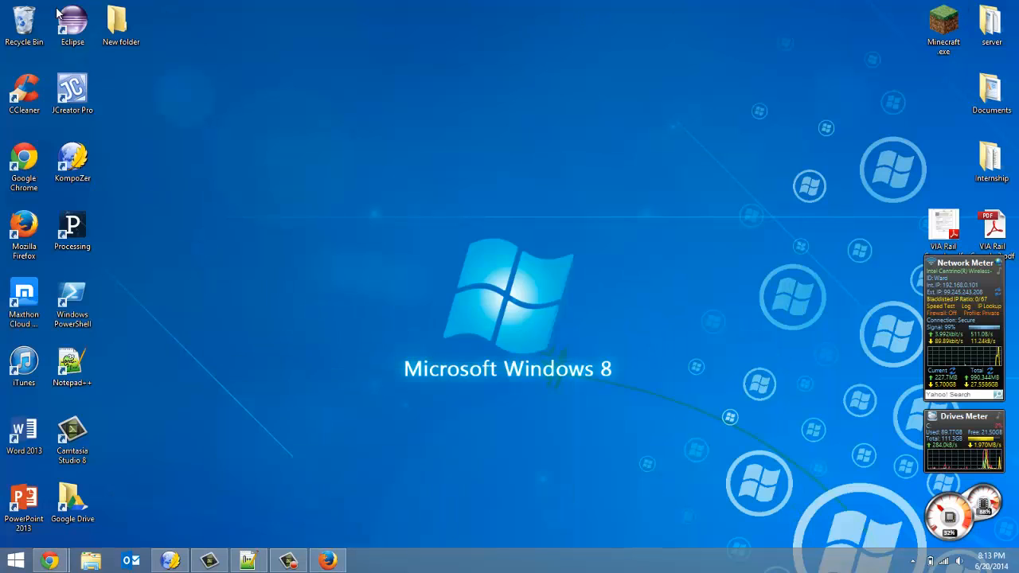
# Launch Eclipse from the desktop shortcut using workspace C:\source\Java\eclipse
pyautogui.click(74, 20)
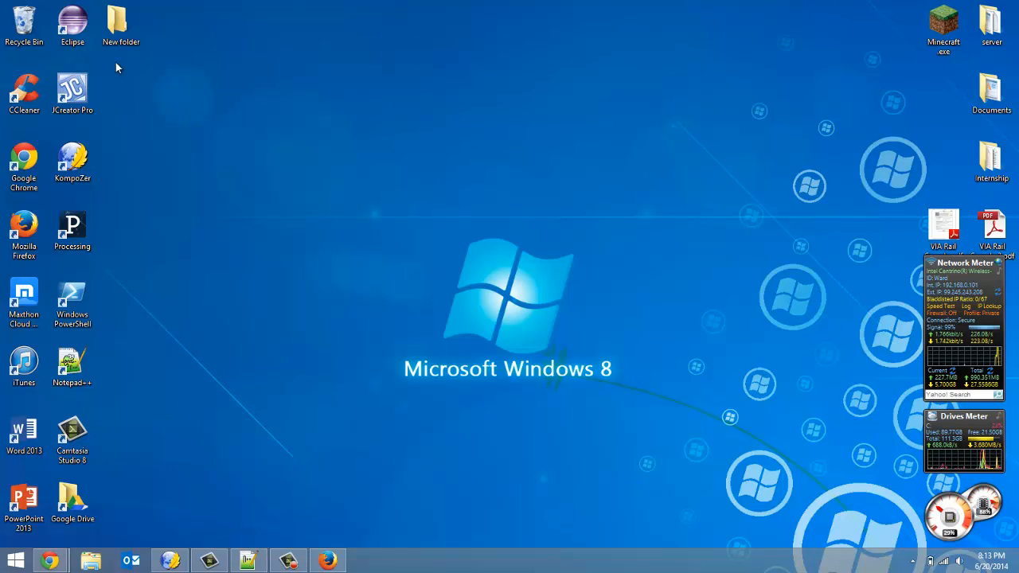
pyautogui.click(73, 20)
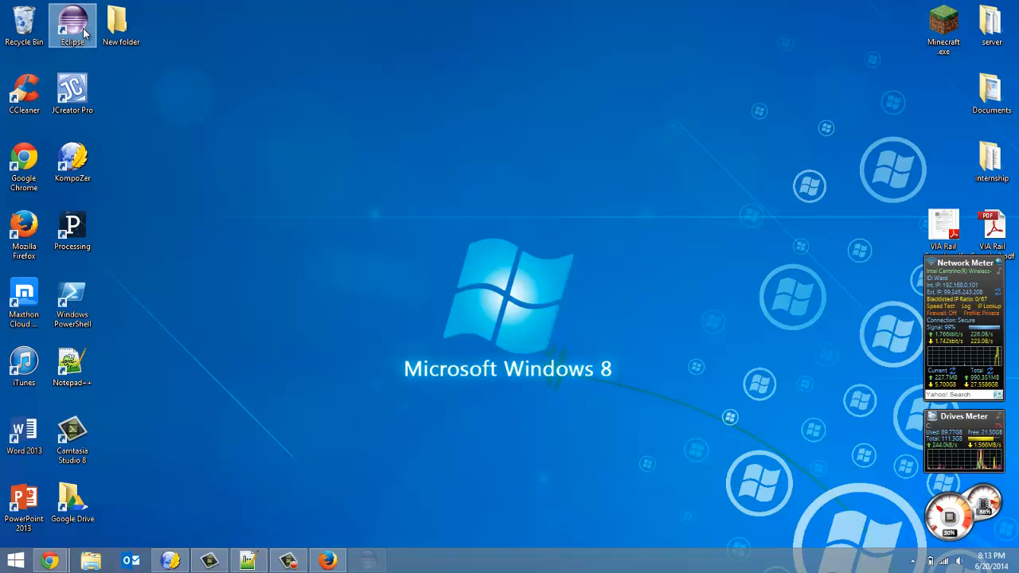
pyautogui.doubleClick(72, 18)
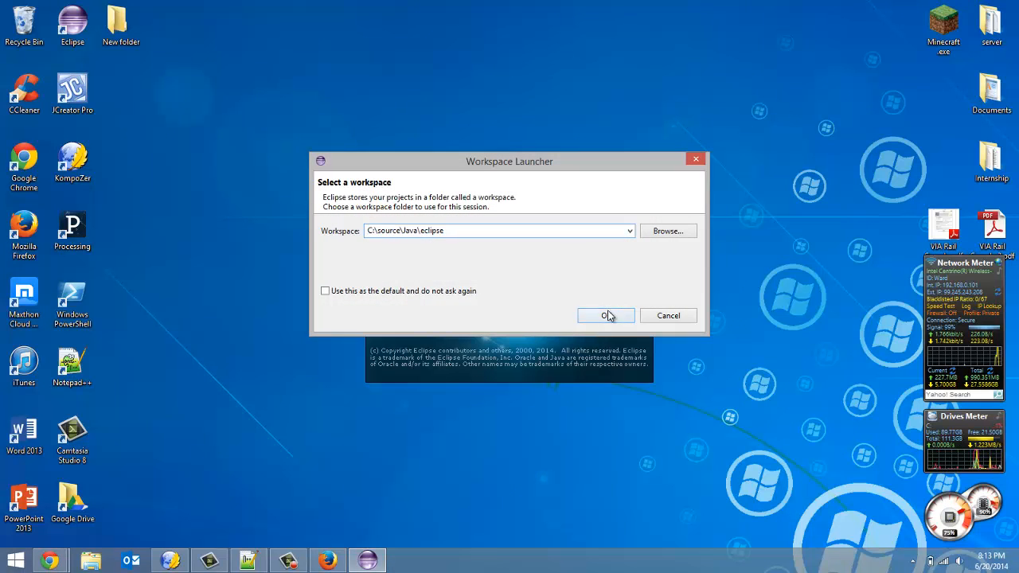
pyautogui.click(606, 316)
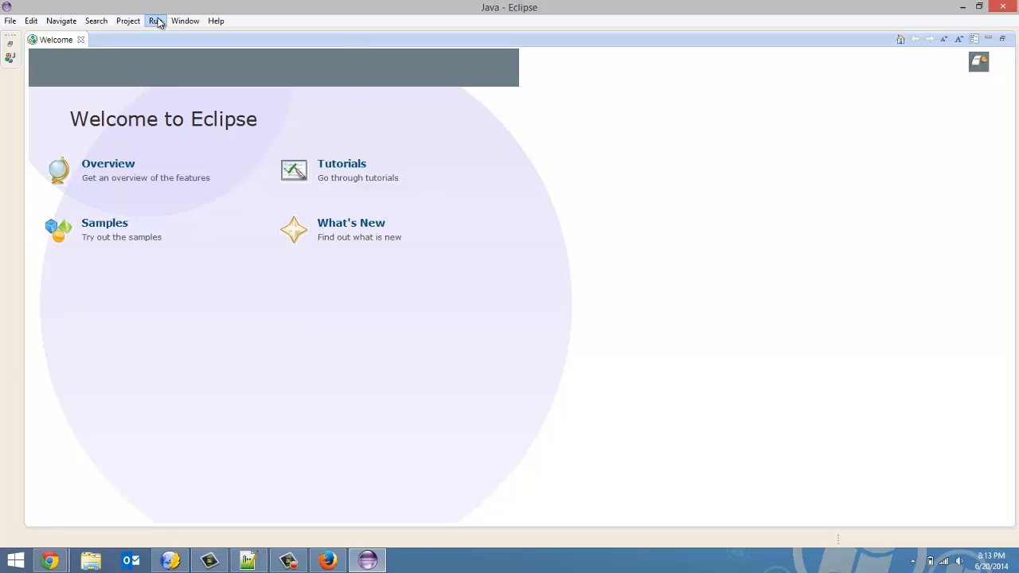
# Create the LambdaExpressions Java project through the New Java Project wizard
pyautogui.click(184, 21)
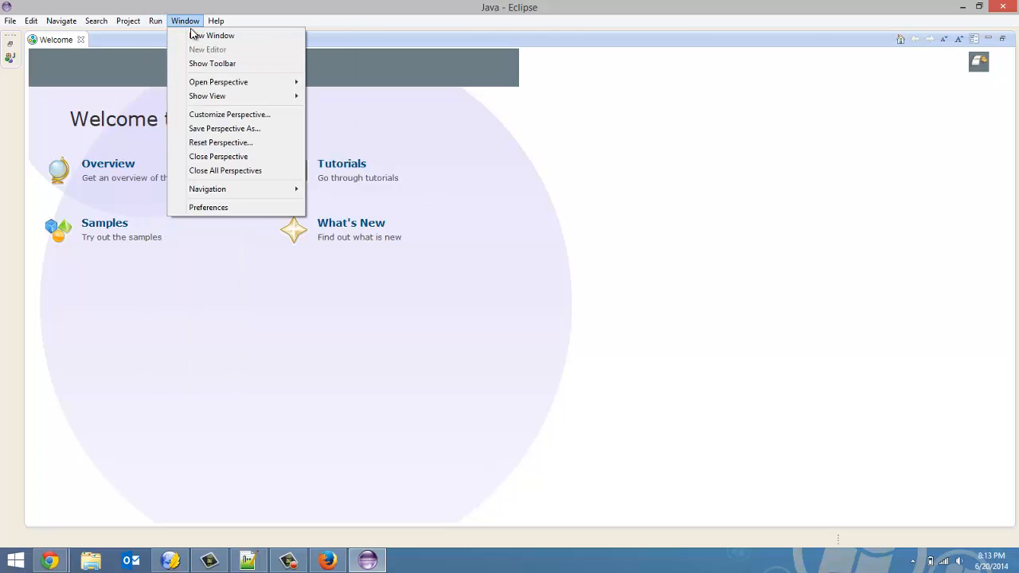
pyautogui.moveTo(86, 6)
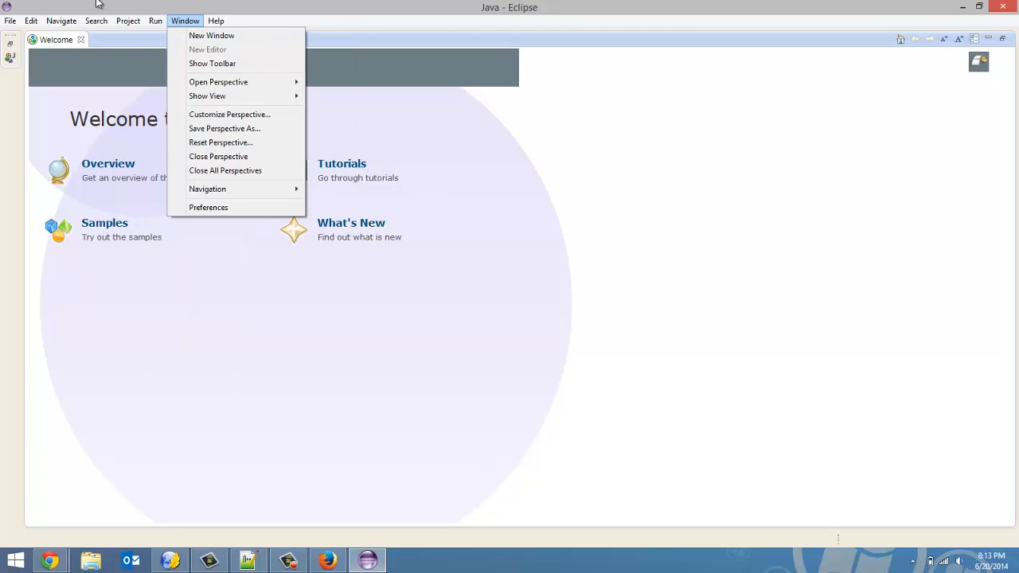
pyautogui.click(10, 21)
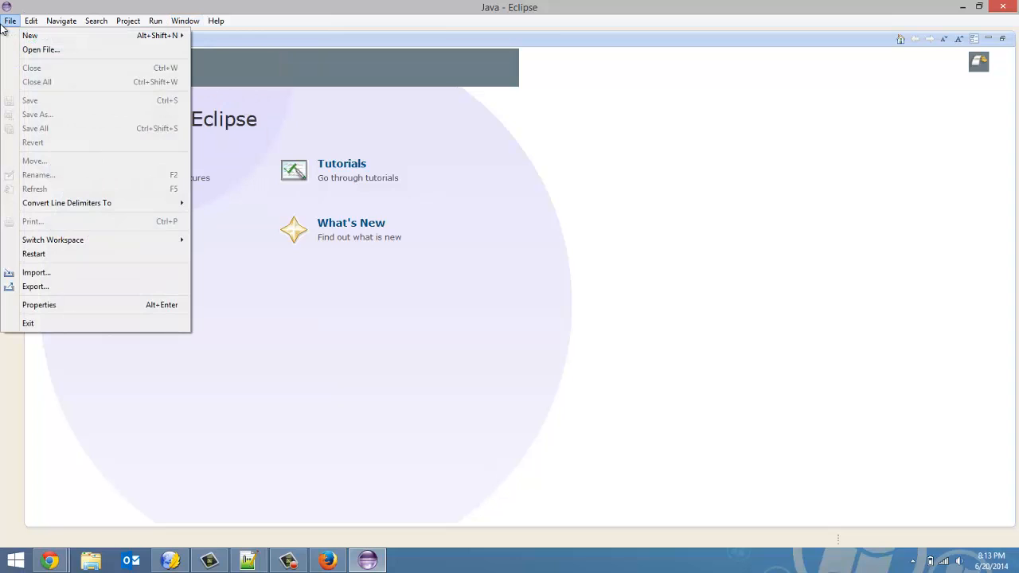
pyautogui.moveTo(191, 41)
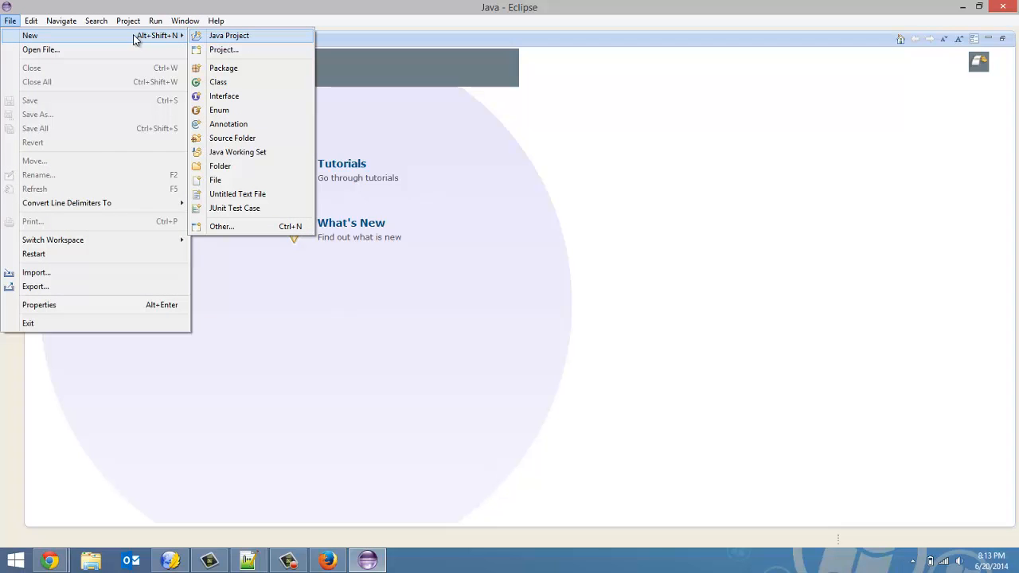
pyautogui.click(230, 35)
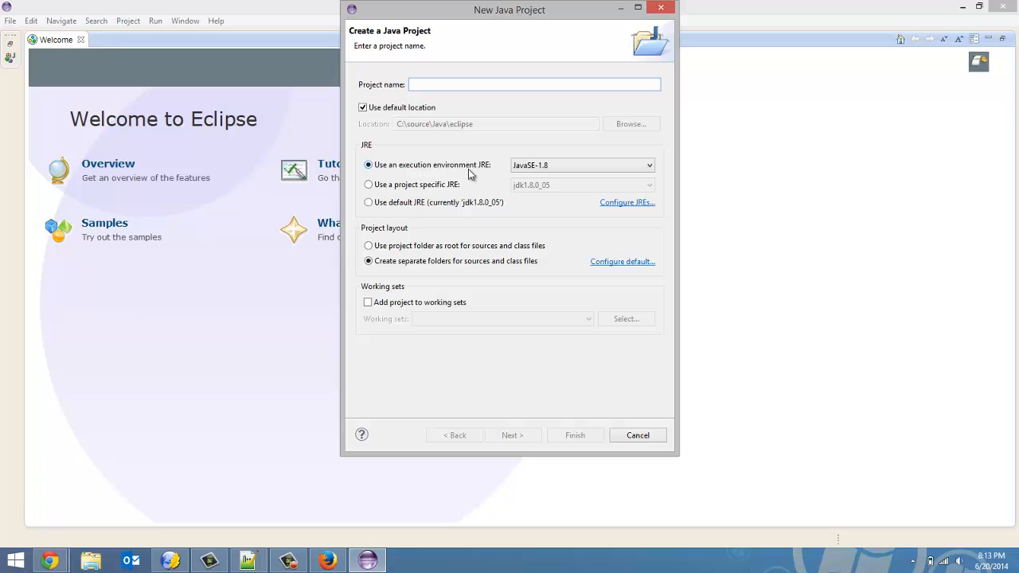
pyautogui.click(646, 165)
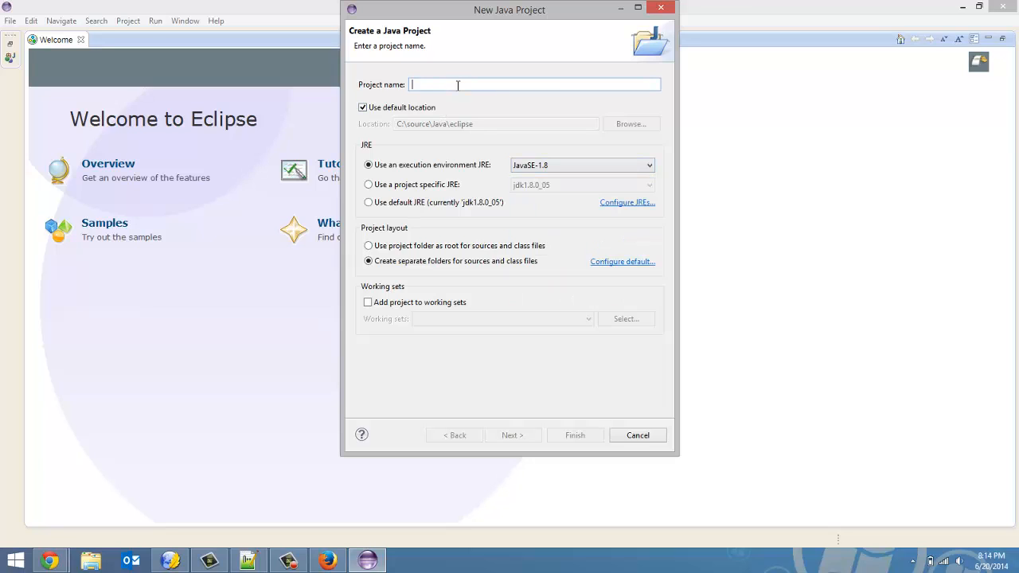
pyautogui.write('LambdaExpressions')
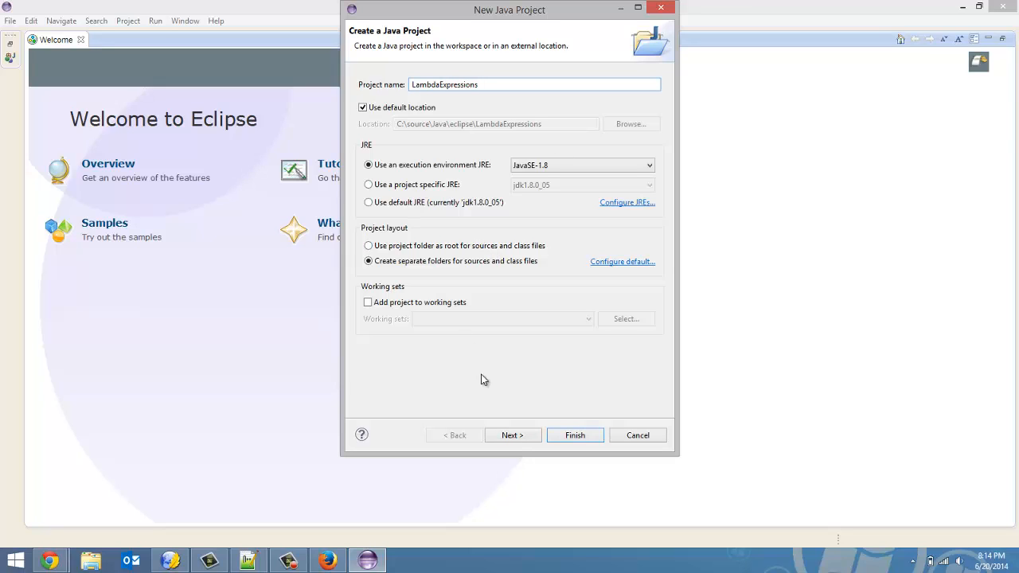
pyautogui.click(513, 435)
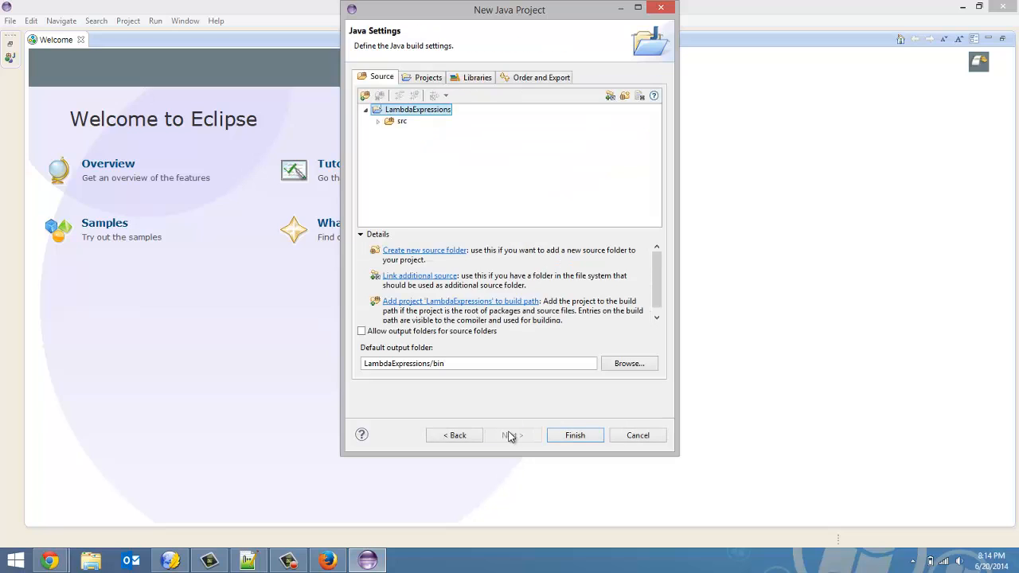
pyautogui.moveTo(558, 449)
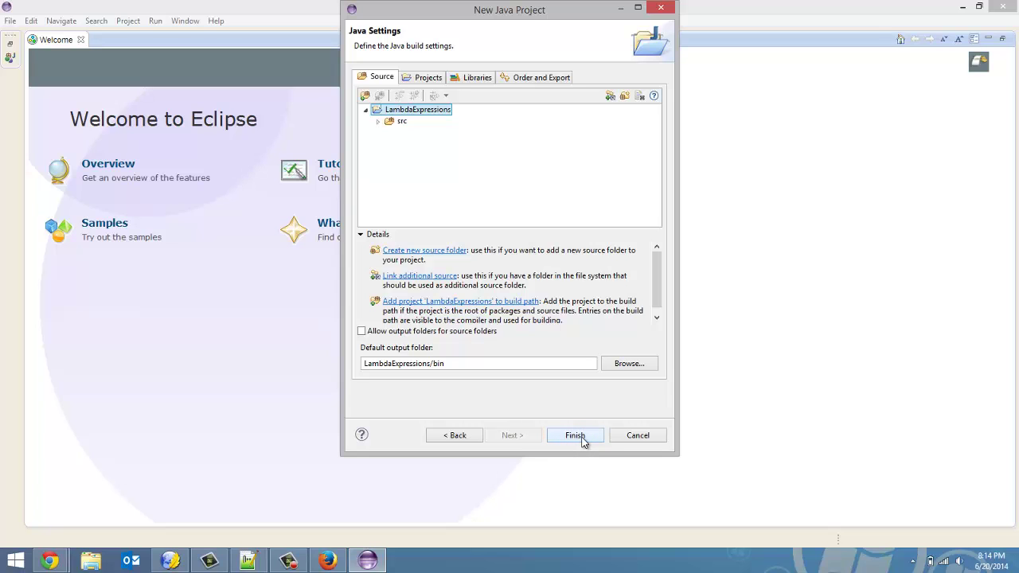
pyautogui.click(575, 435)
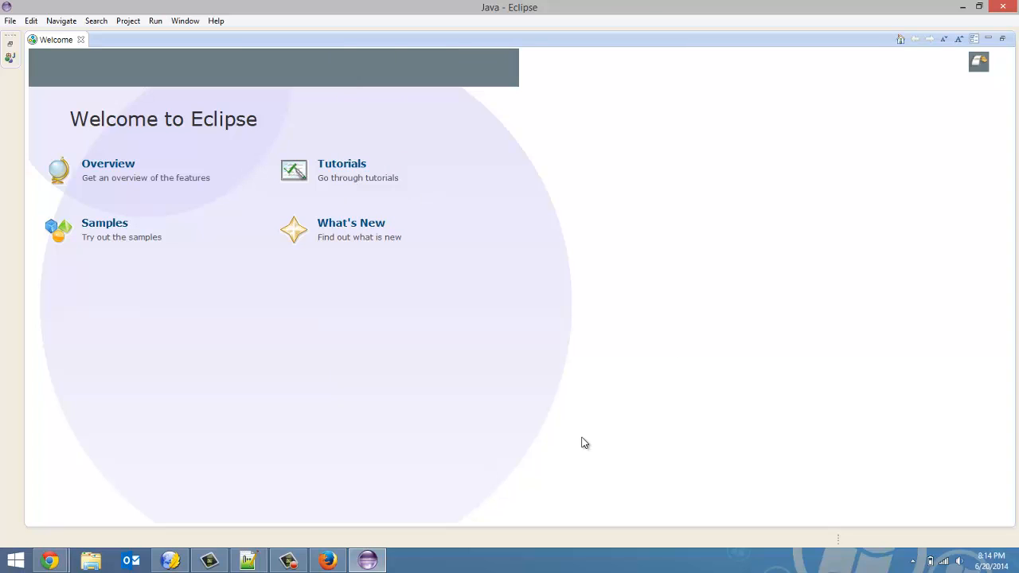
pyautogui.moveTo(8, 40)
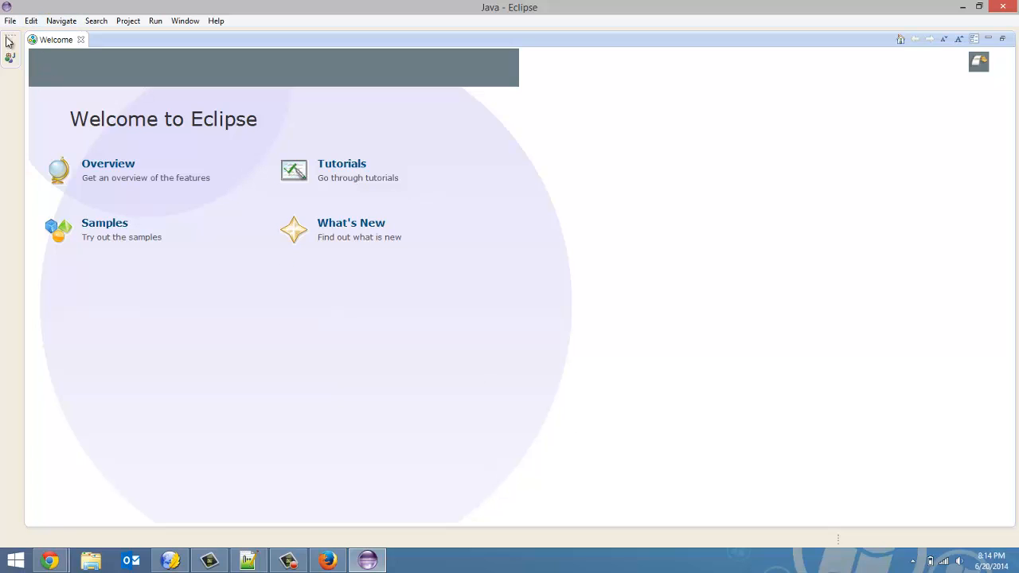
pyautogui.moveTo(32, 16)
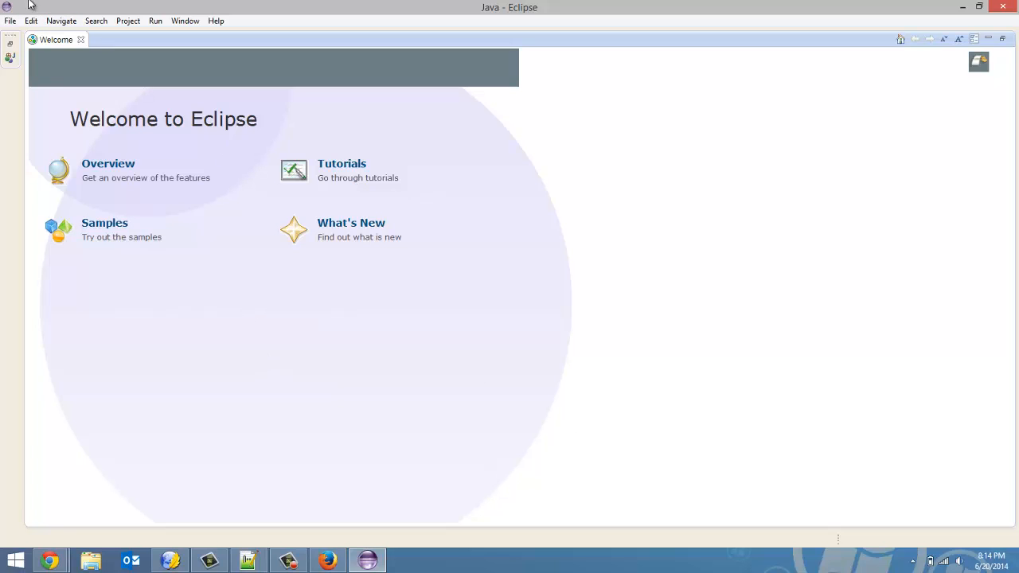
# Start a new Java project named LambdaExpressions and cancel since it already exists
pyautogui.click(10, 20)
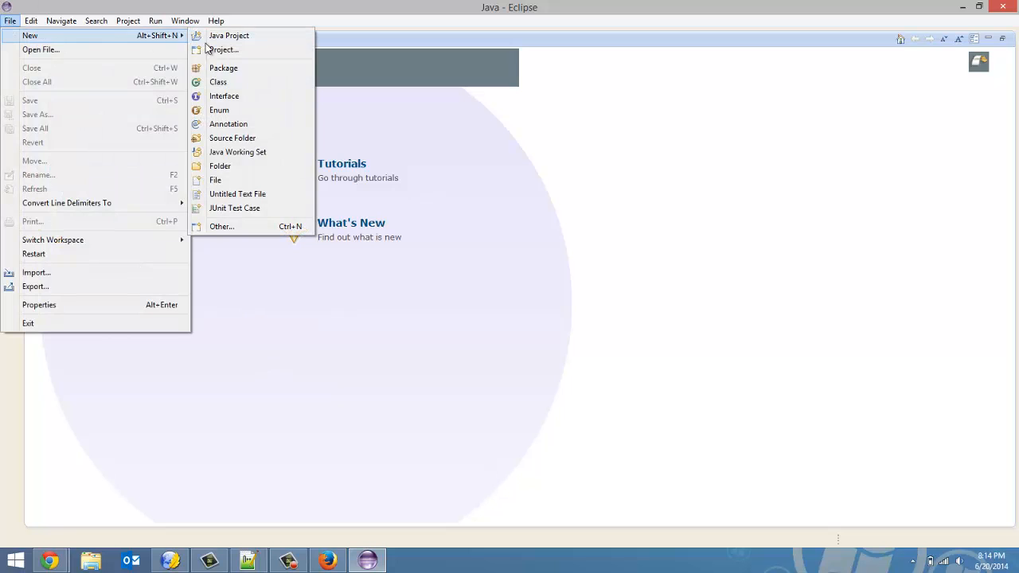
pyautogui.click(228, 35)
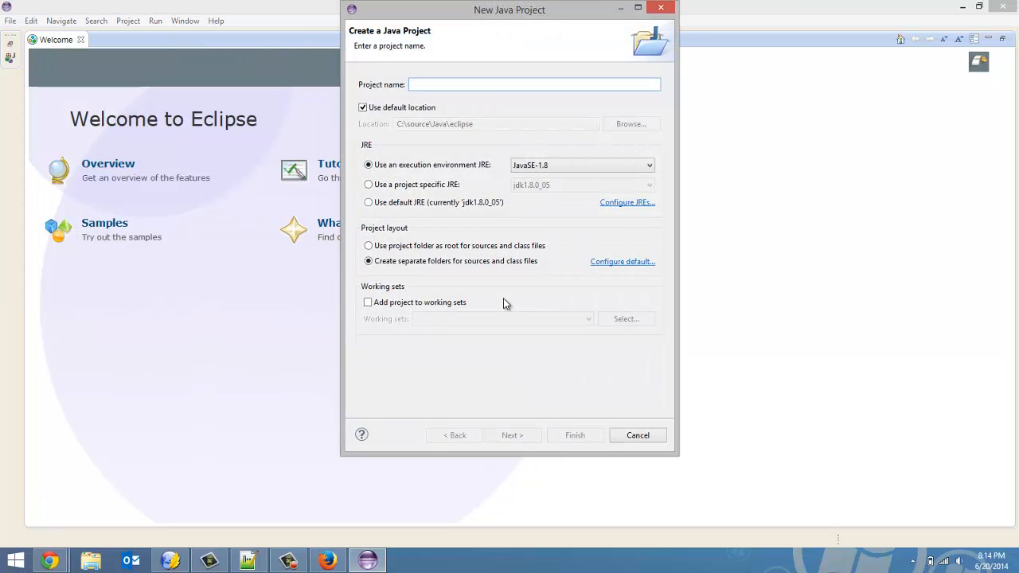
pyautogui.write('Ja')
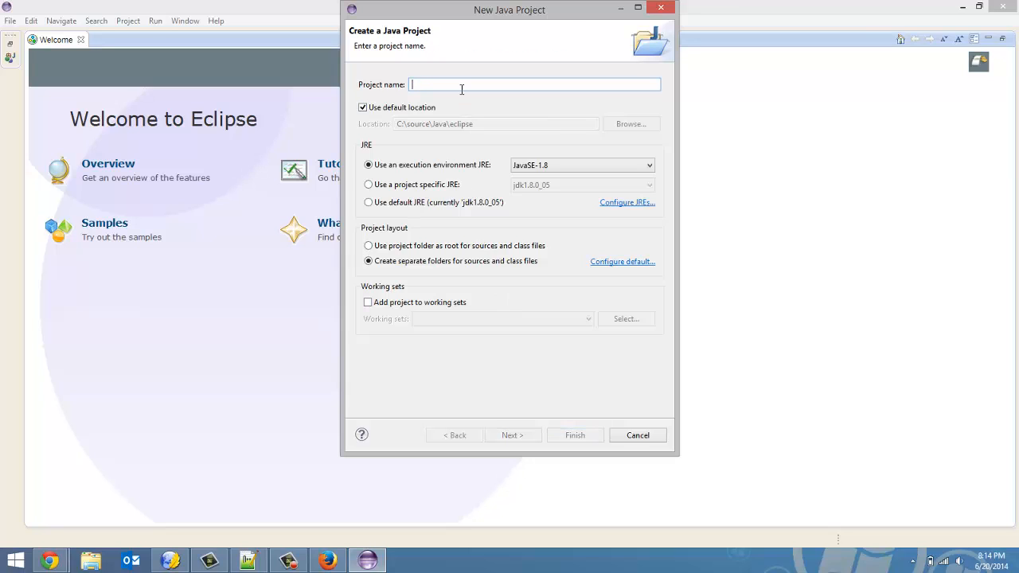
pyautogui.write('Lambda')
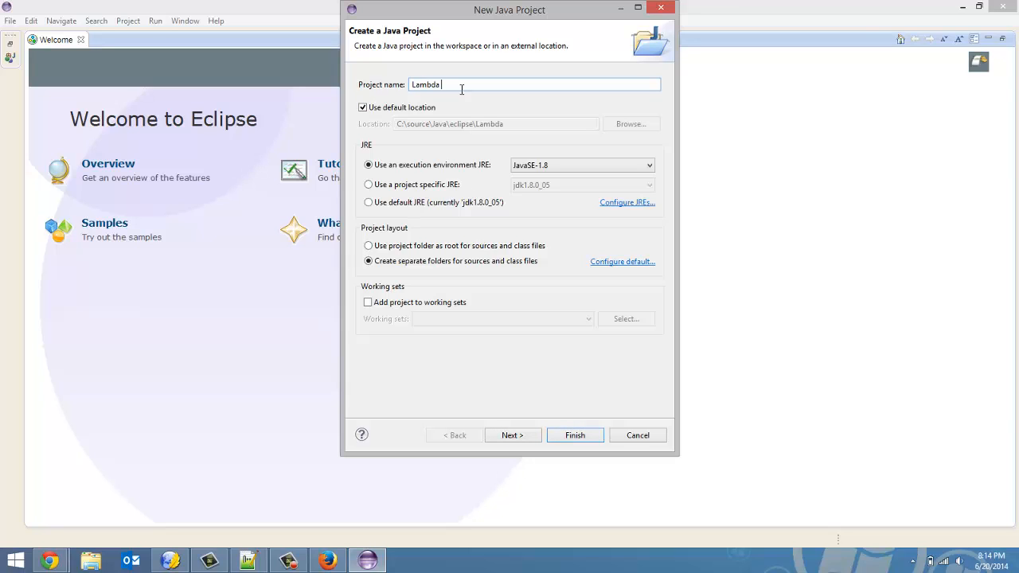
pyautogui.write('Expr')
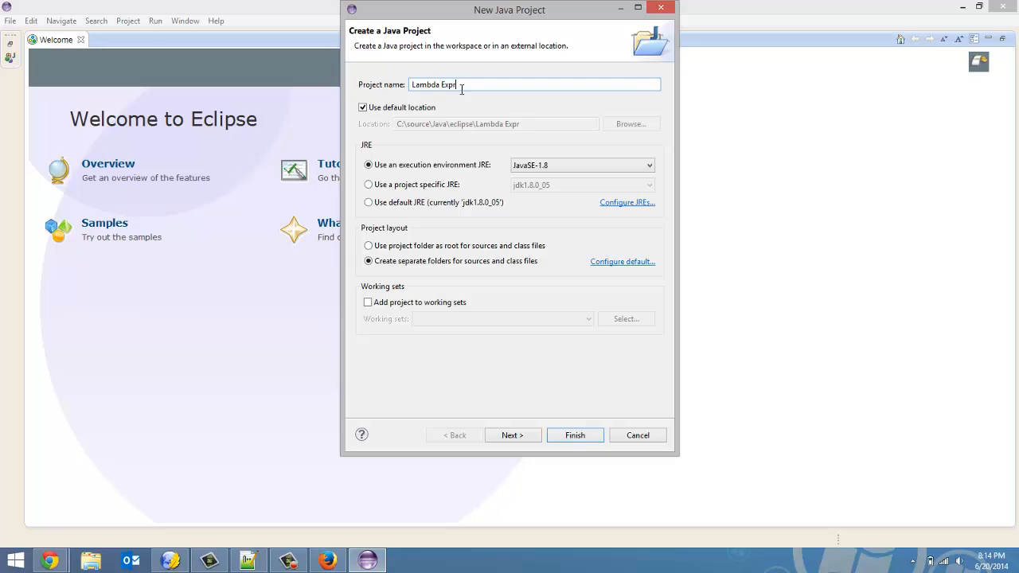
pyautogui.write('essions')
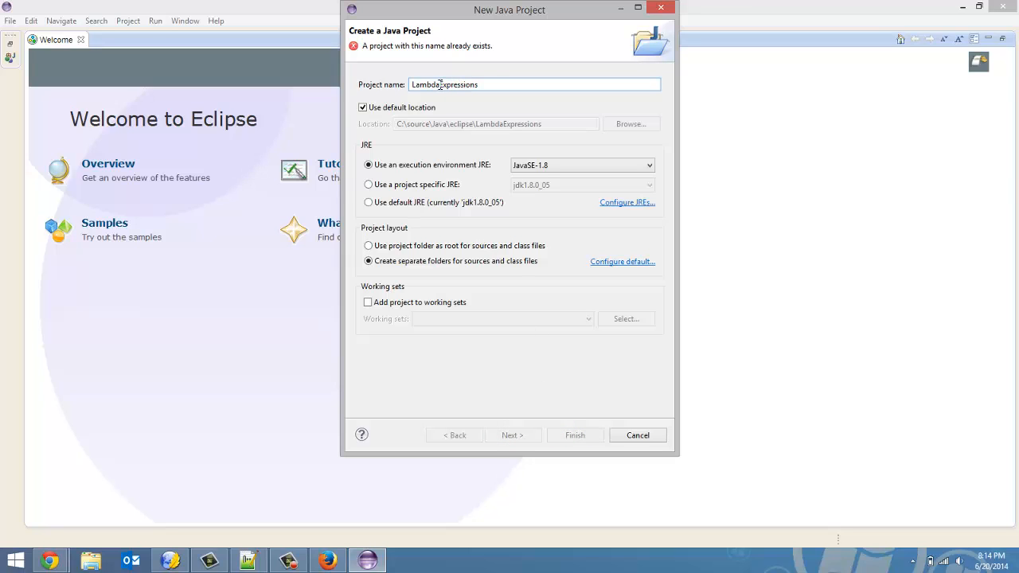
pyautogui.click(638, 435)
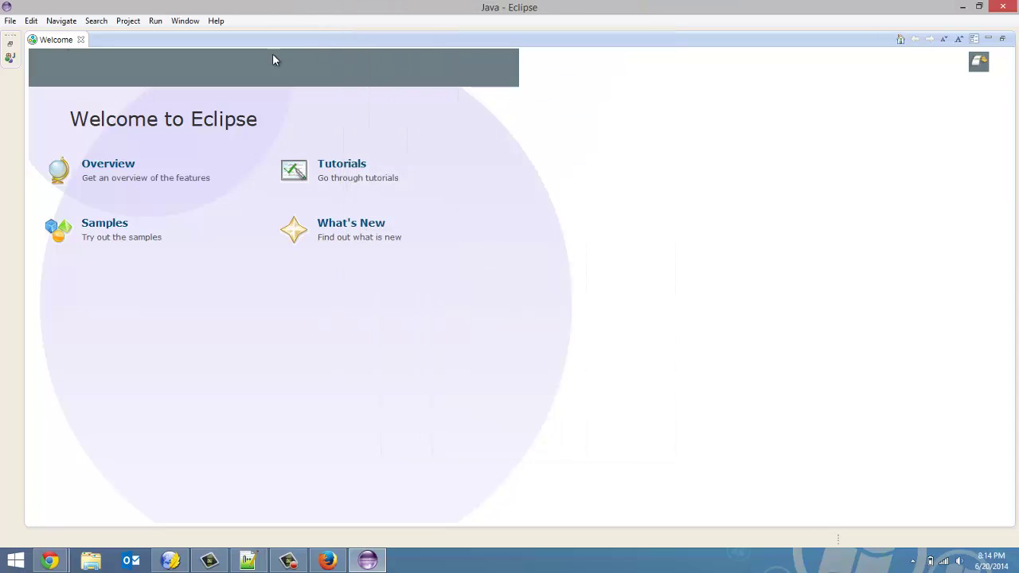
# Open the File > Open File dialog and dismiss it
pyautogui.click(10, 21)
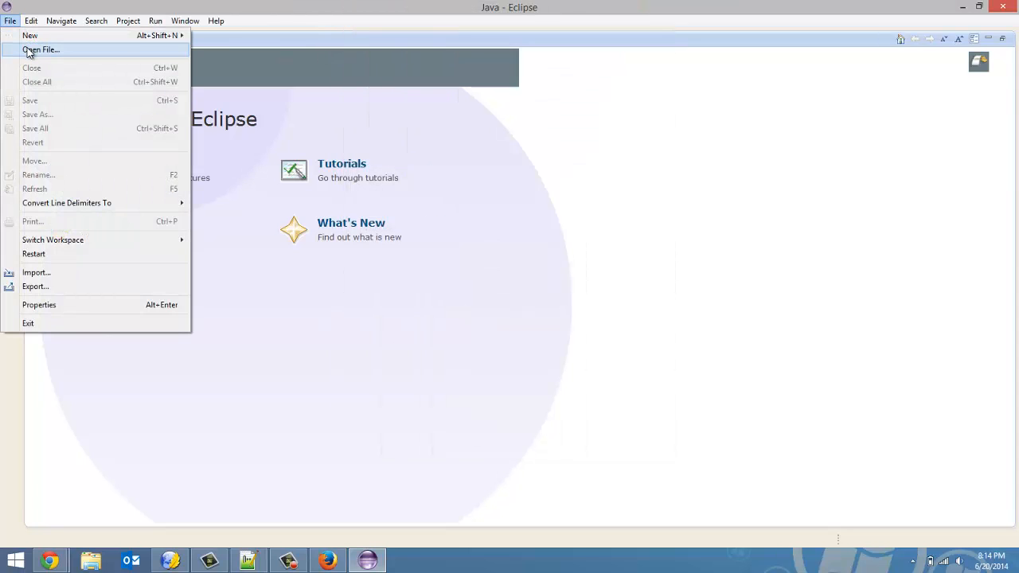
pyautogui.click(46, 52)
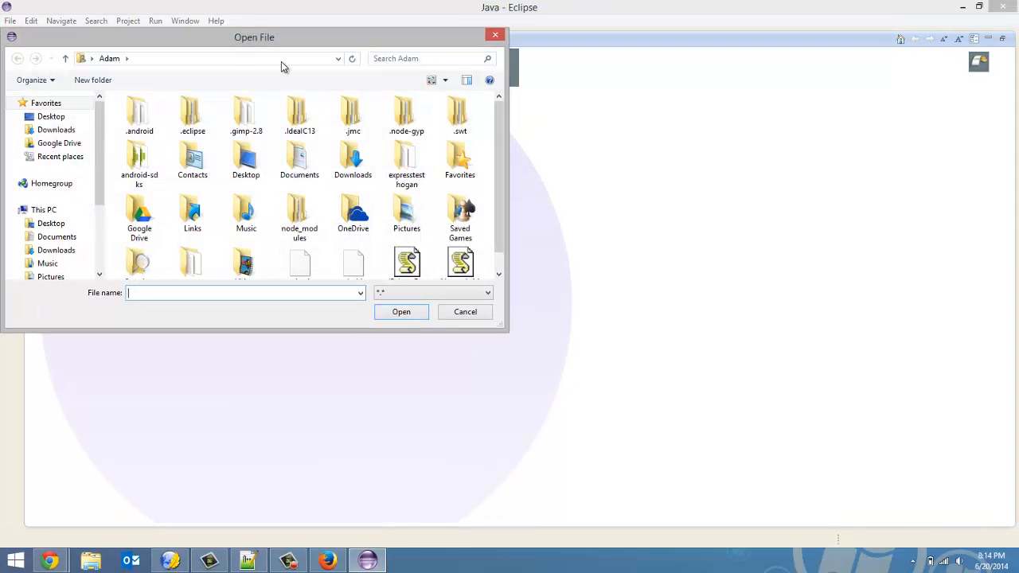
pyautogui.click(464, 312)
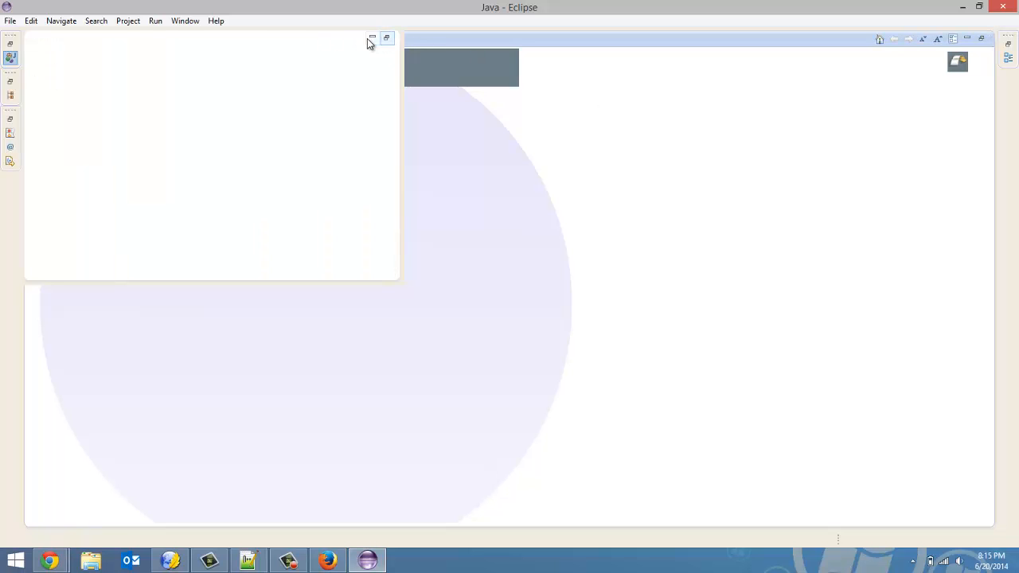
pyautogui.moveTo(372, 38)
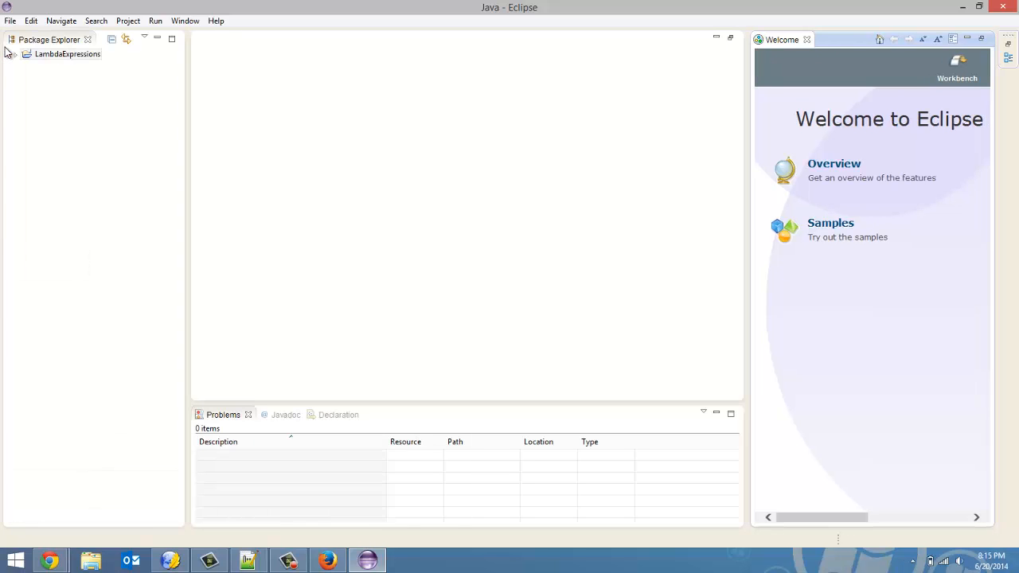
# Expand the LambdaExpressions project to reveal src and JRE System Library, then right-click src
pyautogui.click(68, 54)
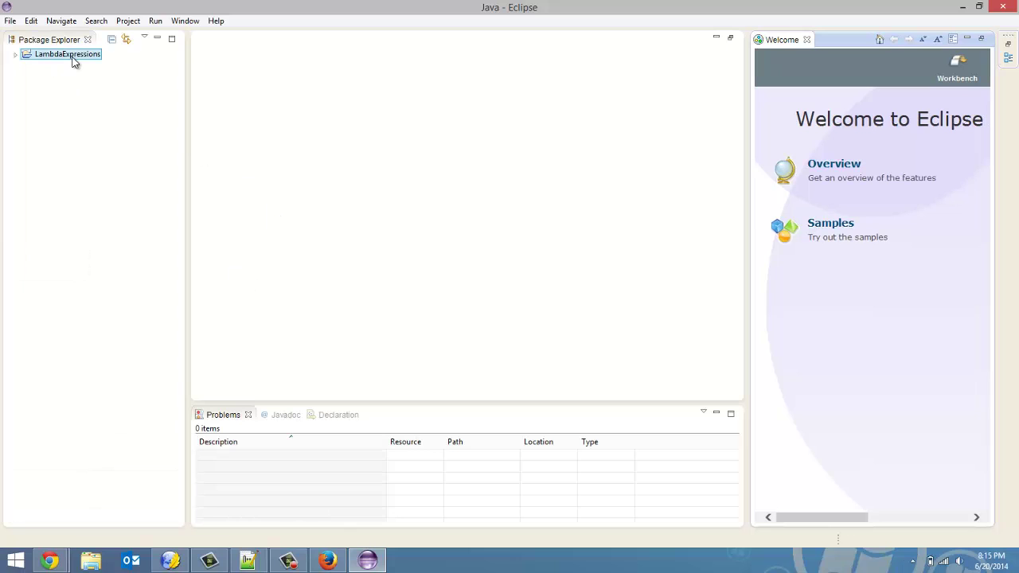
pyautogui.click(13, 56)
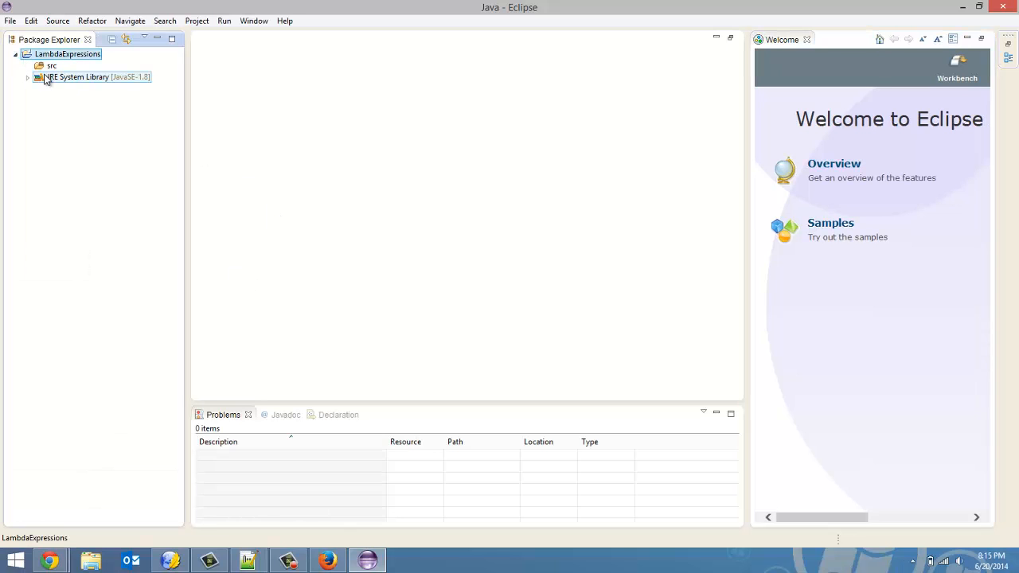
pyautogui.rightClick(51, 66)
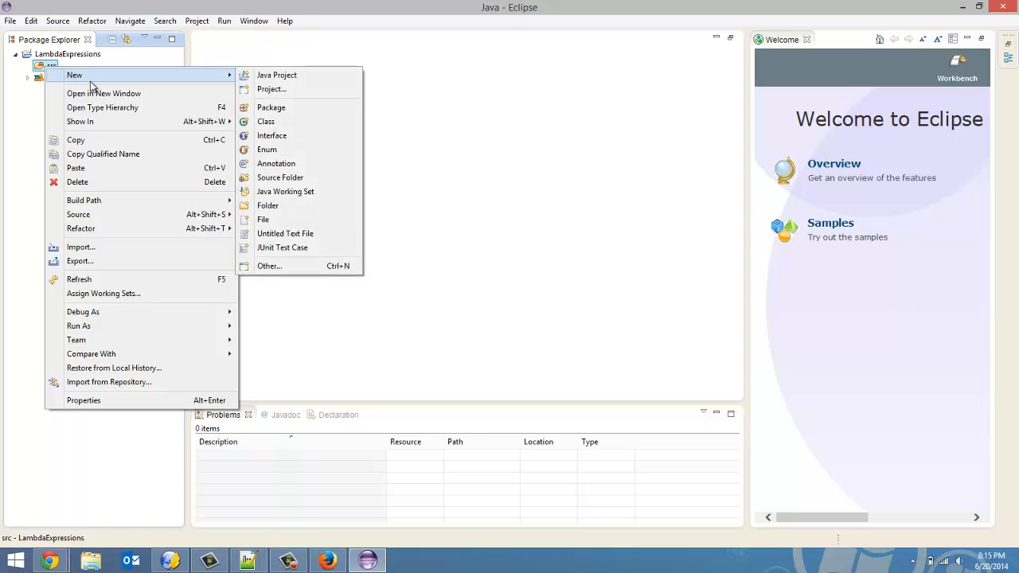
# Create the Filtering class in src with a public static void main stub
pyautogui.click(266, 121)
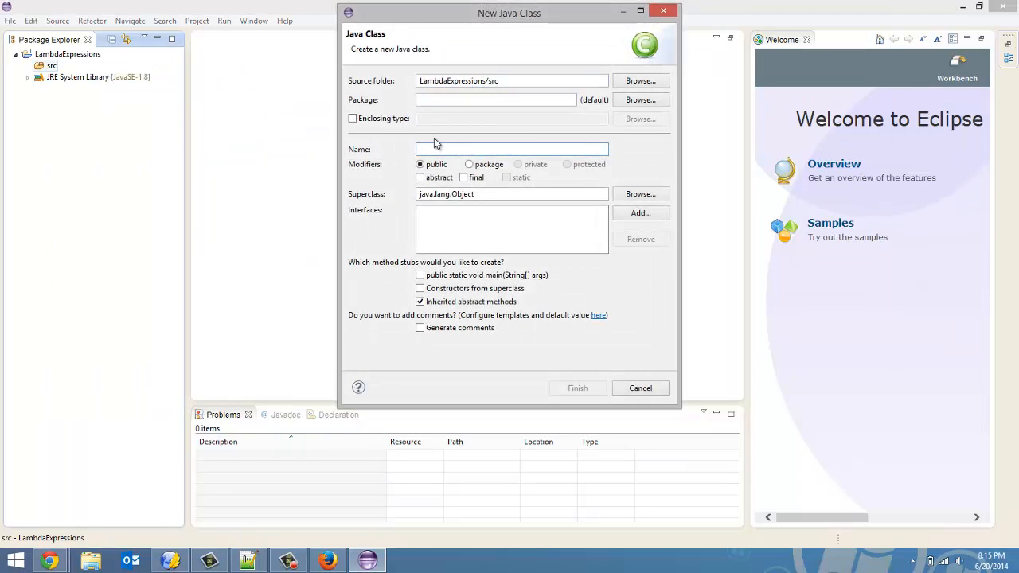
pyautogui.write('Filtering')
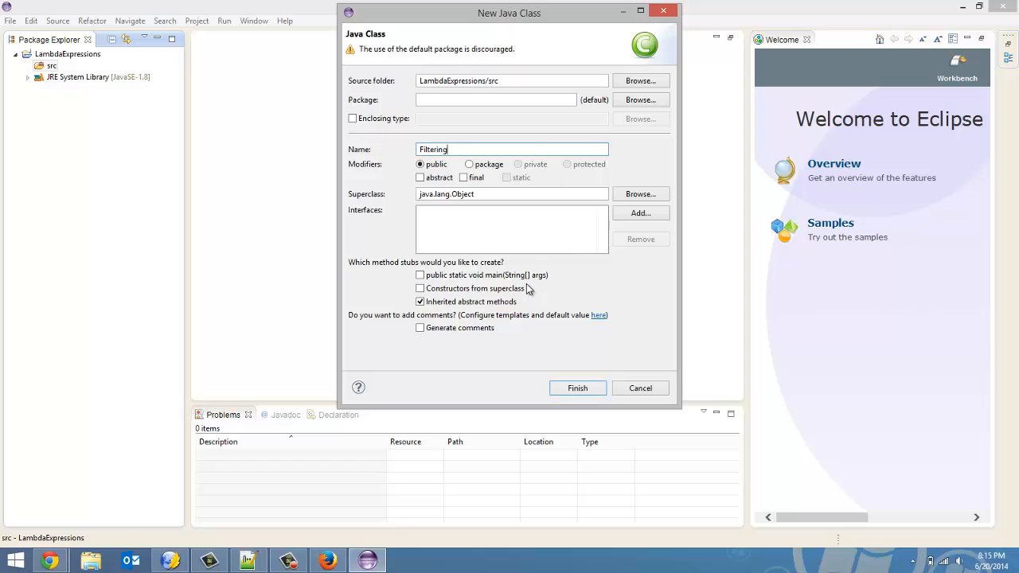
pyautogui.click(420, 275)
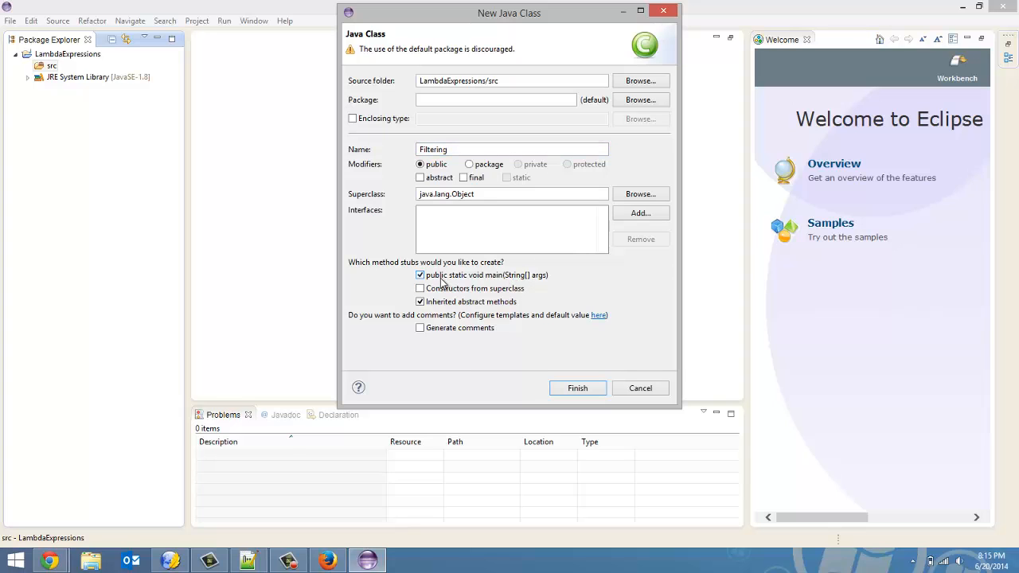
pyautogui.moveTo(499, 281)
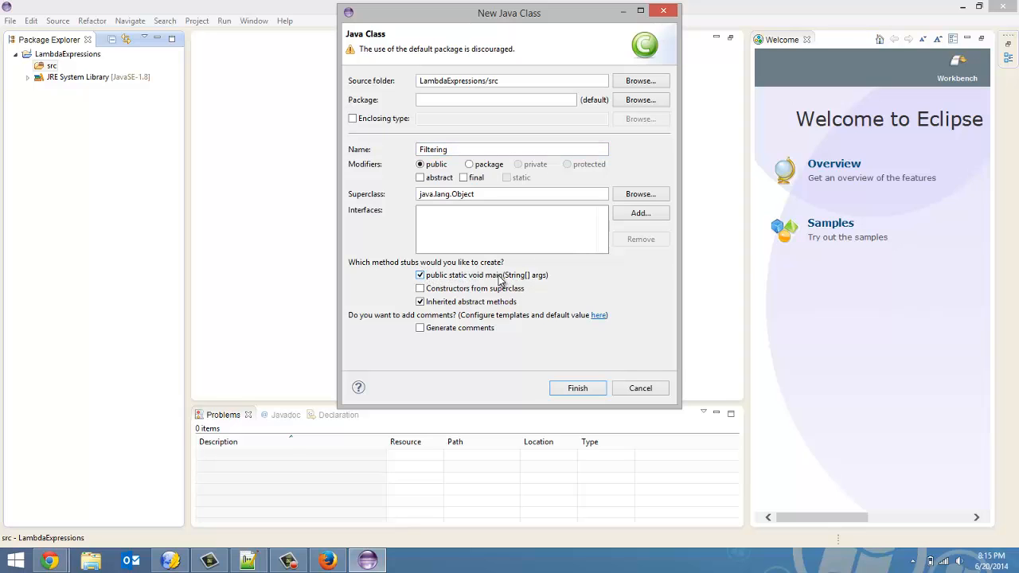
pyautogui.click(577, 388)
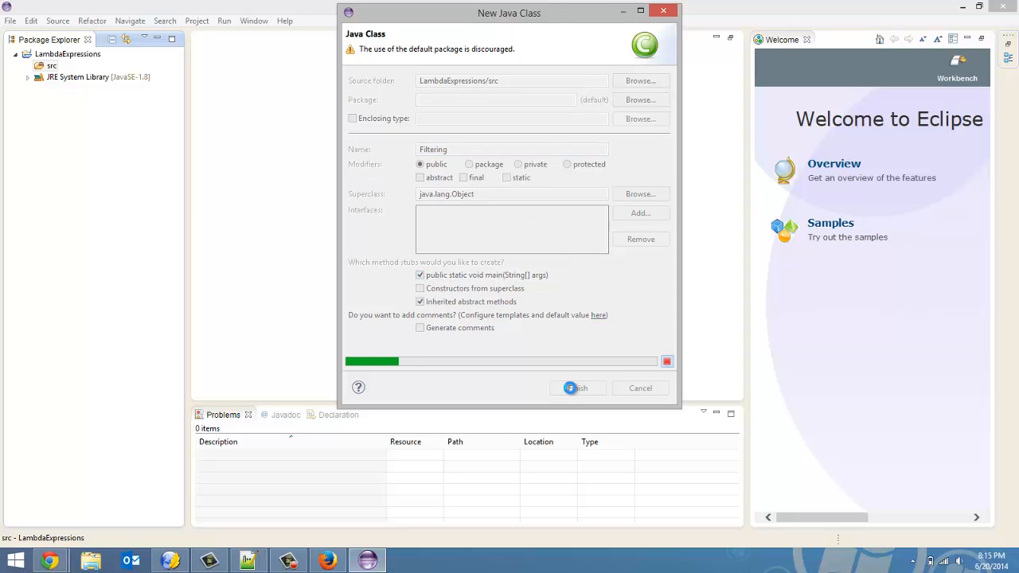
pyautogui.click(578, 388)
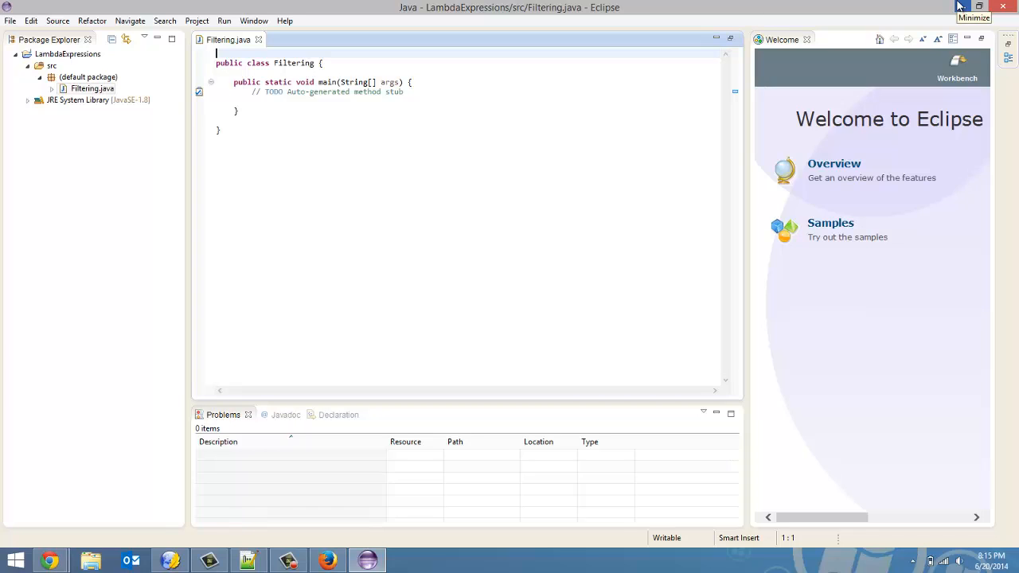
pyautogui.moveTo(958, 6)
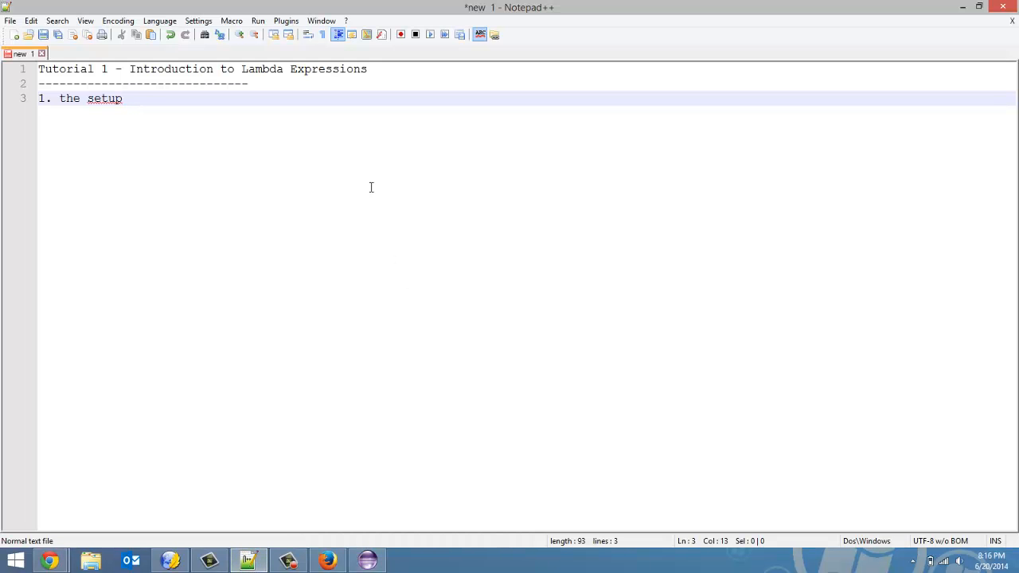
# Add 'sudo add-apt-repository ppa:webupd8team/java -y' and the other install commands under '1. the setup'
pyautogui.press('Enter')
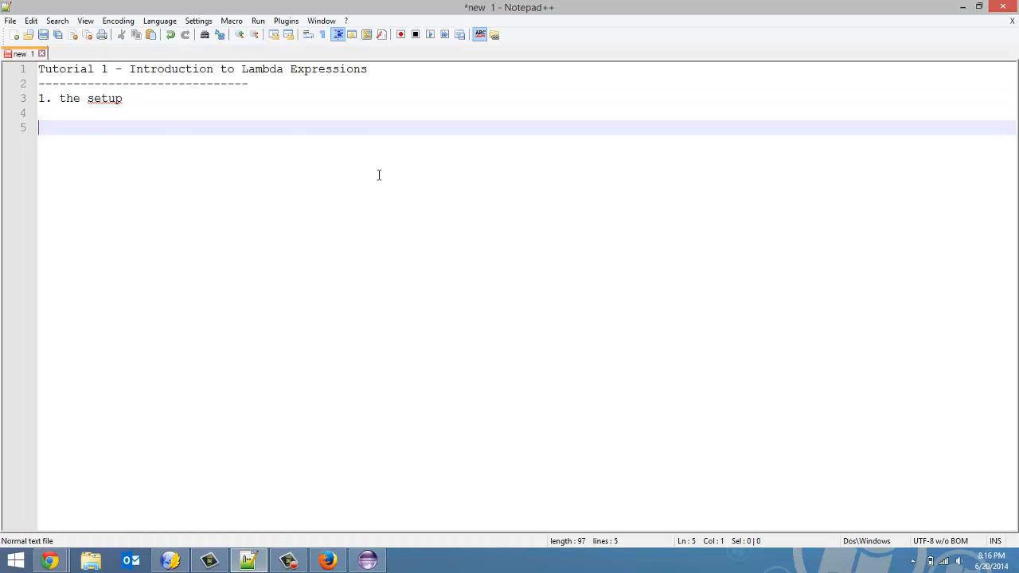
pyautogui.write('sudo add-apt-repository ppa:webupd8team/java -y')
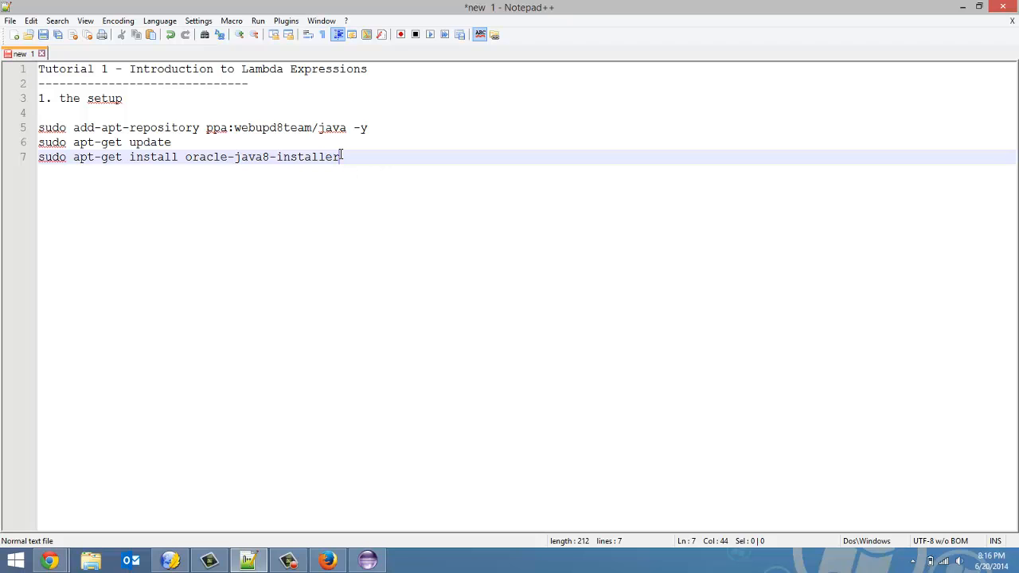
pyautogui.moveTo(38, 127); pyautogui.dragTo(340, 157)
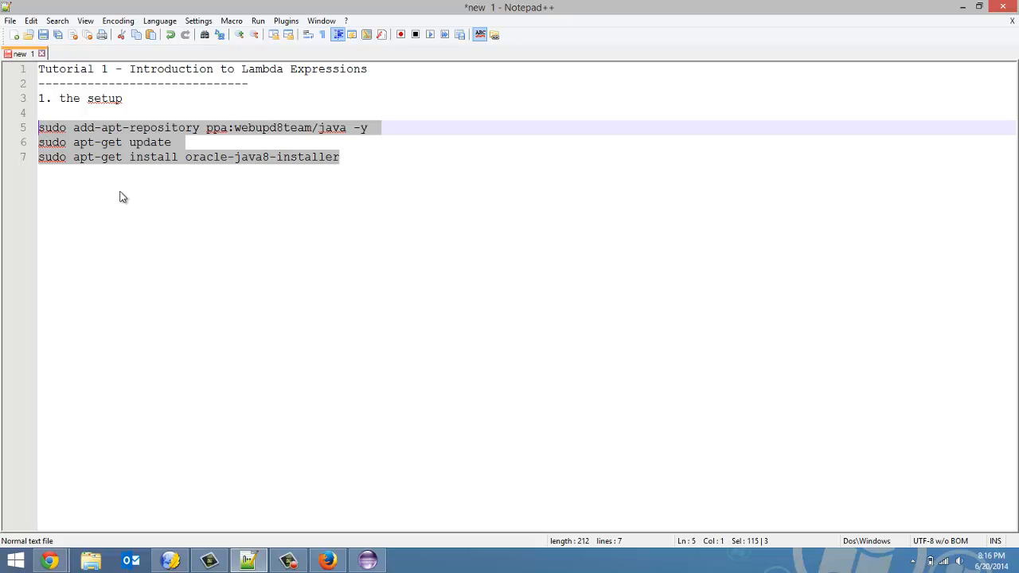
pyautogui.click(340, 157)
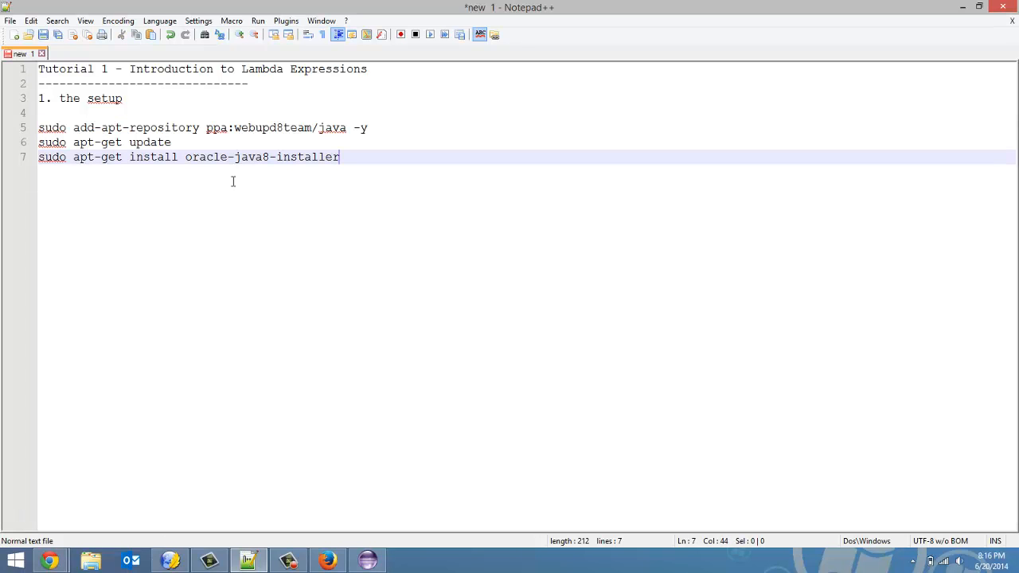
pyautogui.moveTo(306, 142)
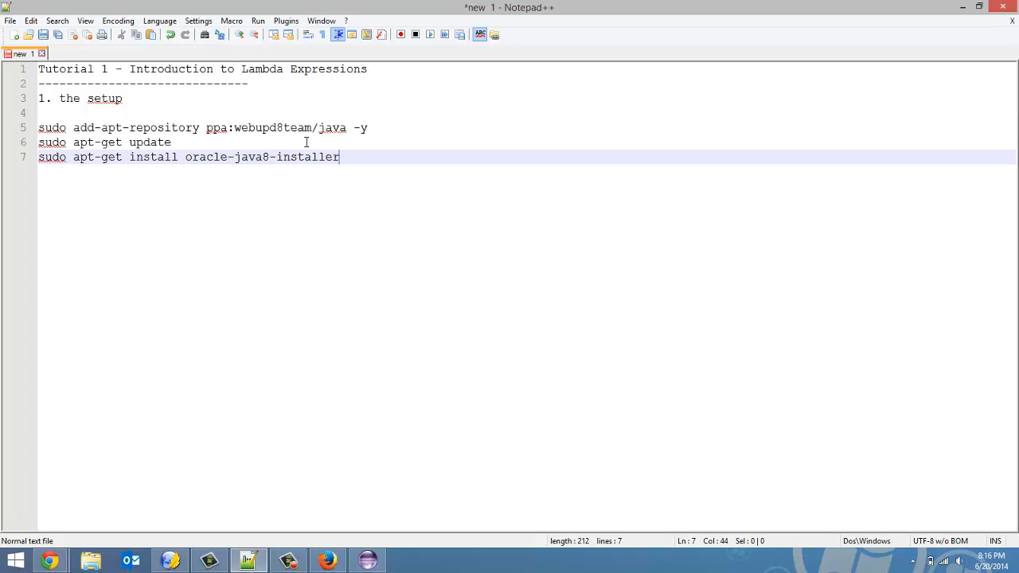